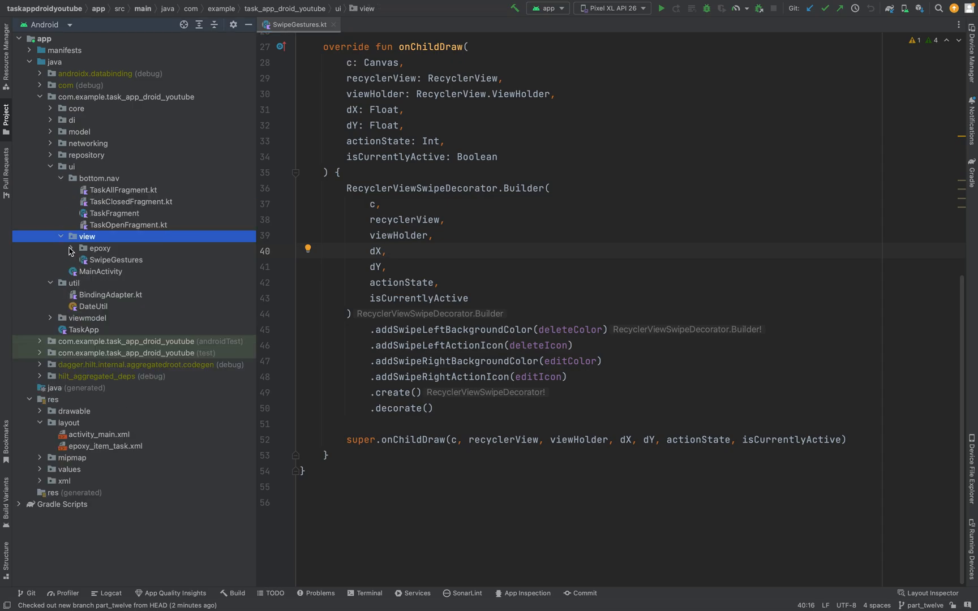
- Open TaskEpoxyController.kt from ui/view/epoxy, then collapse and re-expand the ui package
double_click(136, 272)
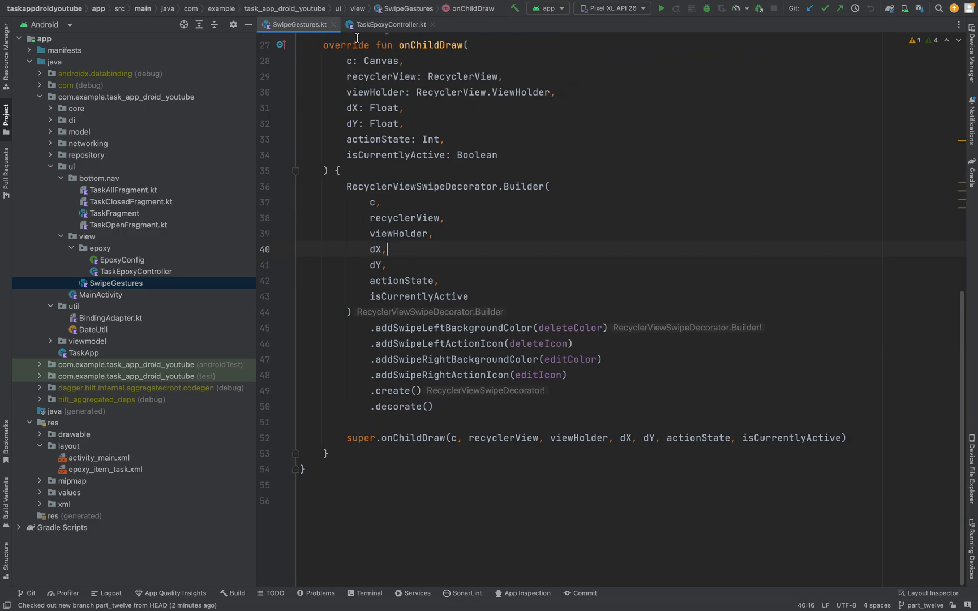
mouse_move(53, 166)
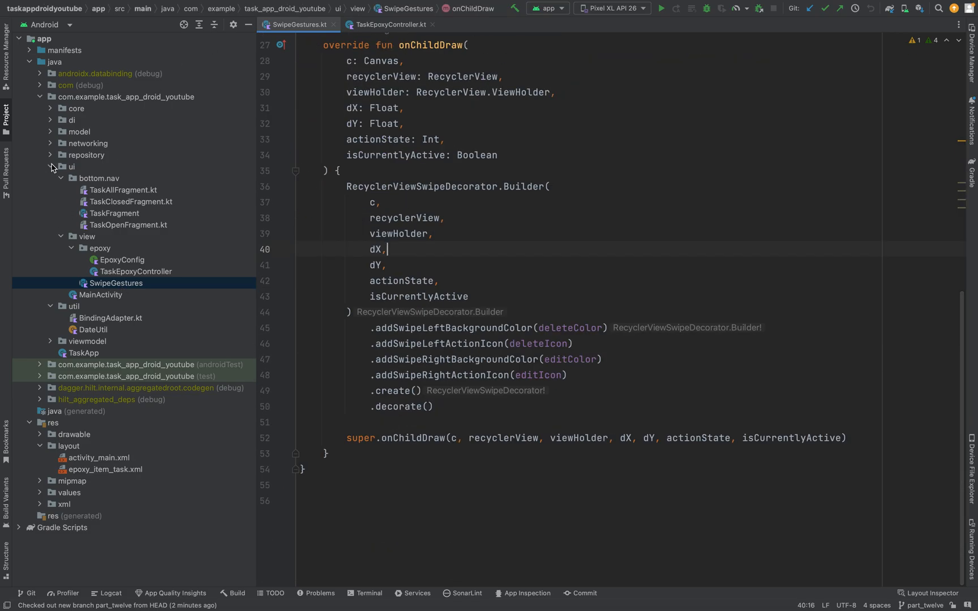
left_click(51, 167)
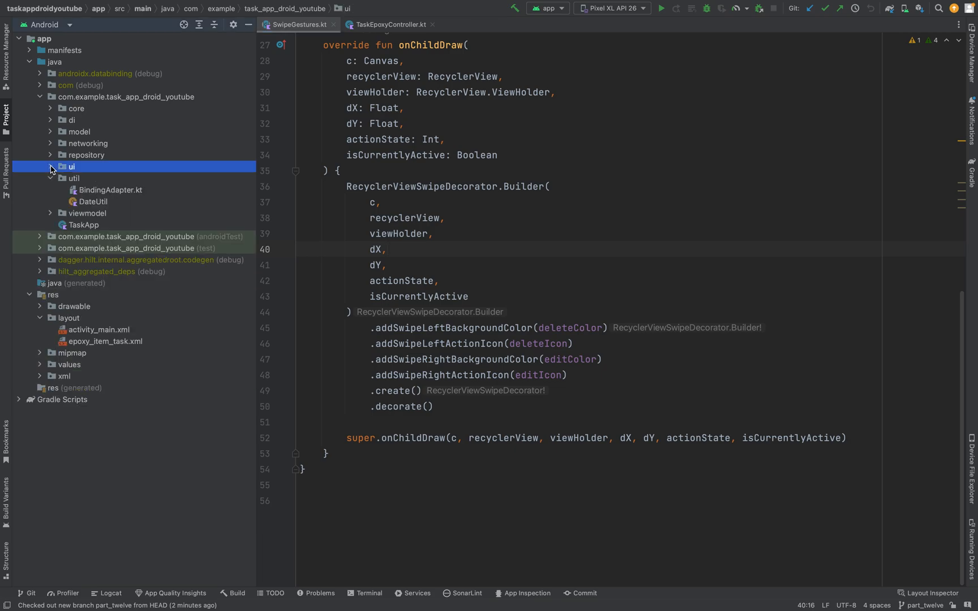
left_click(61, 166)
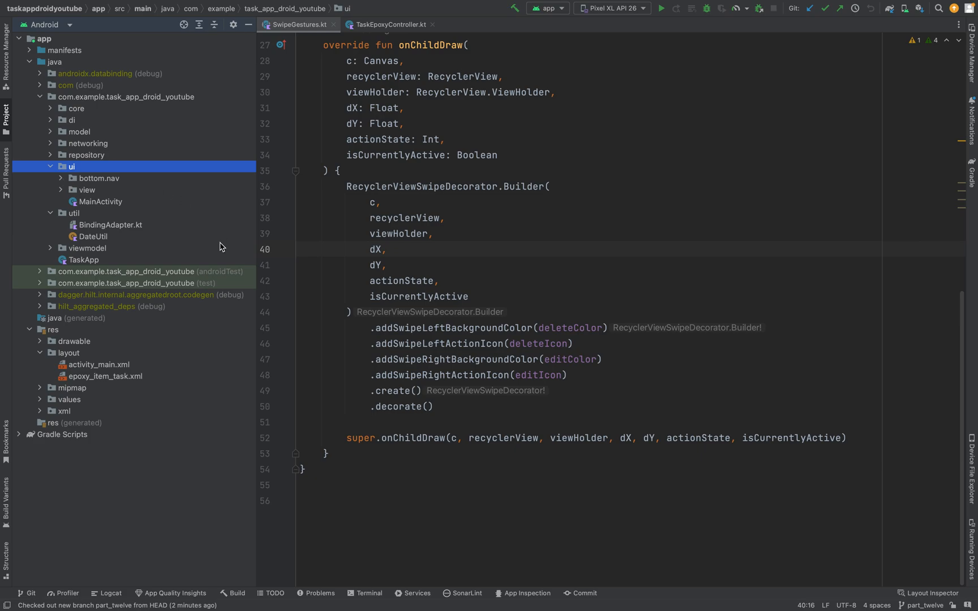
mouse_move(44, 386)
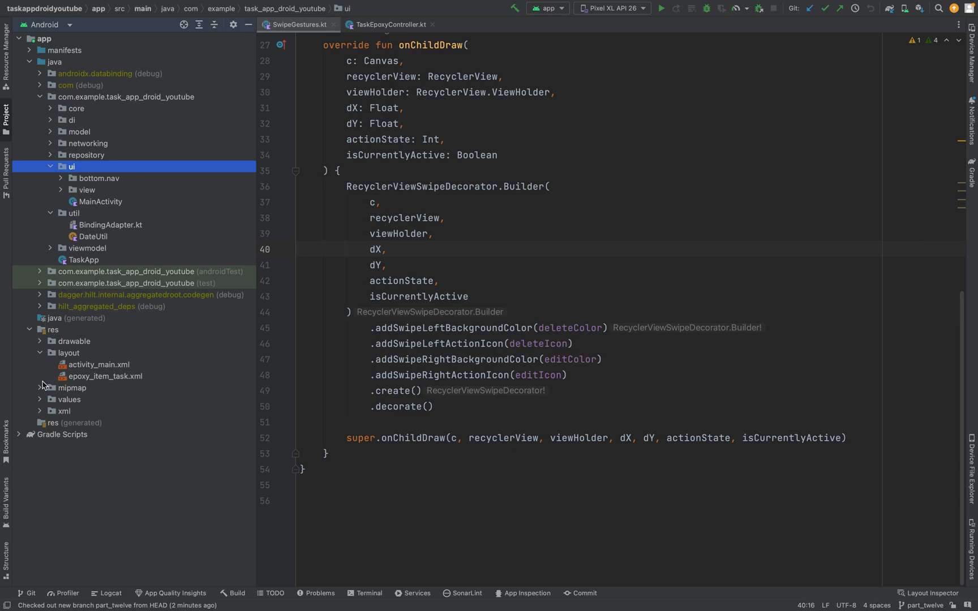
- Create a new layout resource file named shimmer_placeholder in res/layout and show it as XML code
left_click(67, 352)
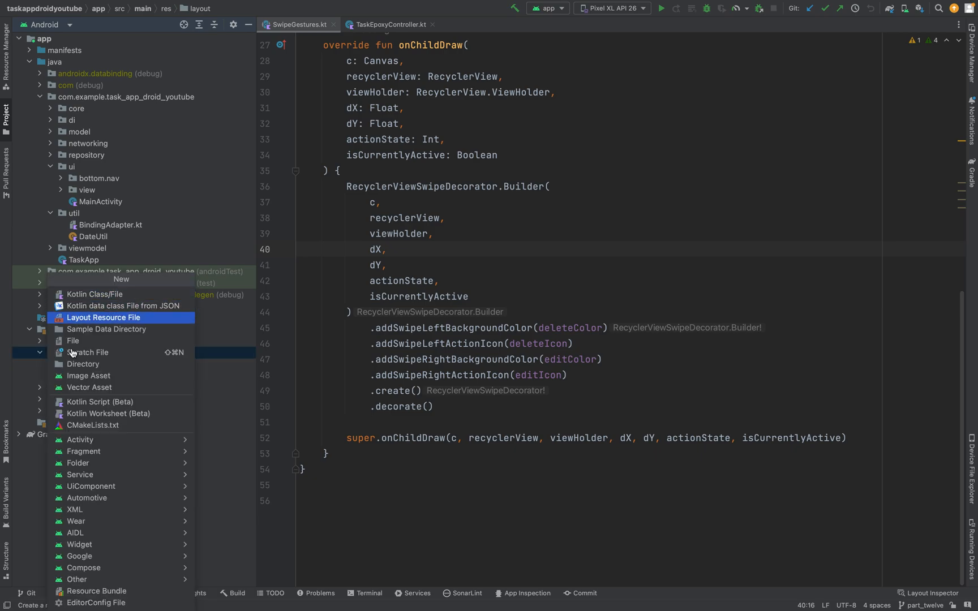
left_click(104, 317)
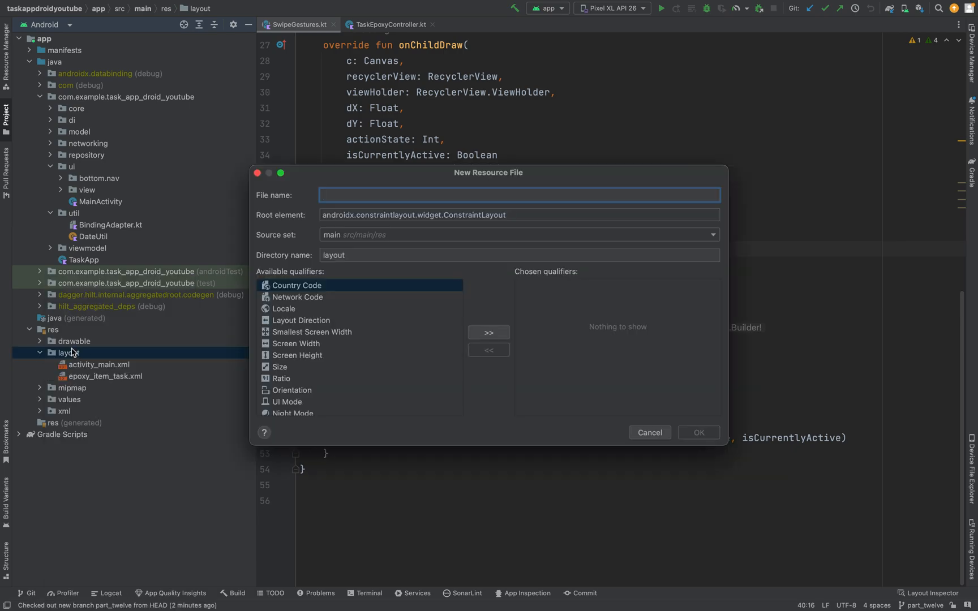
type("shimmer")
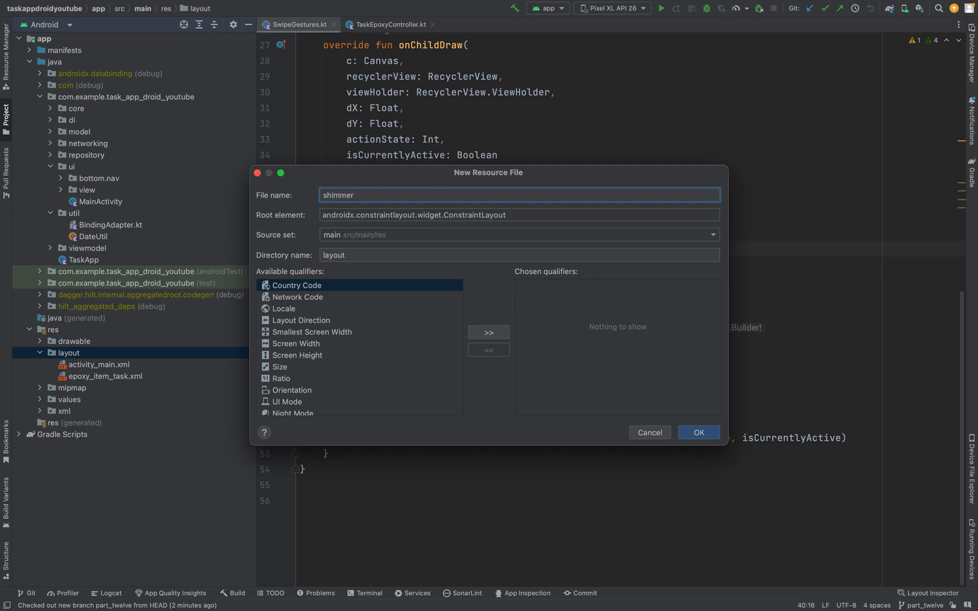
type("_place")
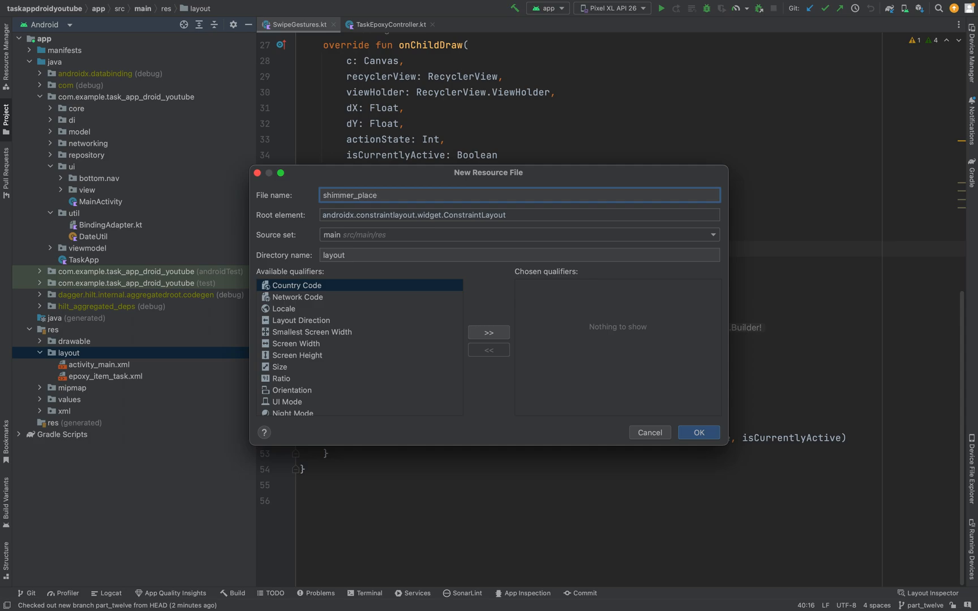
type("holder")
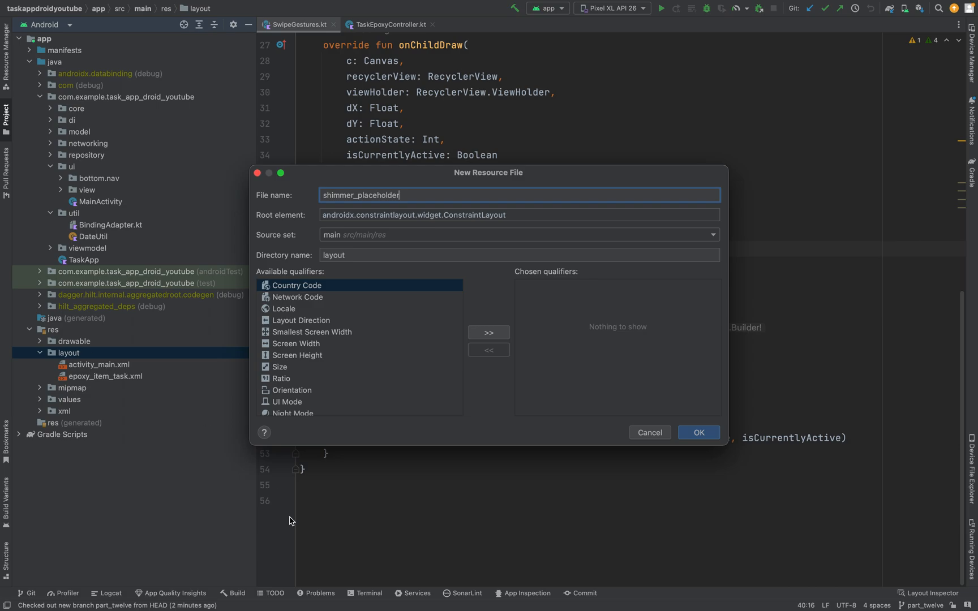
left_click(698, 432)
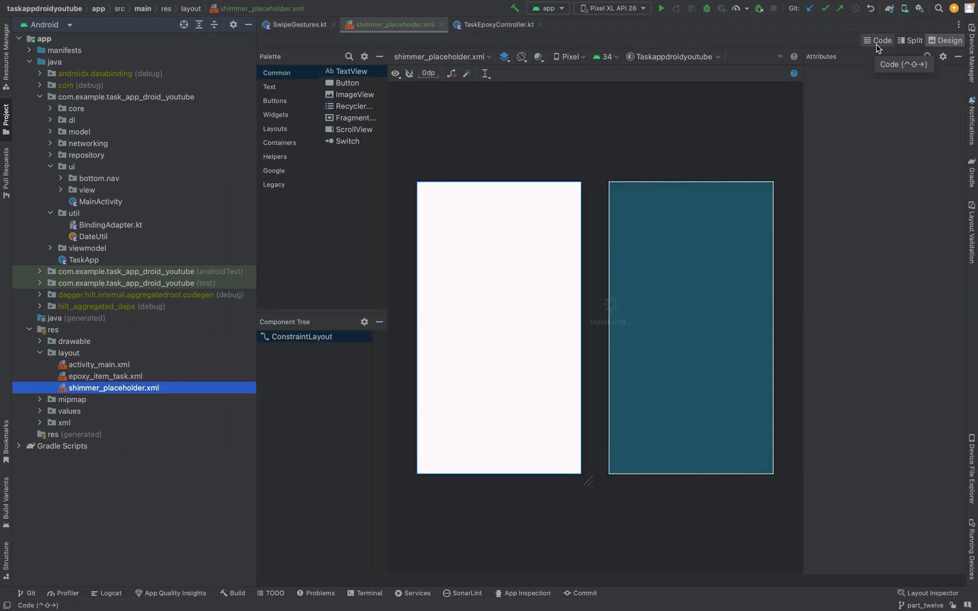
left_click(881, 40)
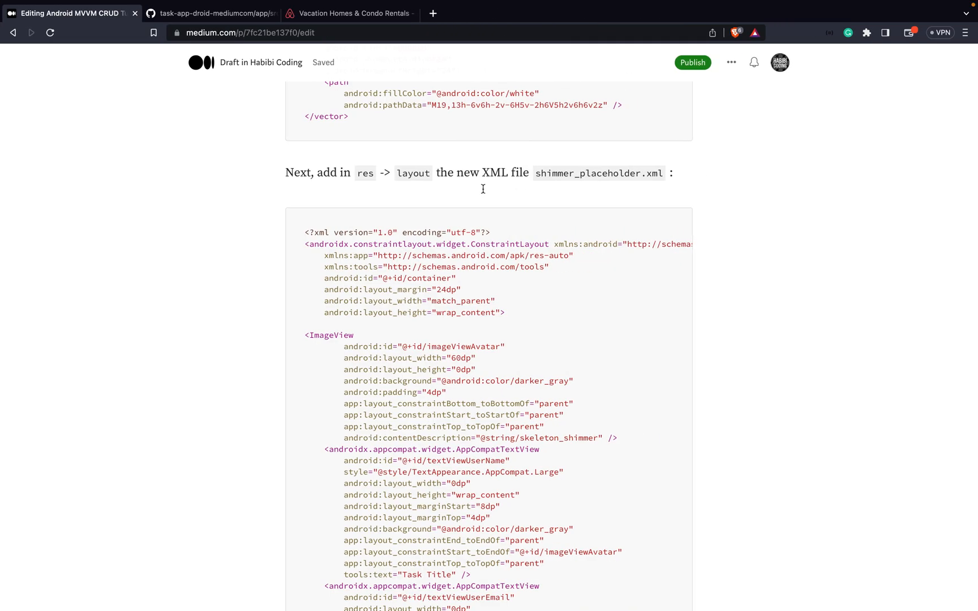
- Switch to the GitHub tab and browse into the repository's res/layout folder
left_click(212, 14)
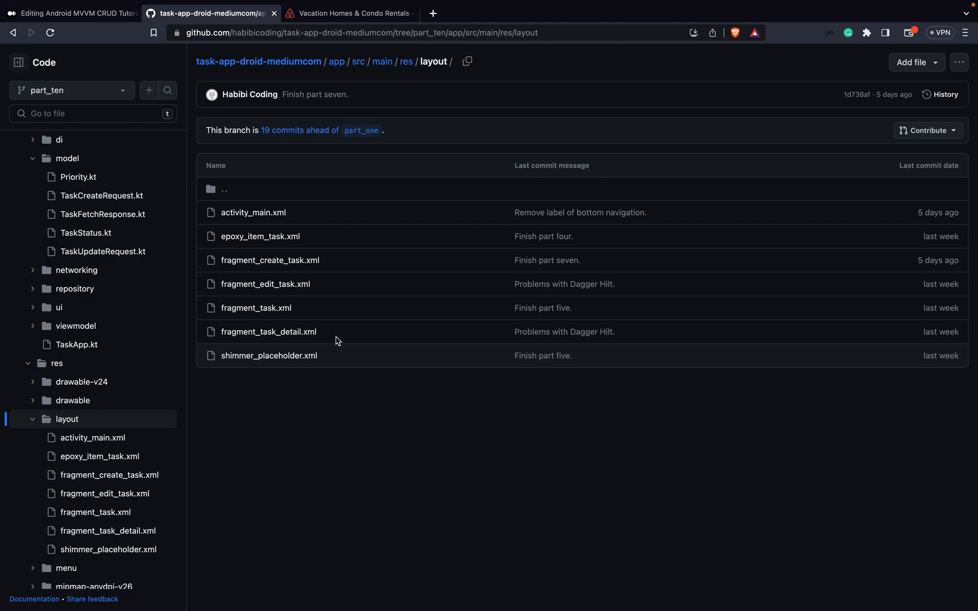
left_click(269, 355)
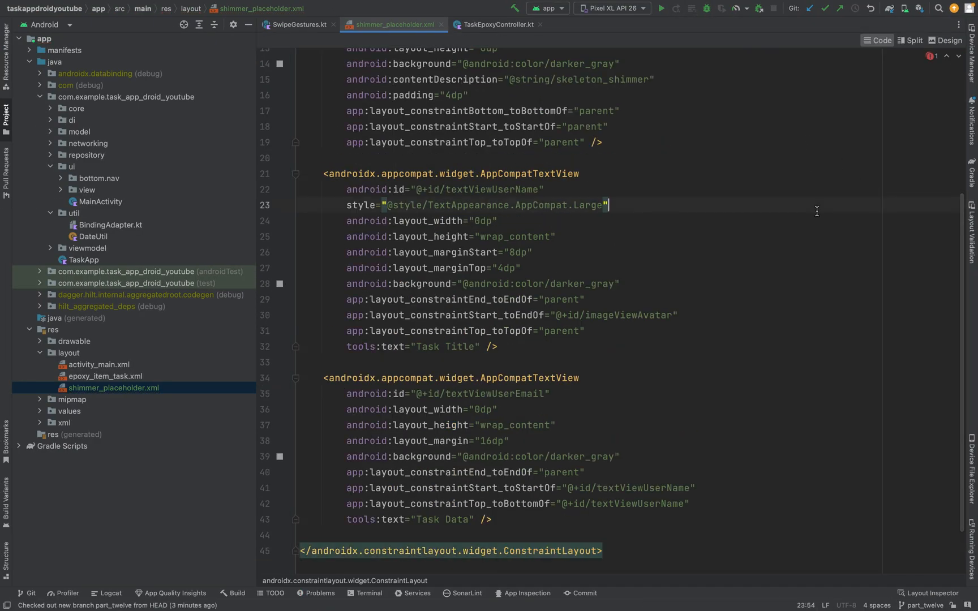
- Review shimmer_placeholder.xml in Split view with its preview, then start a new layout file from res/layout
left_click(908, 40)
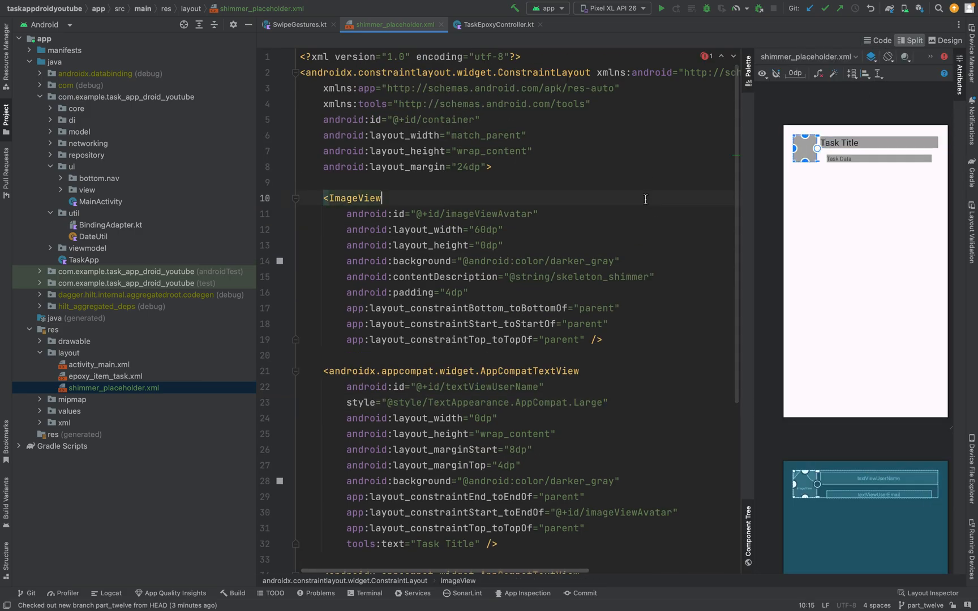
mouse_move(869, 163)
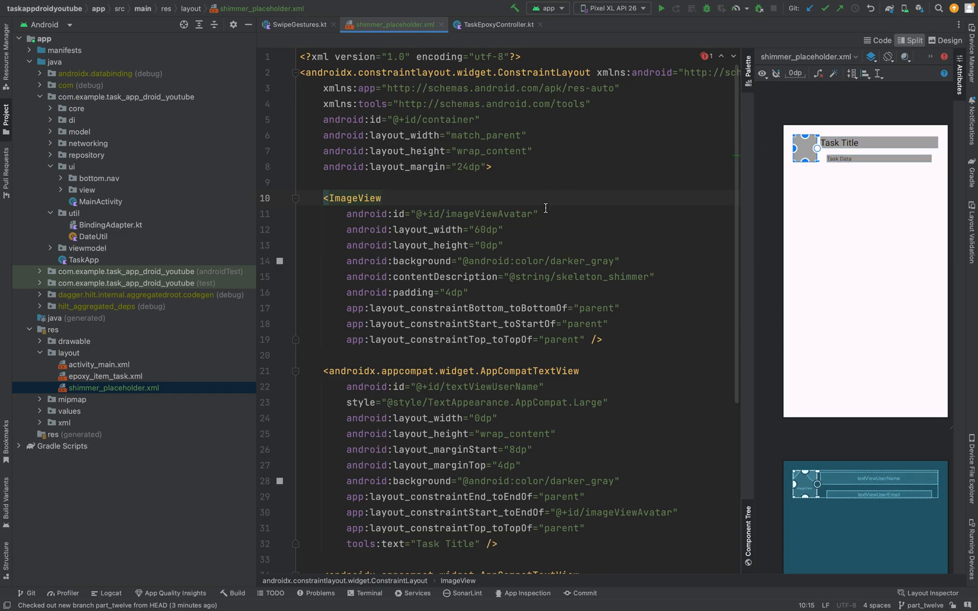
left_click(487, 136)
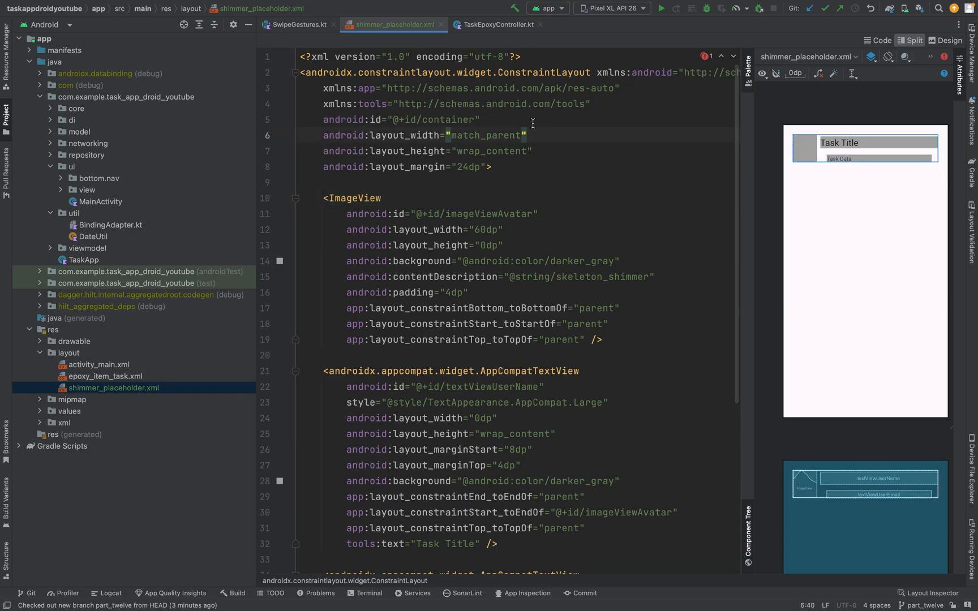
scroll("down", 3)
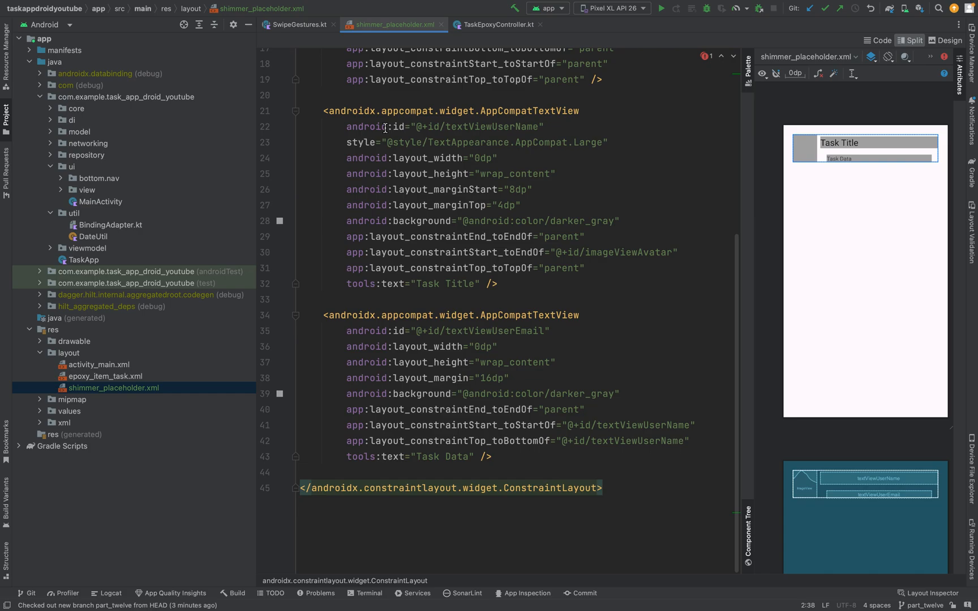
left_click(68, 352)
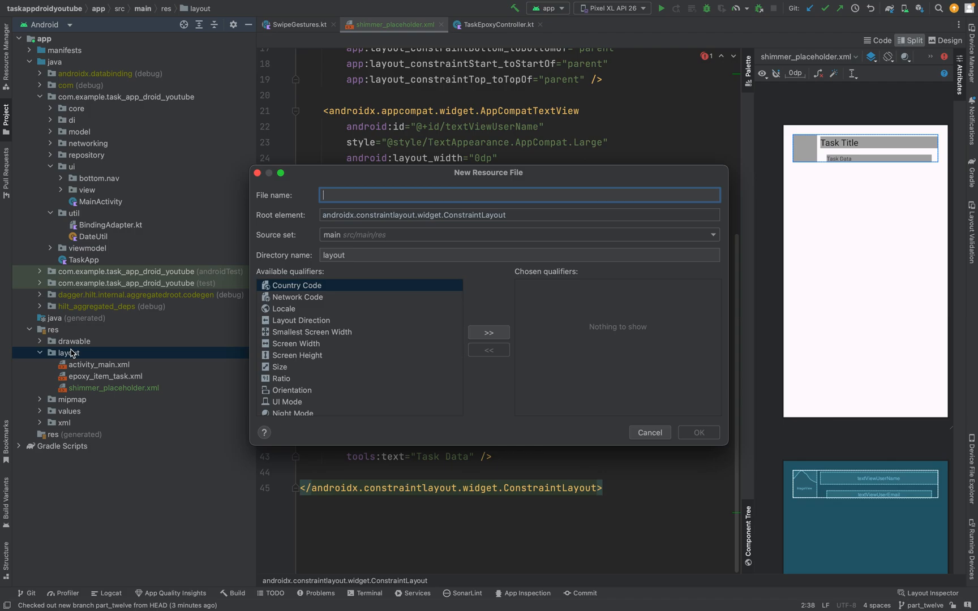
- Create the fragment_task layout resource file and show it as XML code
type("fragment_task")
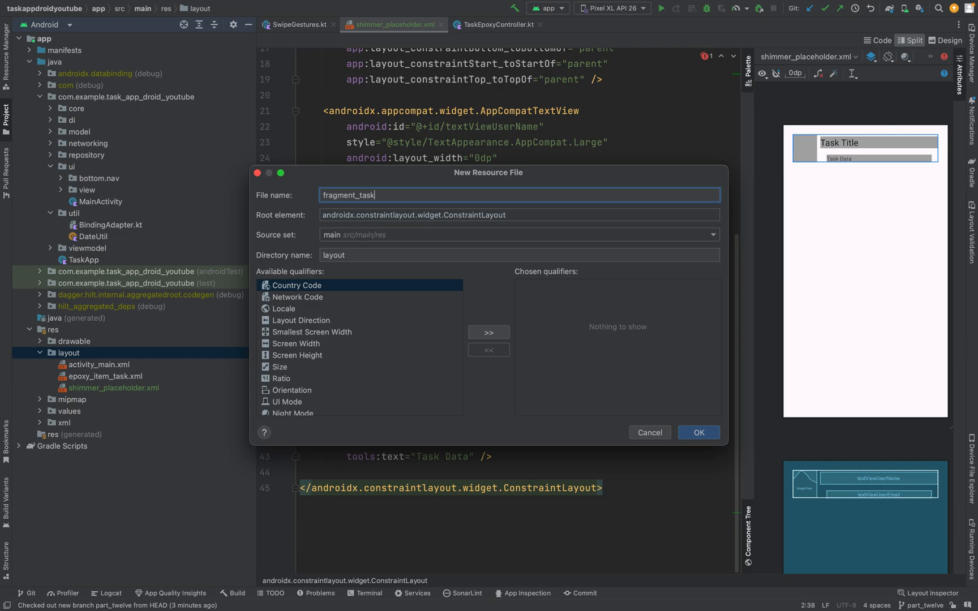
mouse_move(747, 437)
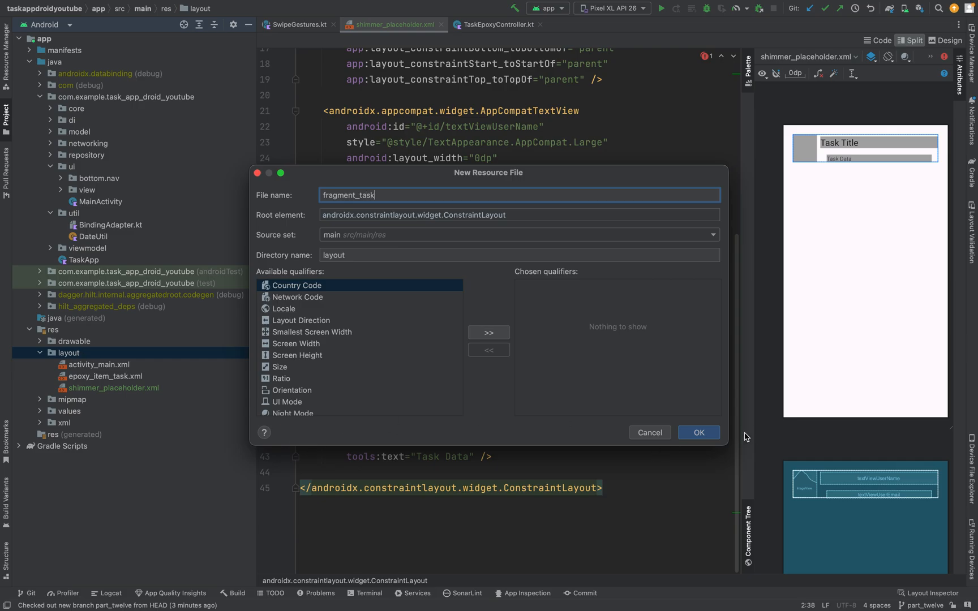
left_click(699, 433)
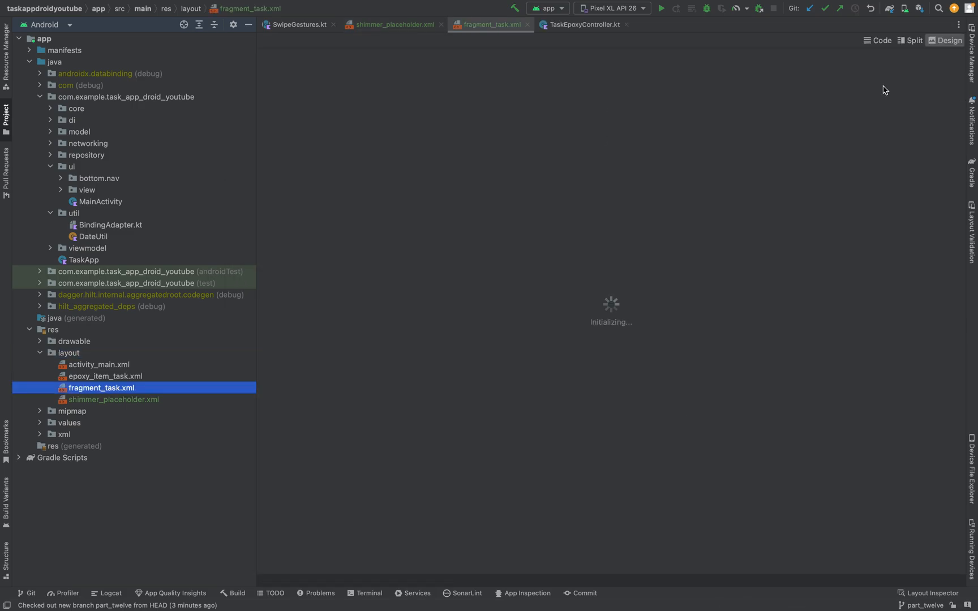
left_click(881, 41)
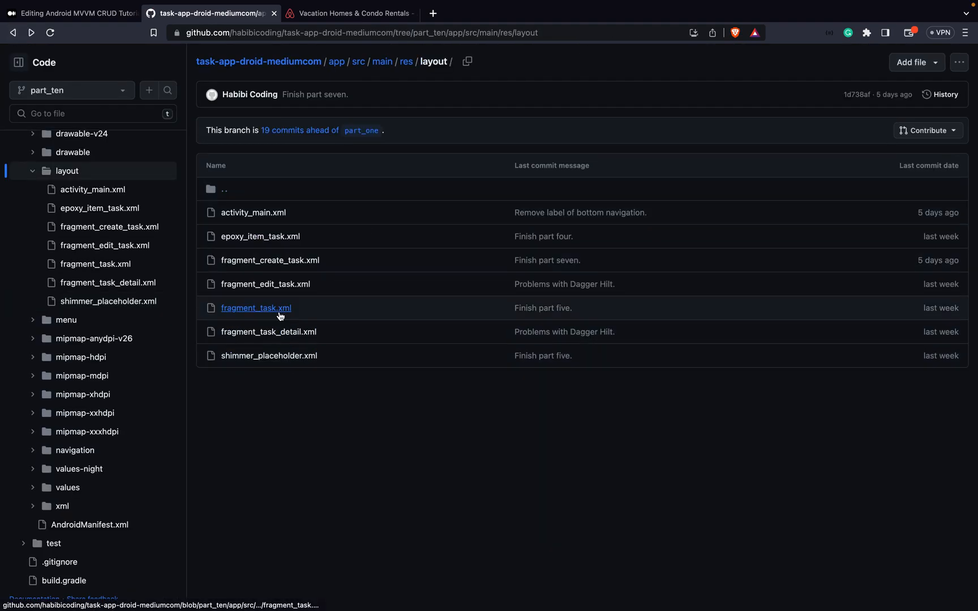
- Open fragment_task.xml in the GitHub listing and copy its raw contents
left_click(256, 307)
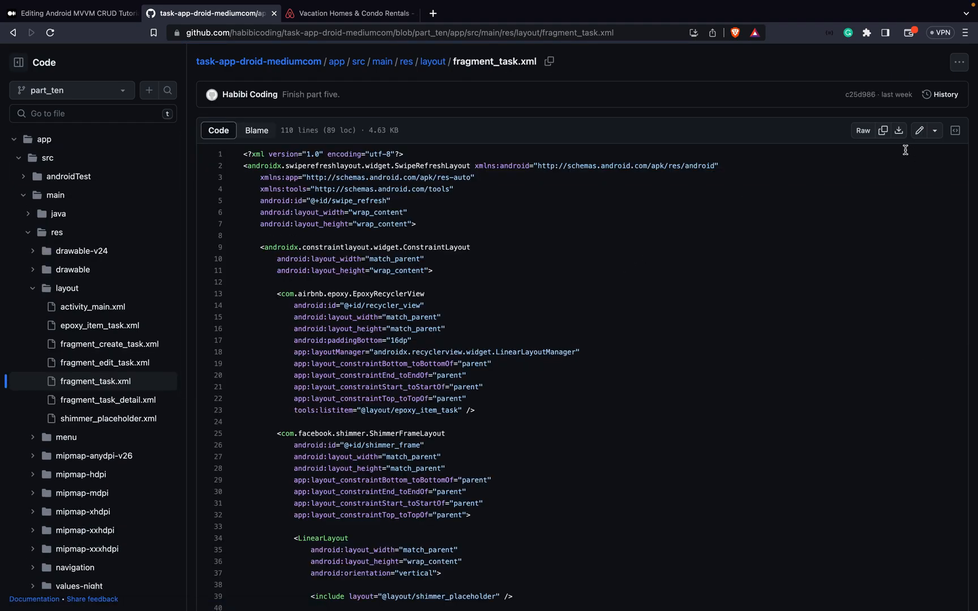
left_click(862, 131)
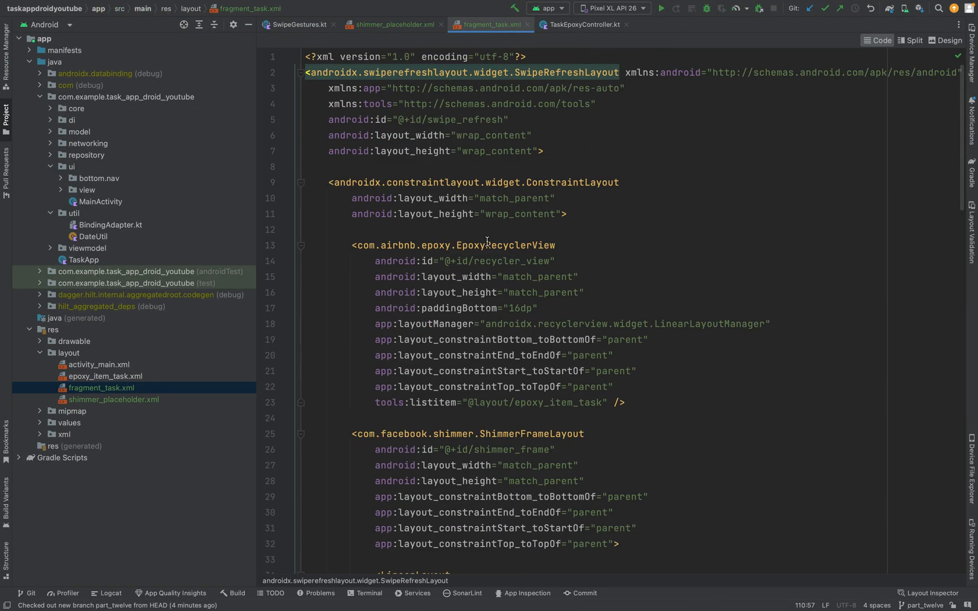
left_click(911, 41)
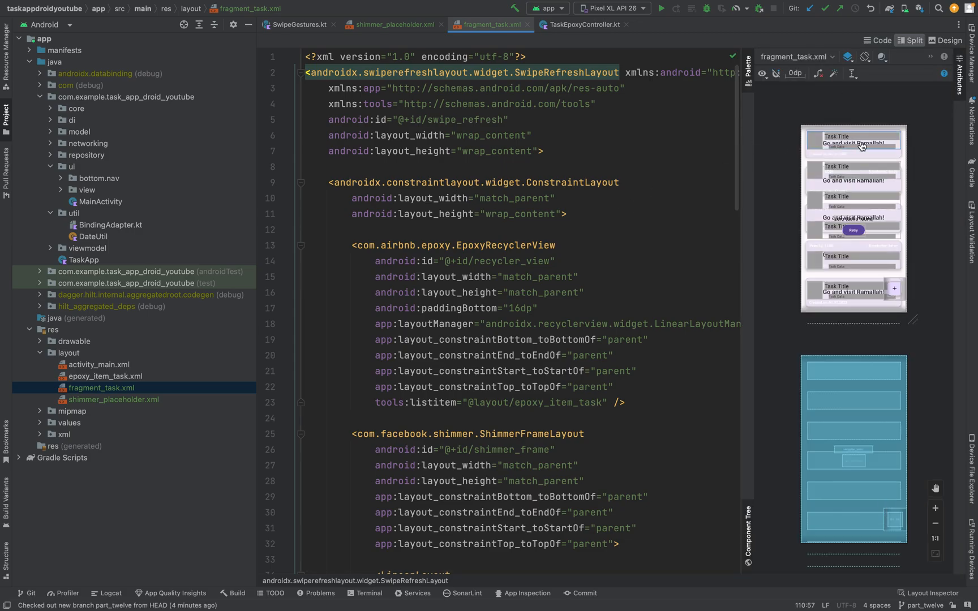
mouse_move(819, 149)
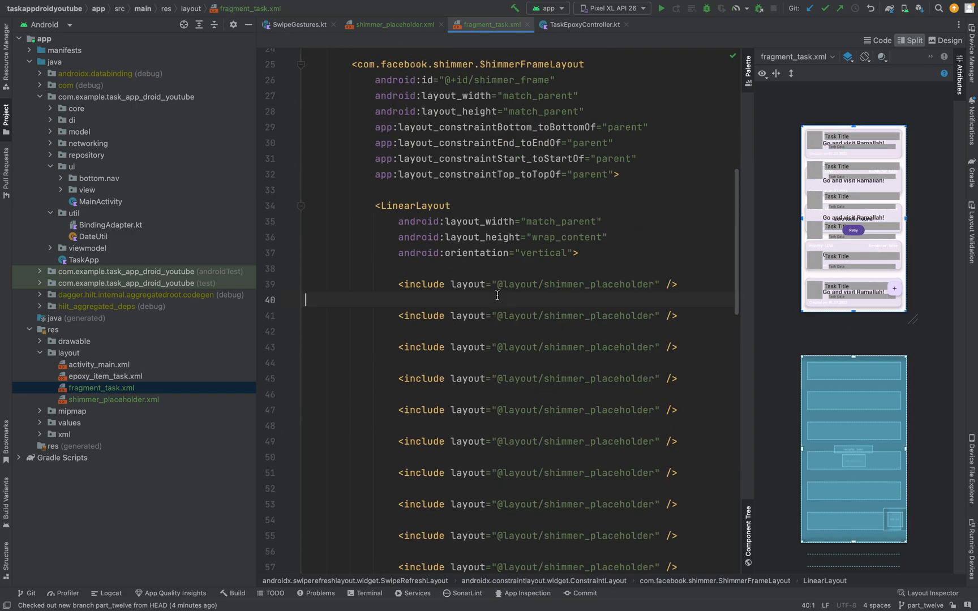
left_click(543, 284)
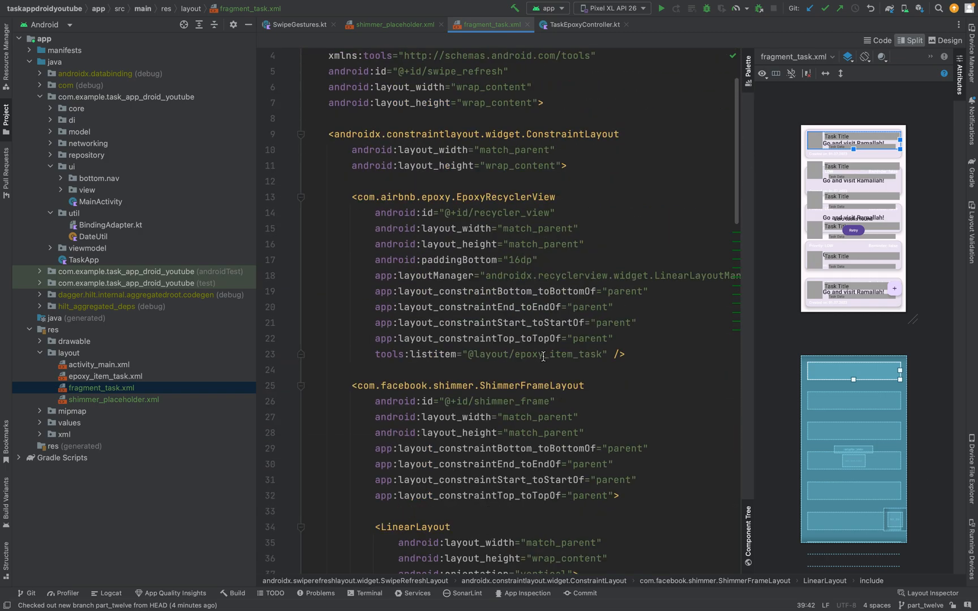
left_click(452, 197)
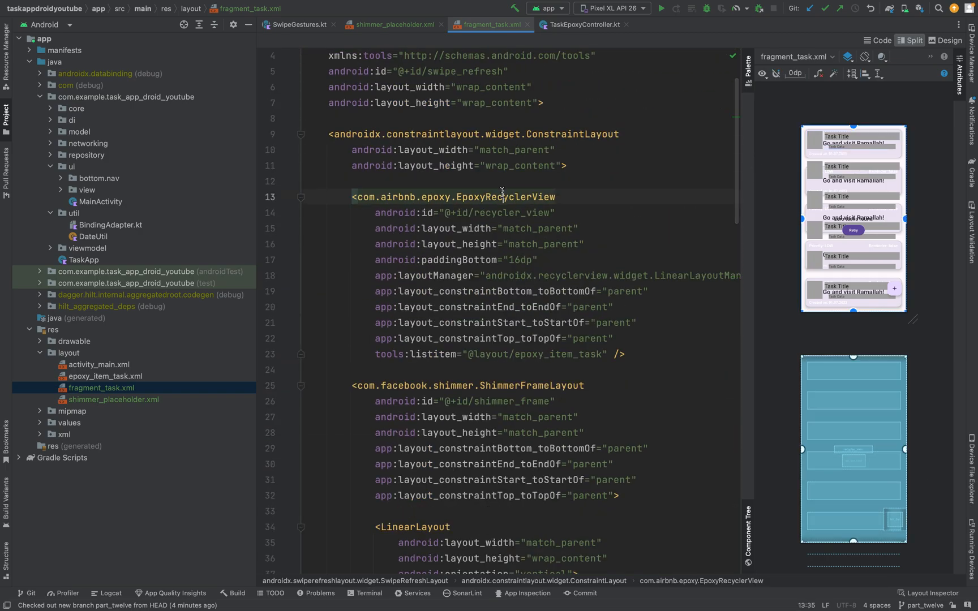
scroll("down", 3)
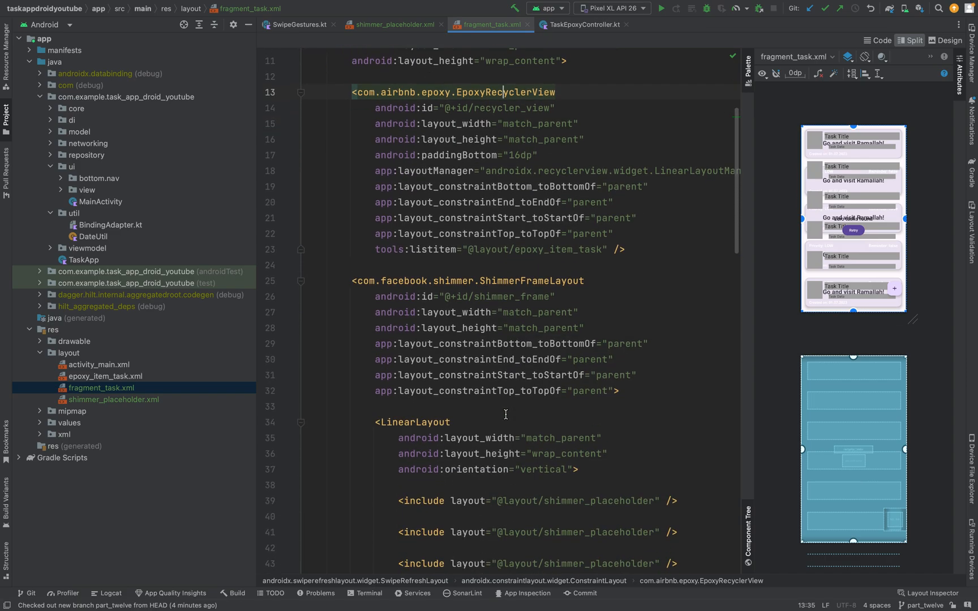
scroll("down", 3)
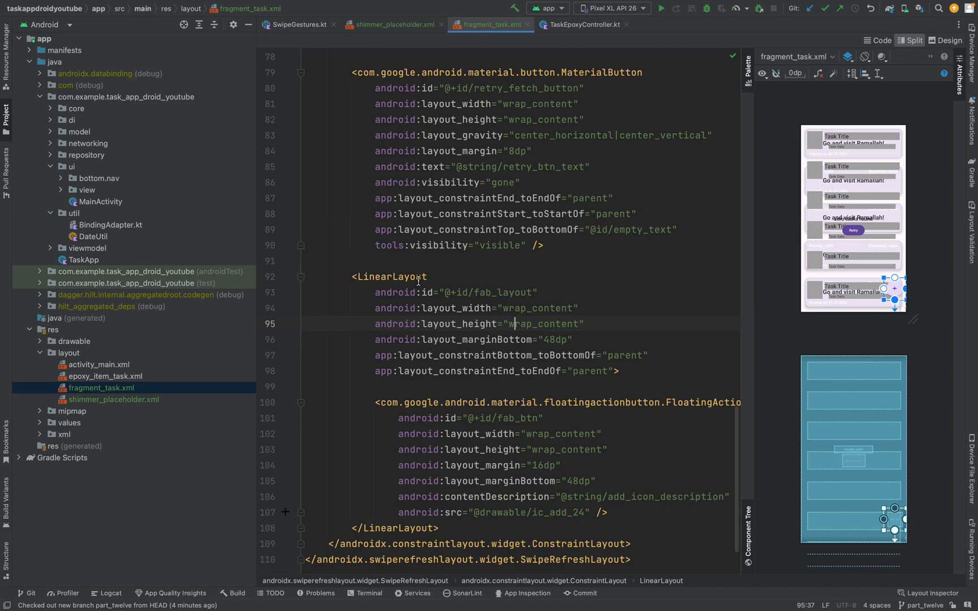
mouse_move(934, 301)
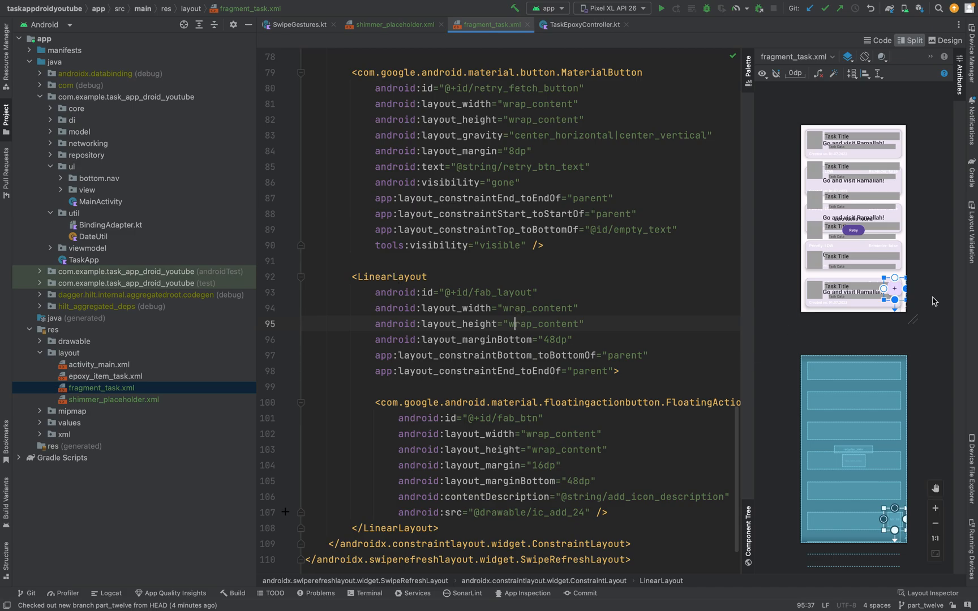
scroll("right", 3)
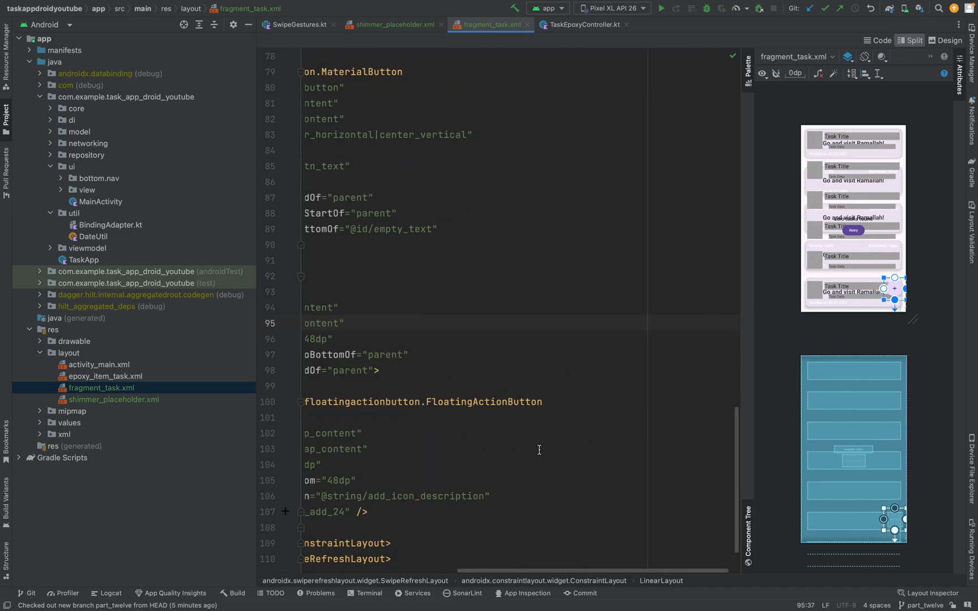
scroll("left", 3)
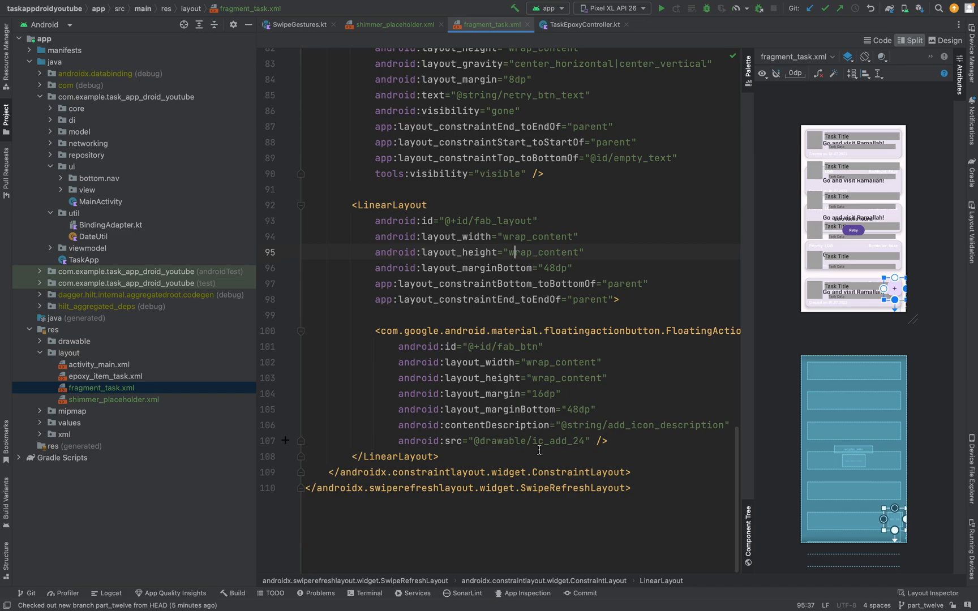
mouse_move(87, 215)
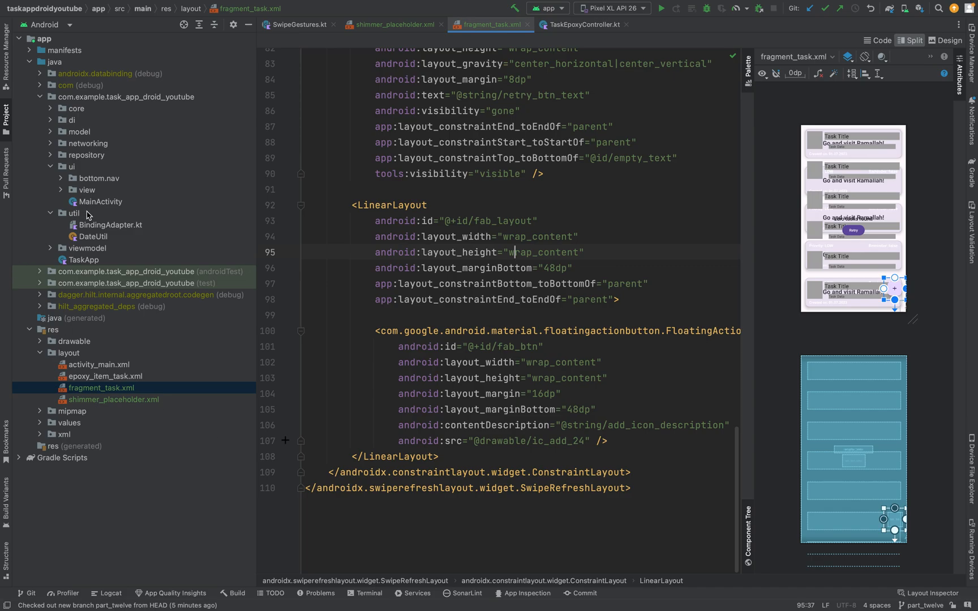
mouse_move(476, 42)
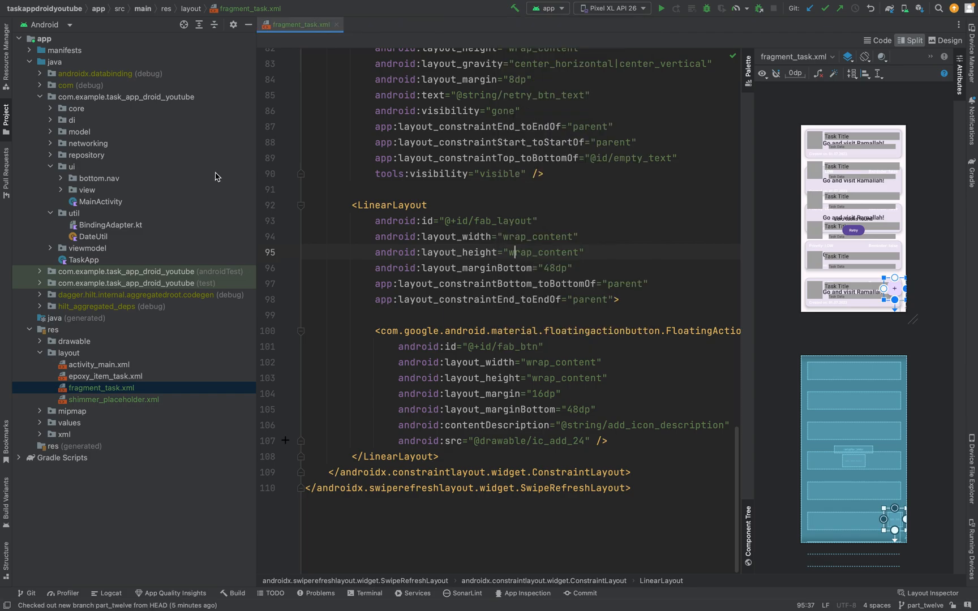
- Open TaskFragment.kt from the ui bottom.nav package
left_click(60, 190)
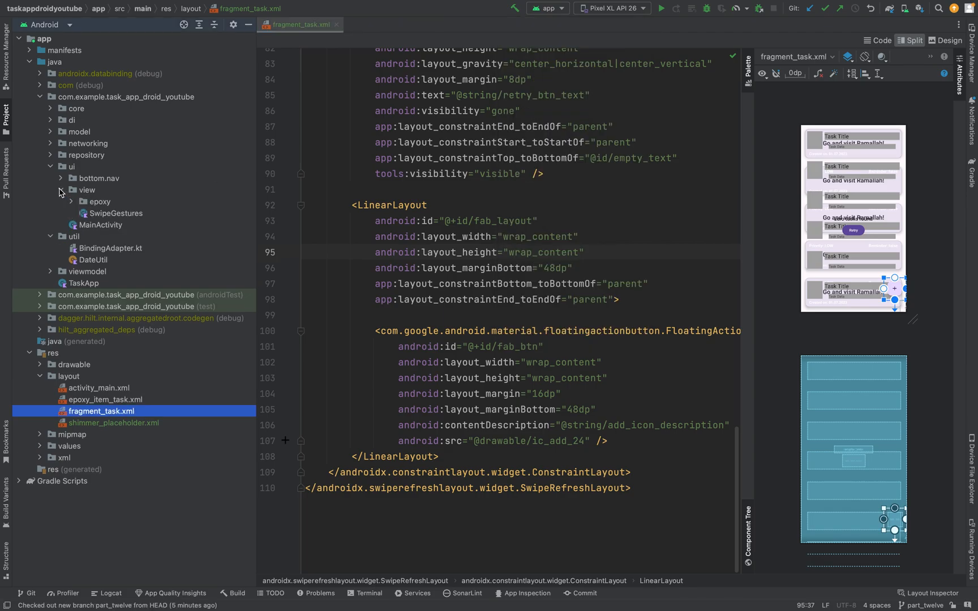
left_click(60, 178)
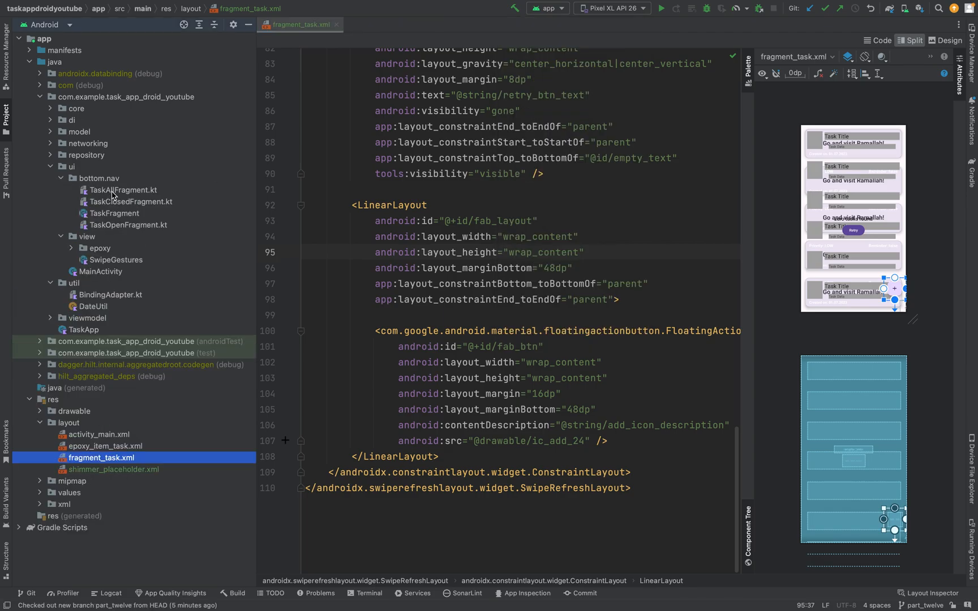
double_click(115, 213)
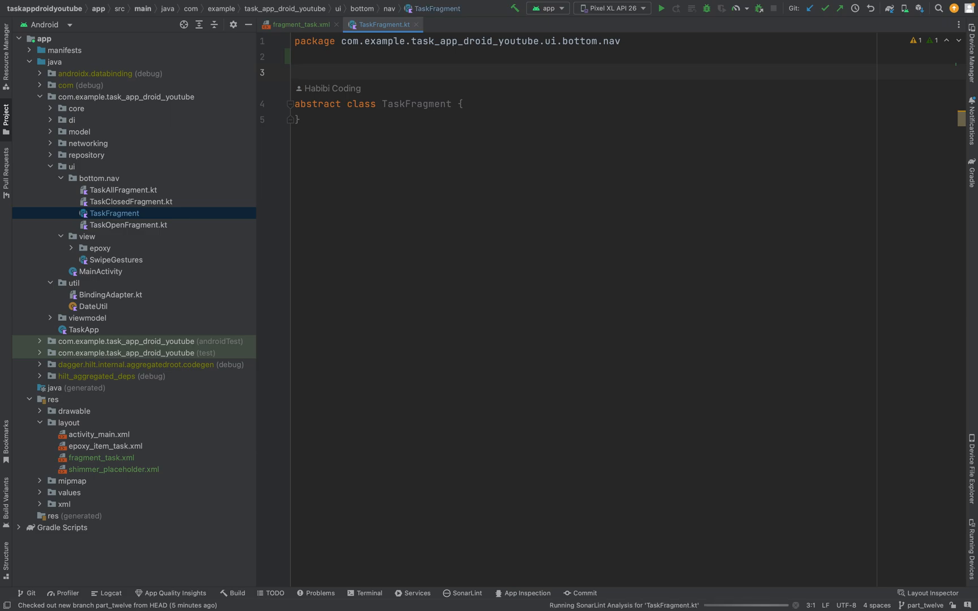
type("@Expe")
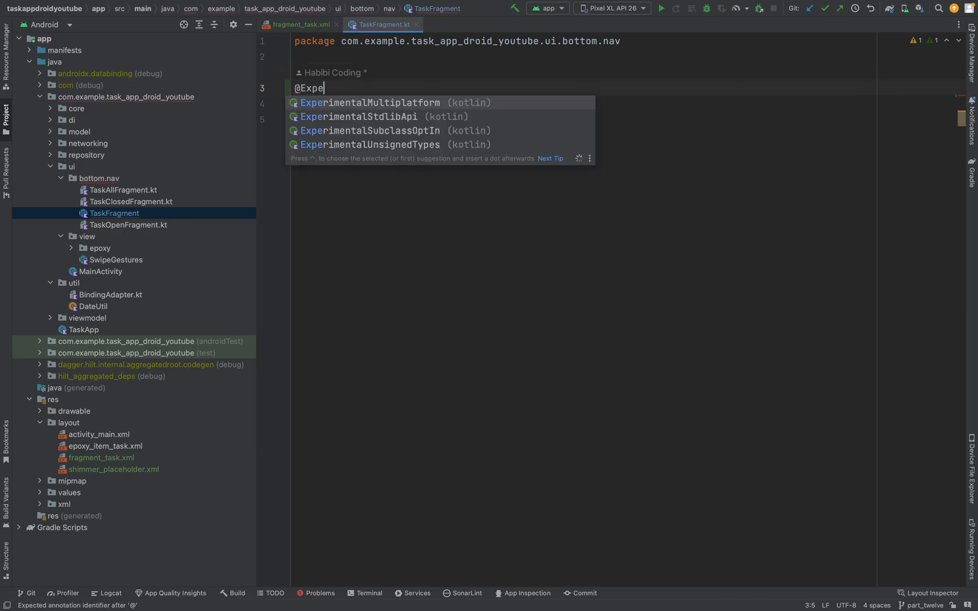
type("r")
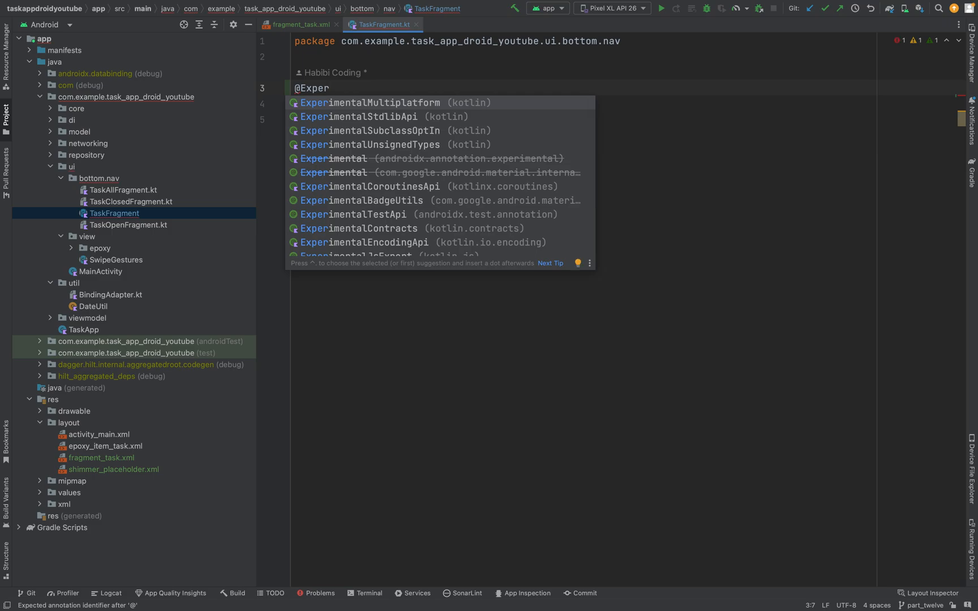
type("iMenC")
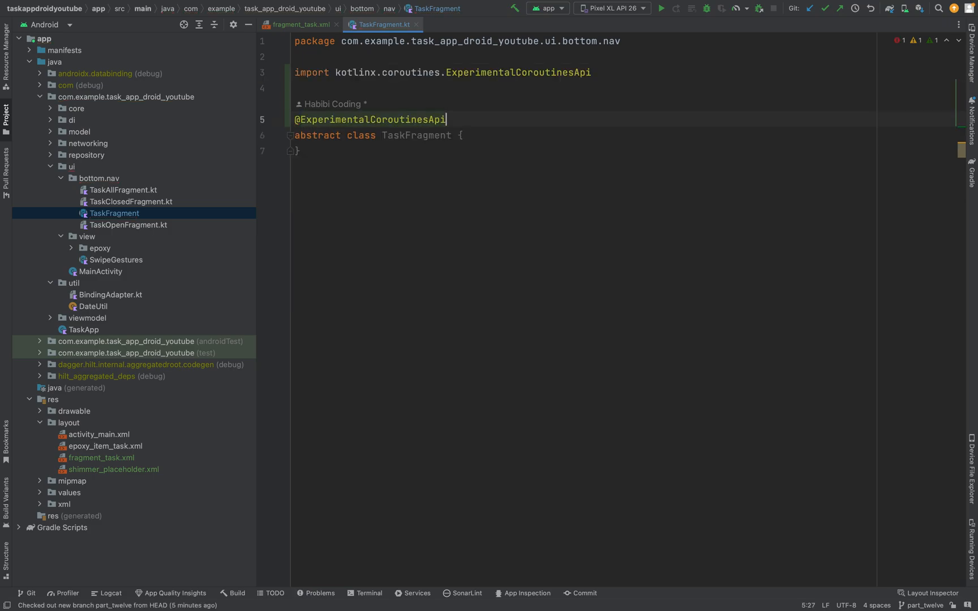
key("enter")
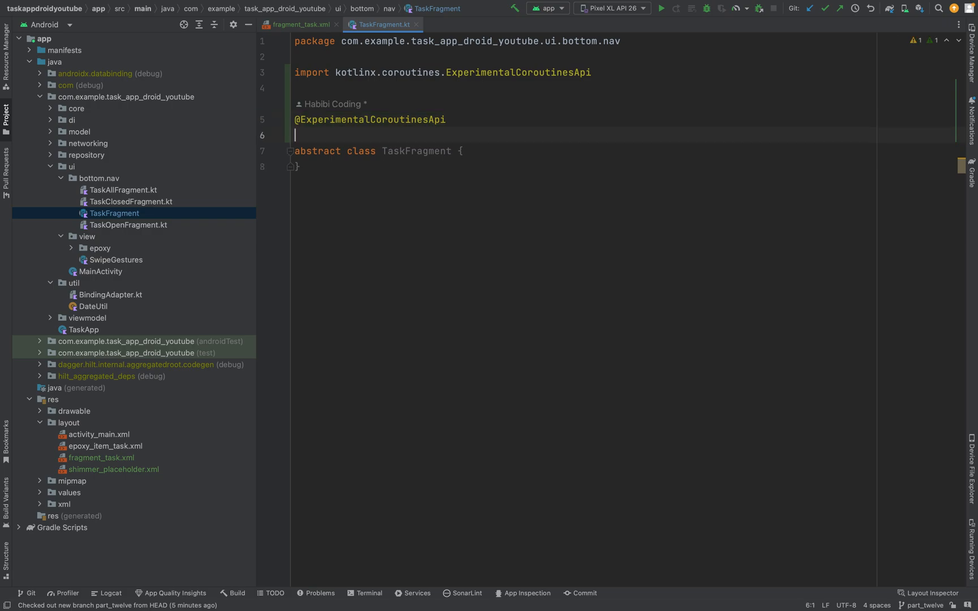
type("@")
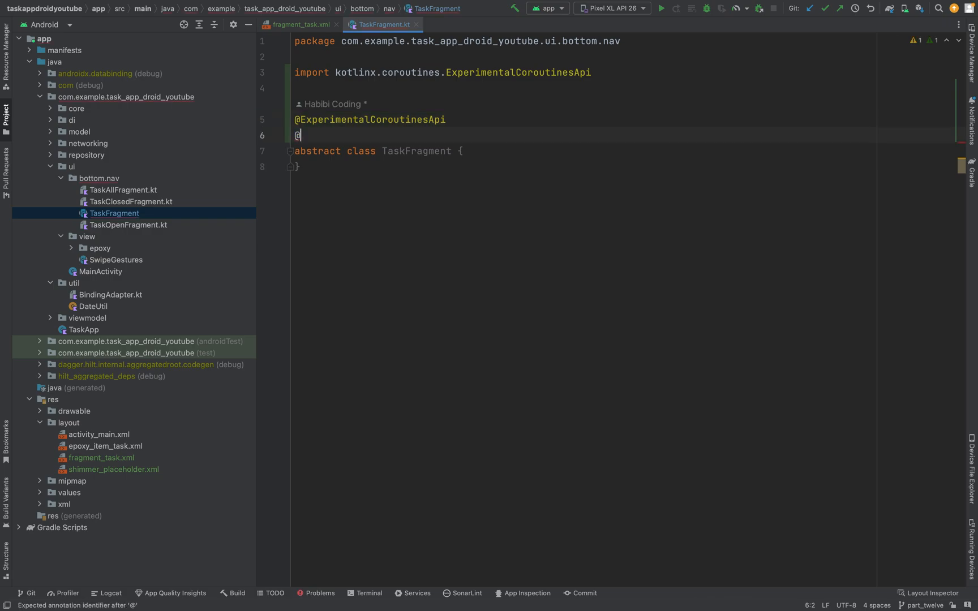
type("AndroidEntryPoint")
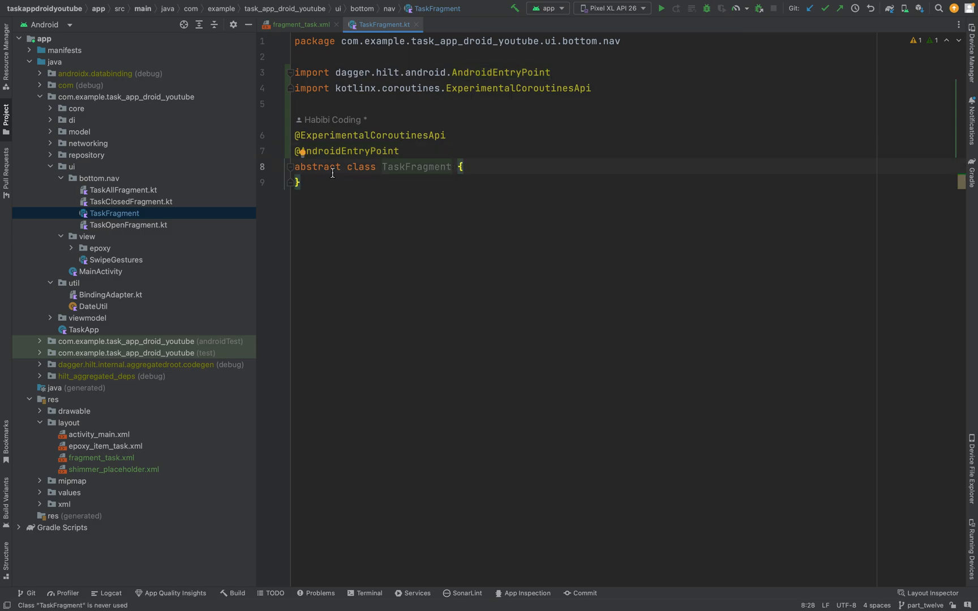
mouse_move(382, 193)
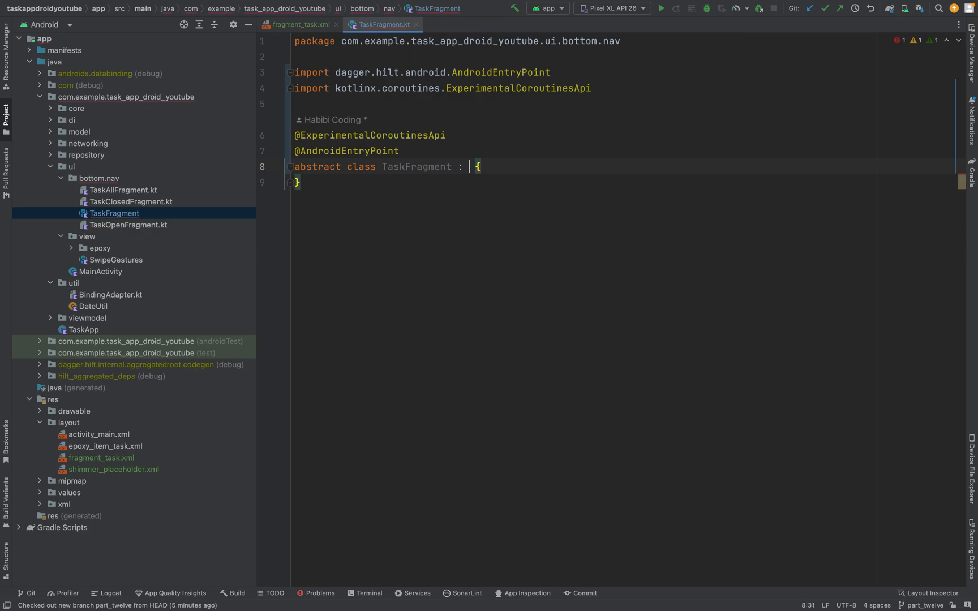
- Make TaskFragment extend ViewBindingFragment<FragmentTaskBinding>() and add SwipeRefreshLayout to its declaration
type("ViewBin")
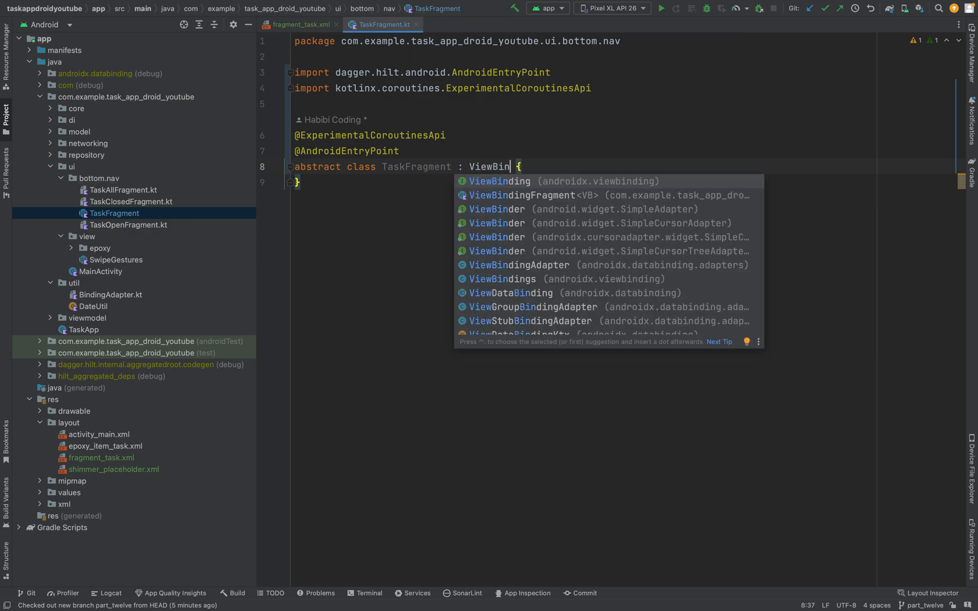
left_click(521, 195)
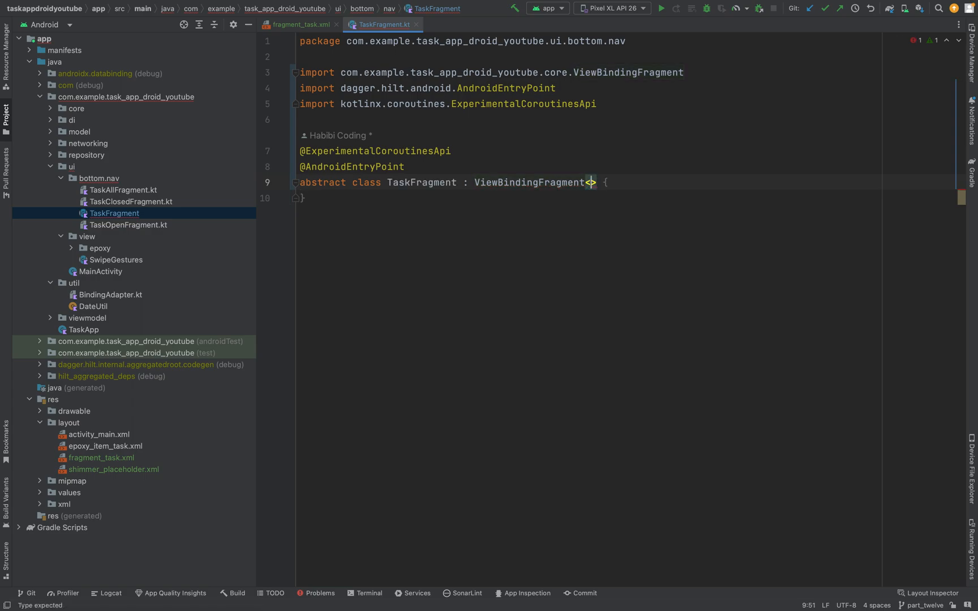
type("Frag")
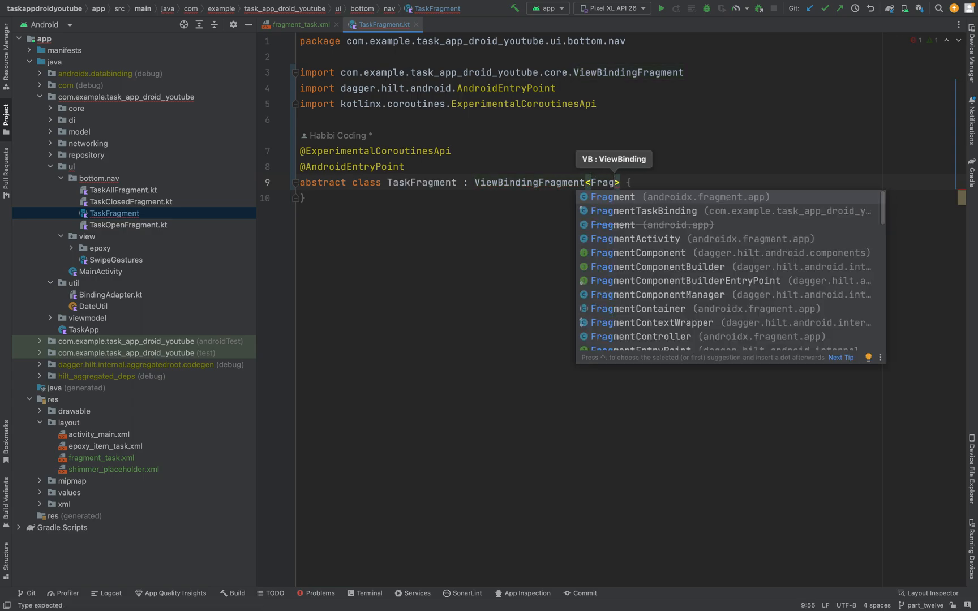
type("men")
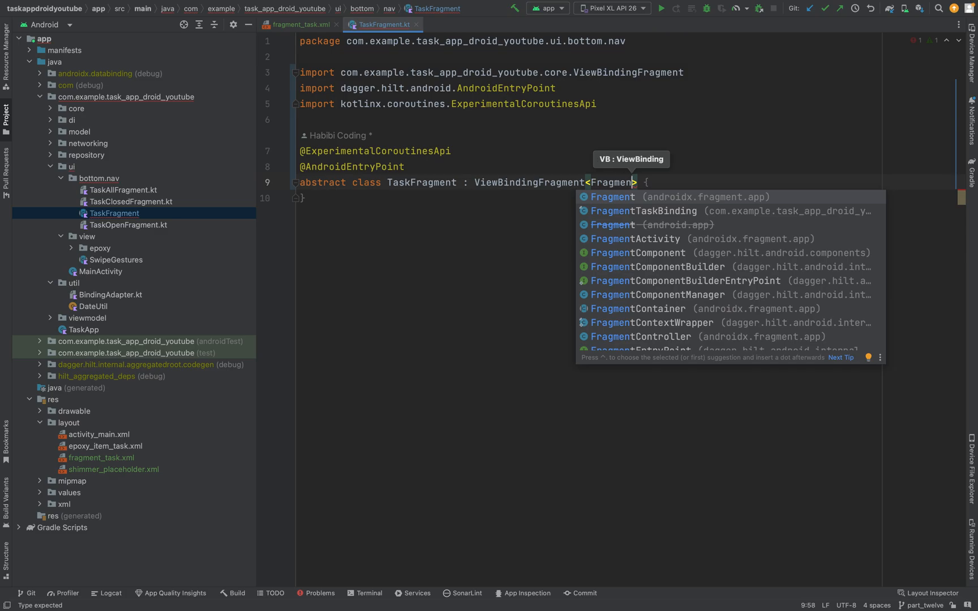
left_click(644, 210)
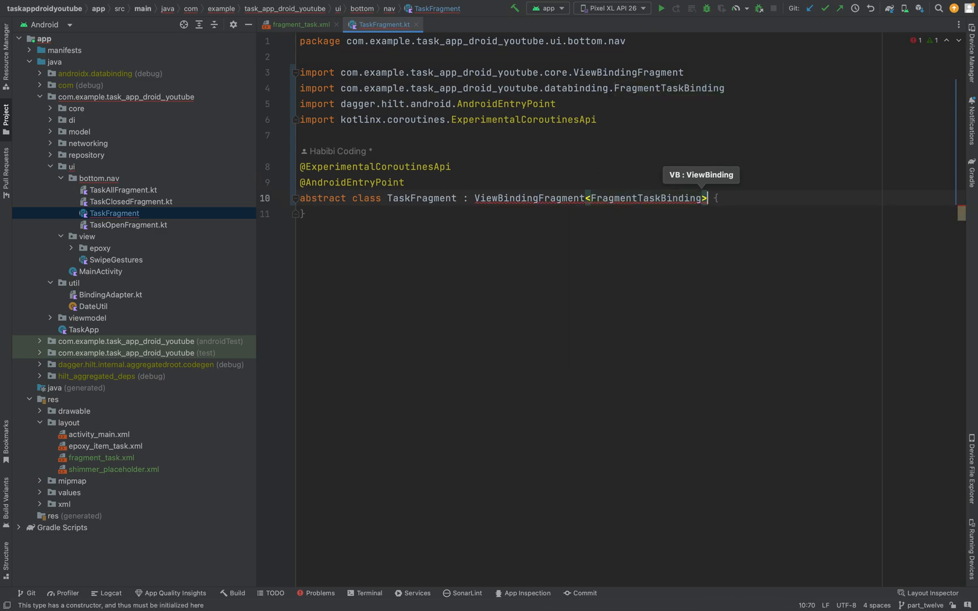
type("()")
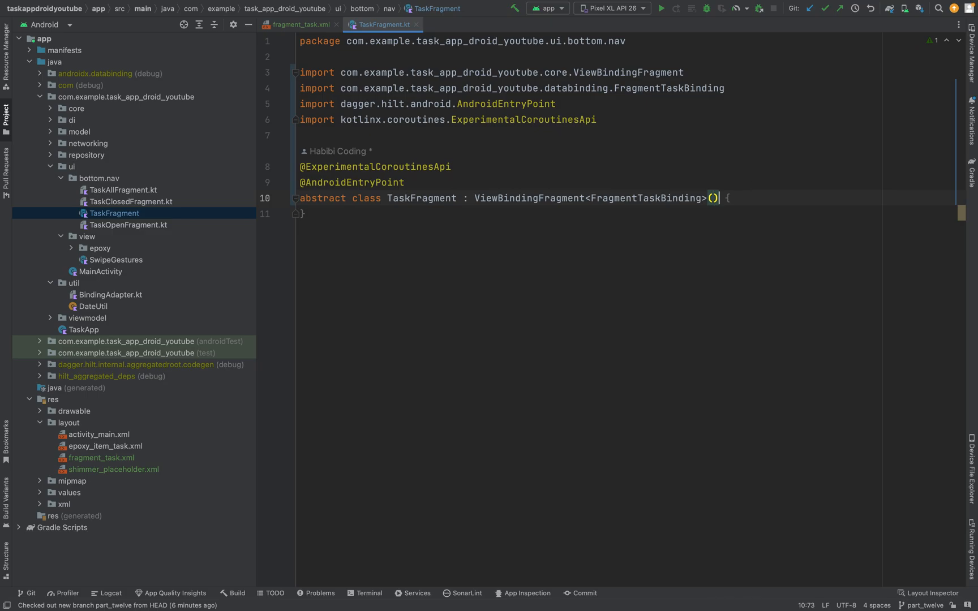
type(", SwipeRefreshLayout")
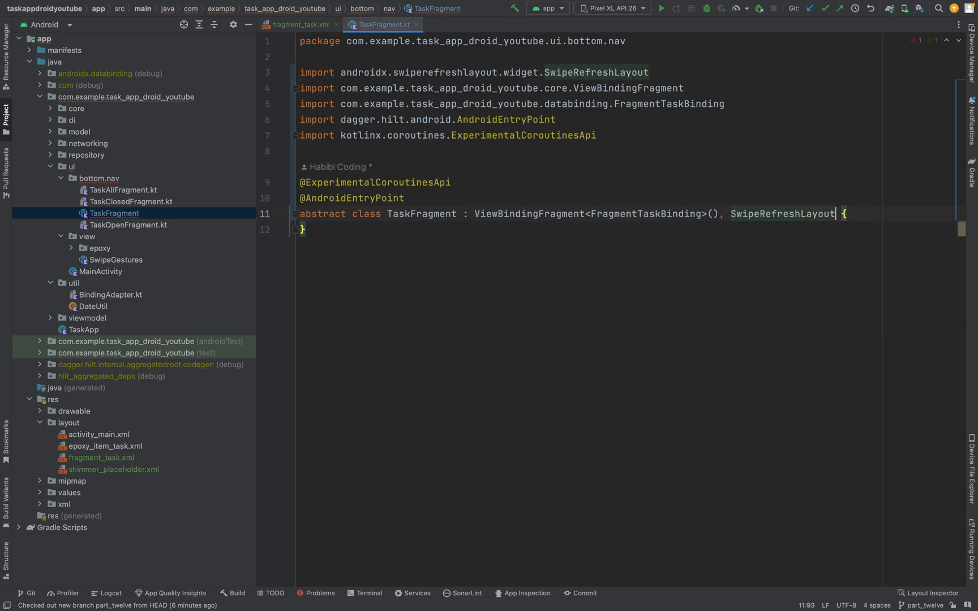
type("O")
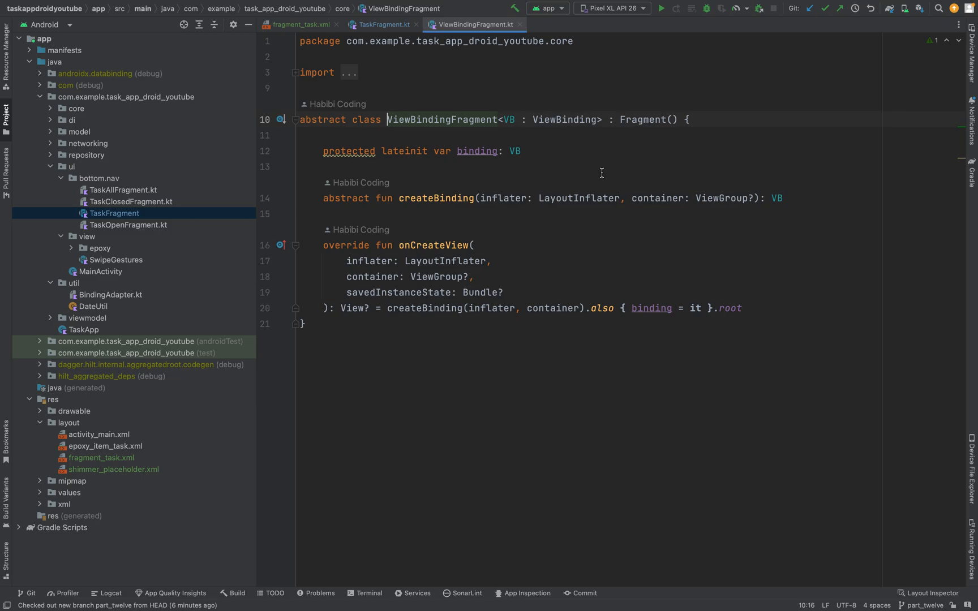
mouse_move(419, 229)
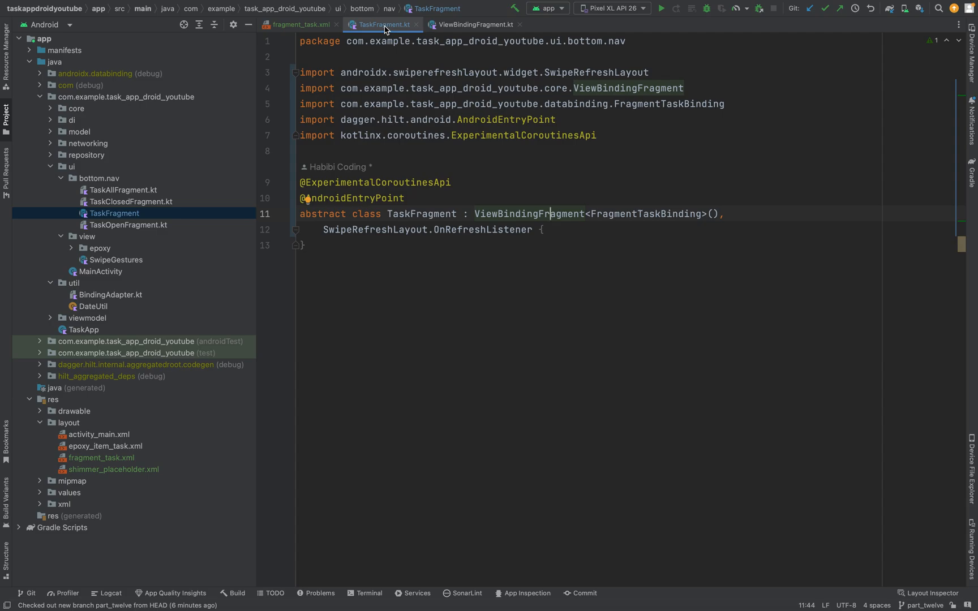
mouse_move(657, 182)
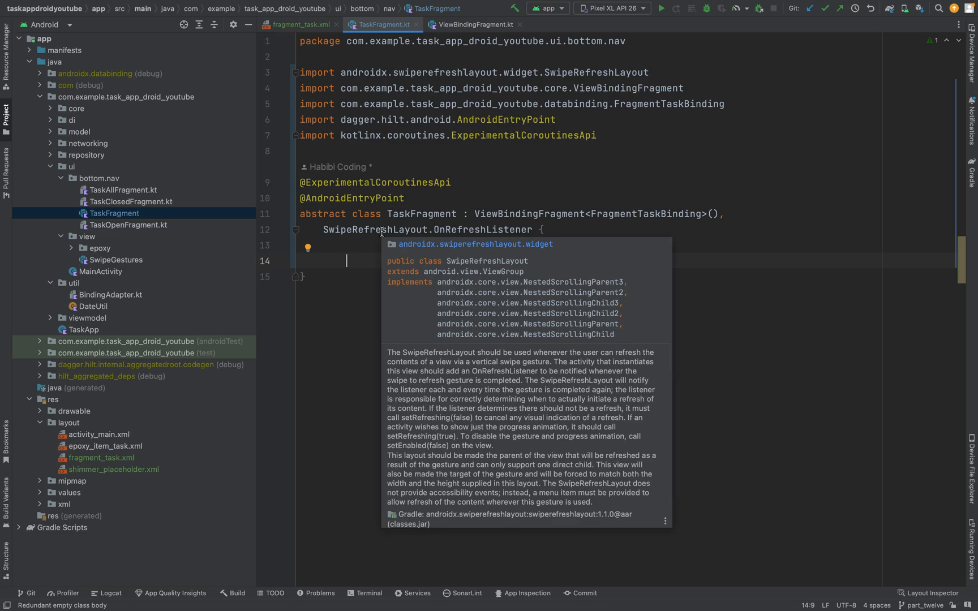
mouse_move(378, 223)
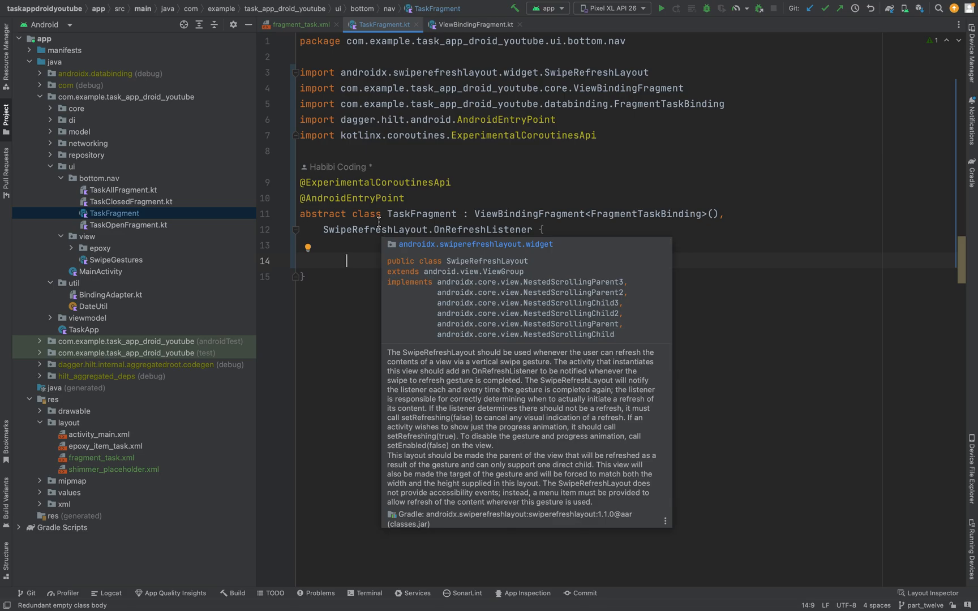
- Declare 'protected val viewModel by viewModels<TaskViewModelImpl>()' and reformat the code
type("protected")
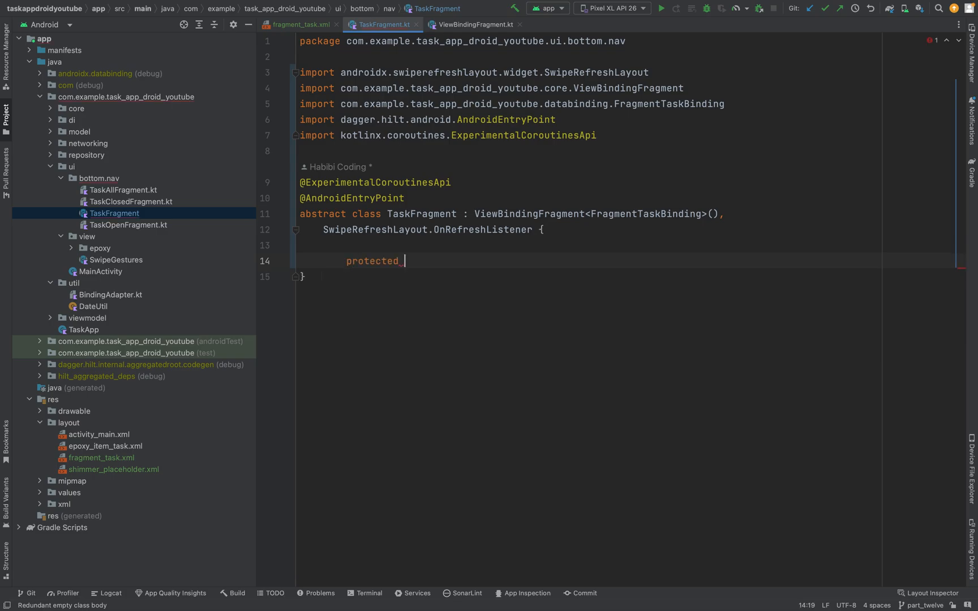
type("val")
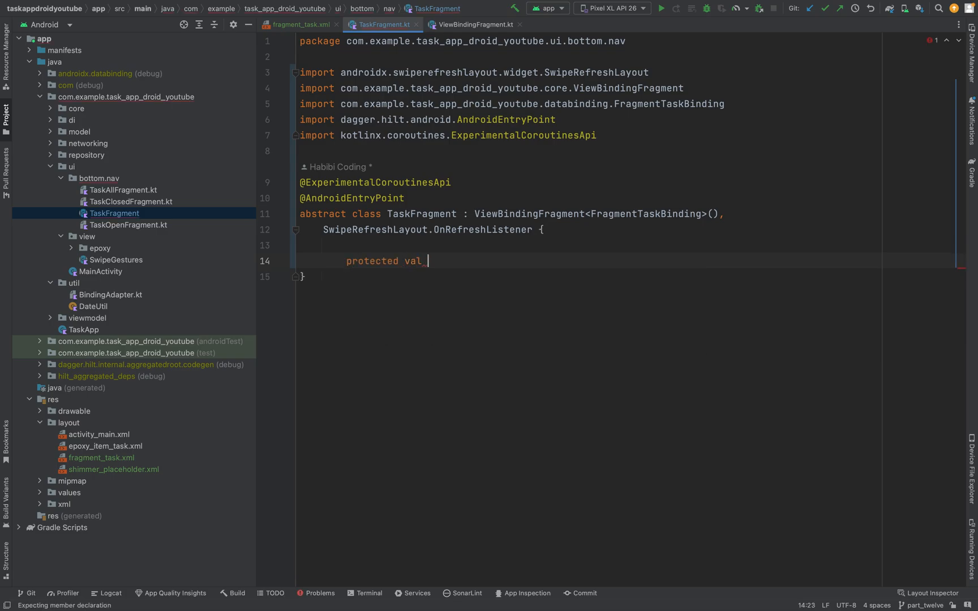
type("viewModel b")
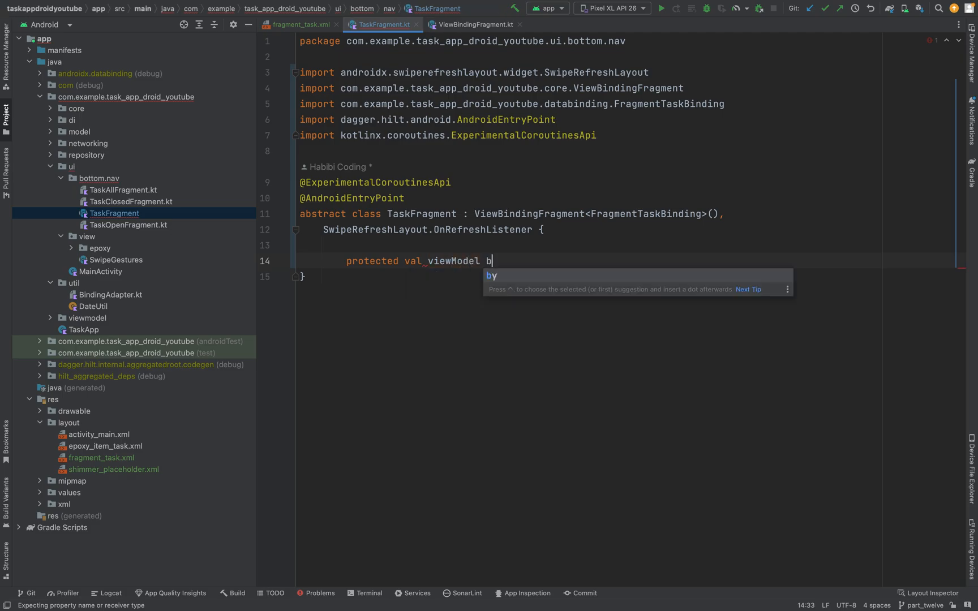
type("y")
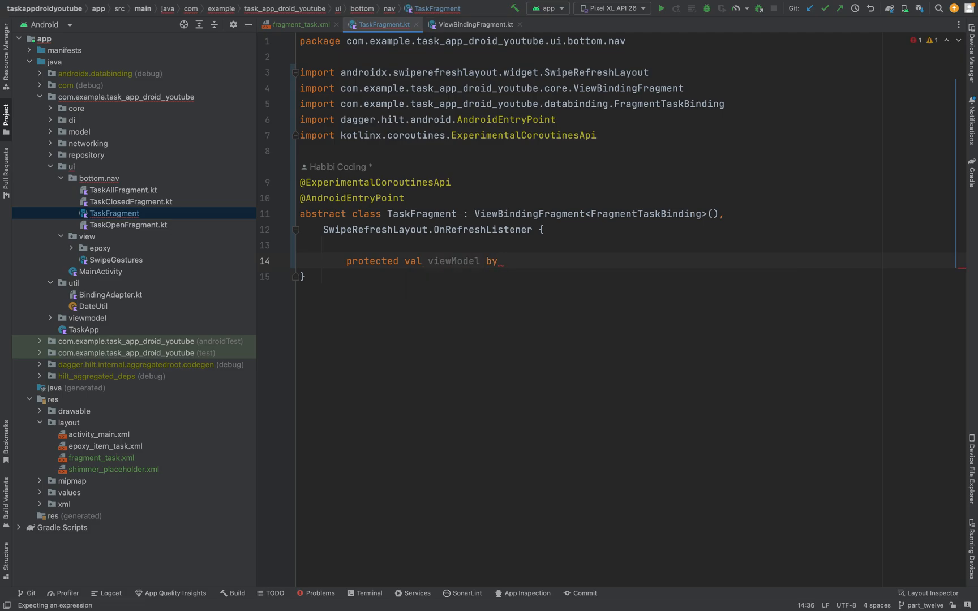
type("viewModels<>")
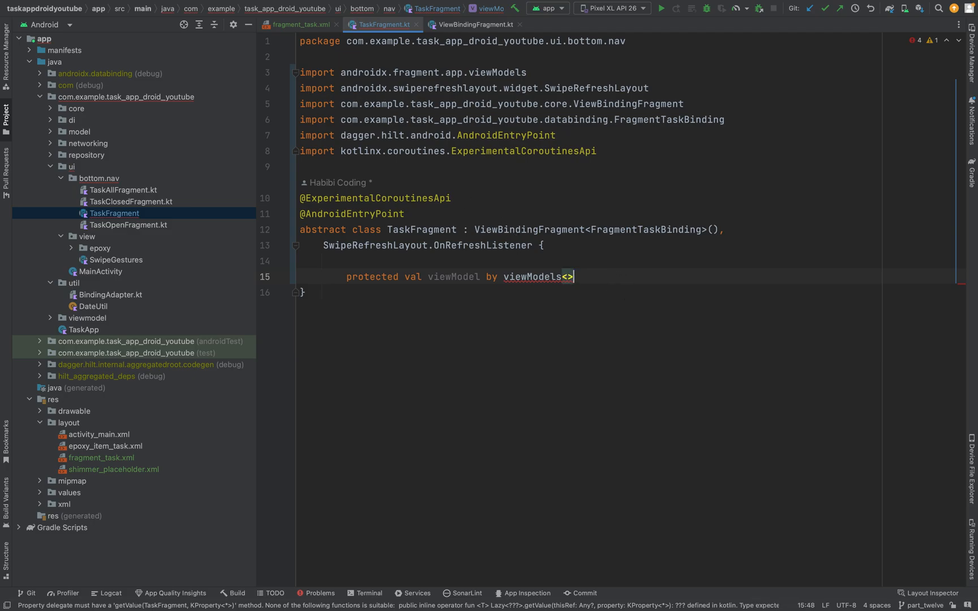
type("()")
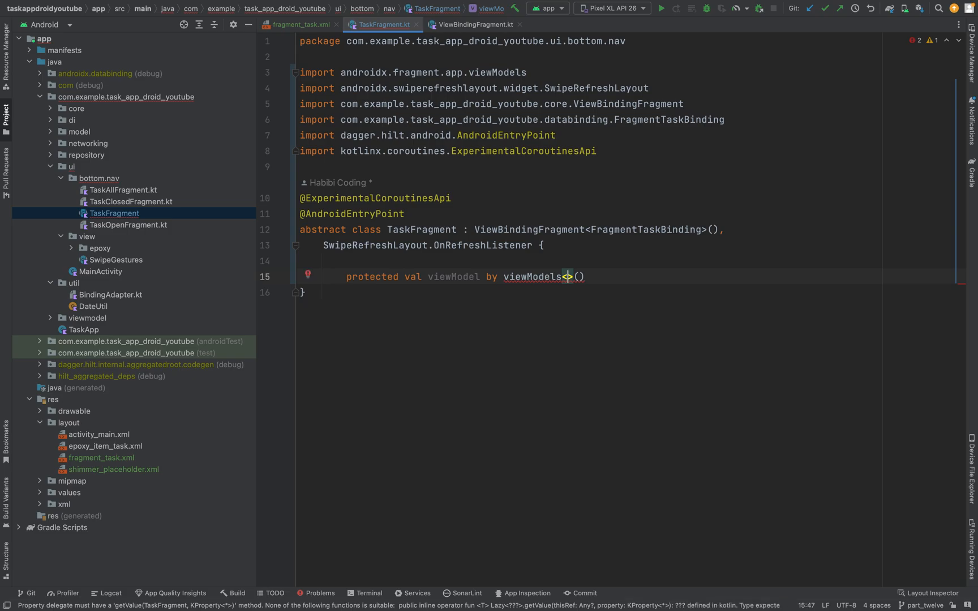
type("TaskV")
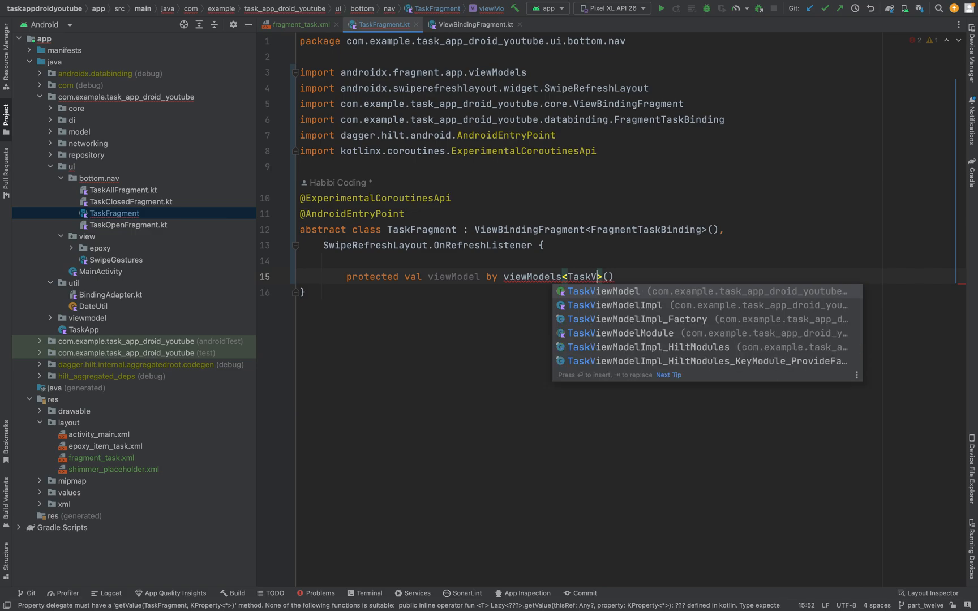
left_click(614, 297)
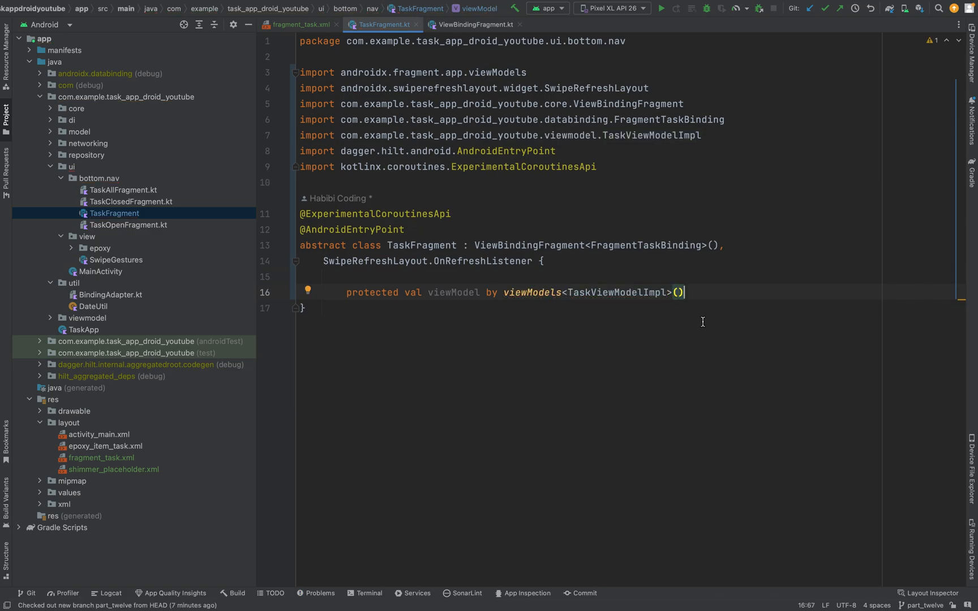
key("cmd+alt+L")
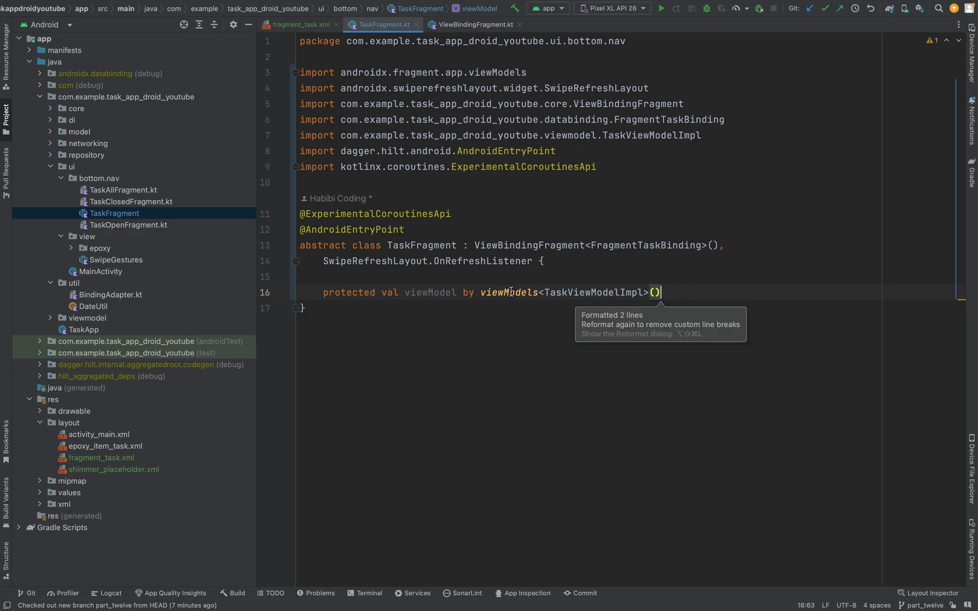
double_click(591, 292)
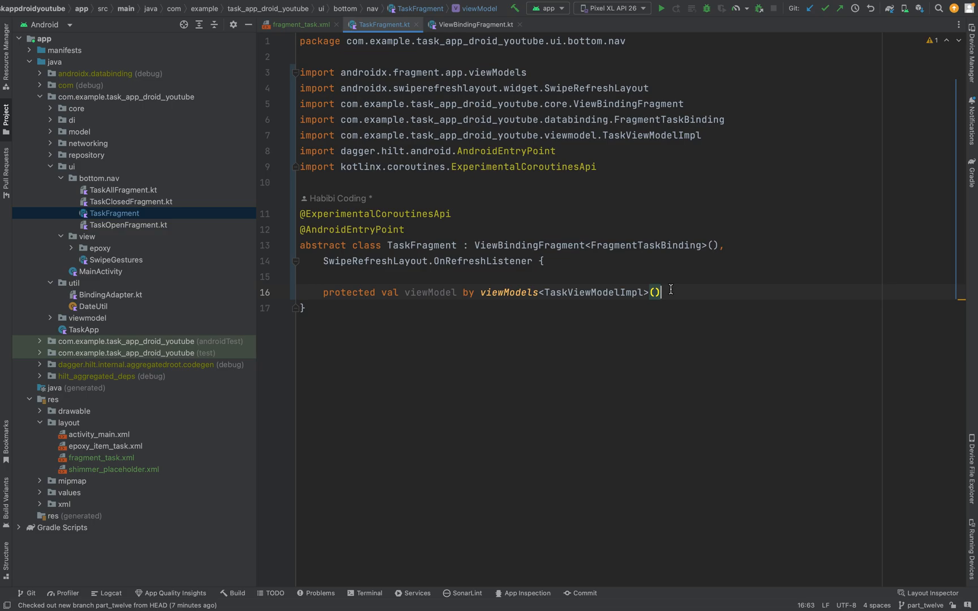
key("enter")
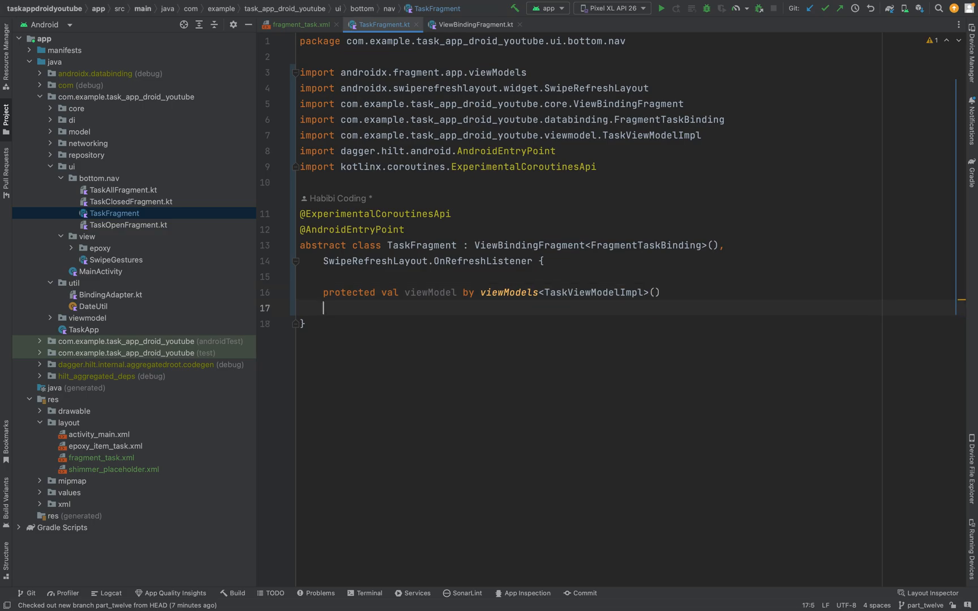
- Declare a protected lateinit var controller of type TaskEpoxyController with its import
type("protected")
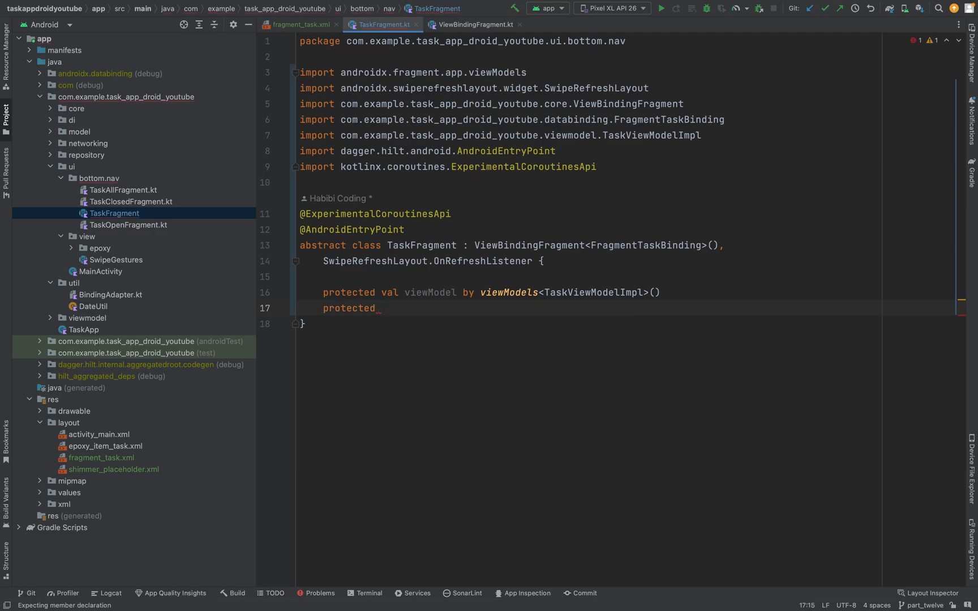
type("lateinit var")
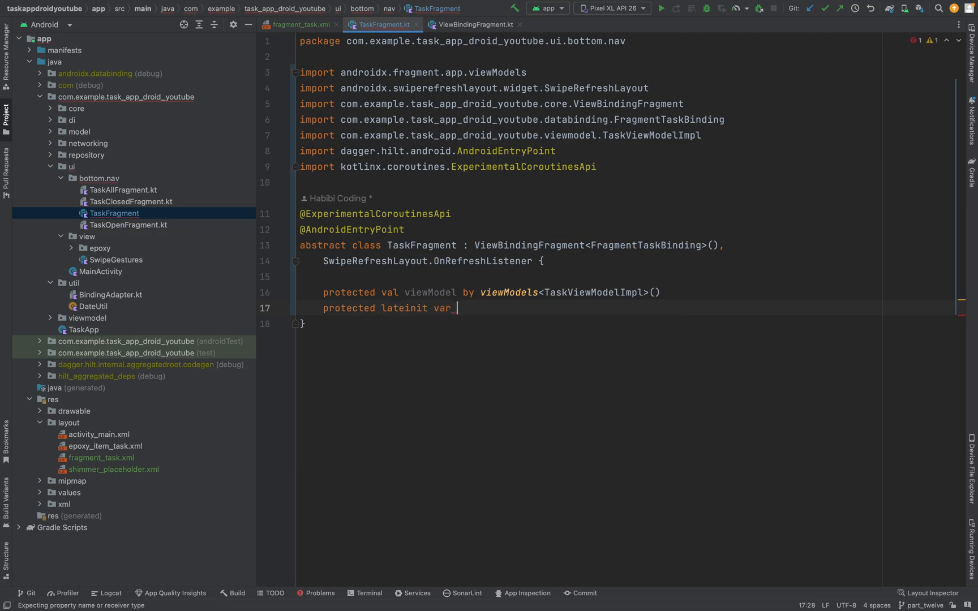
type("controller")
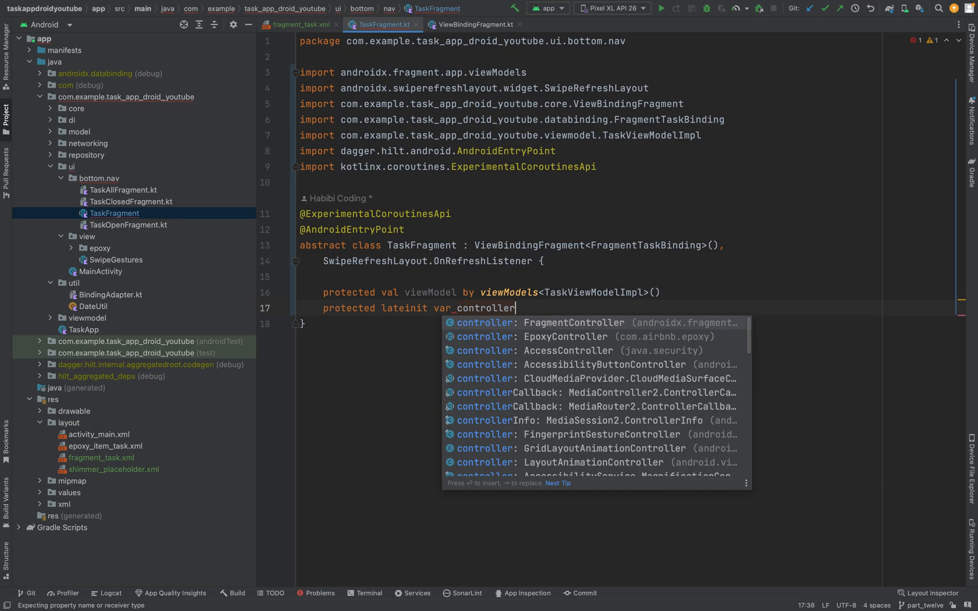
type(":")
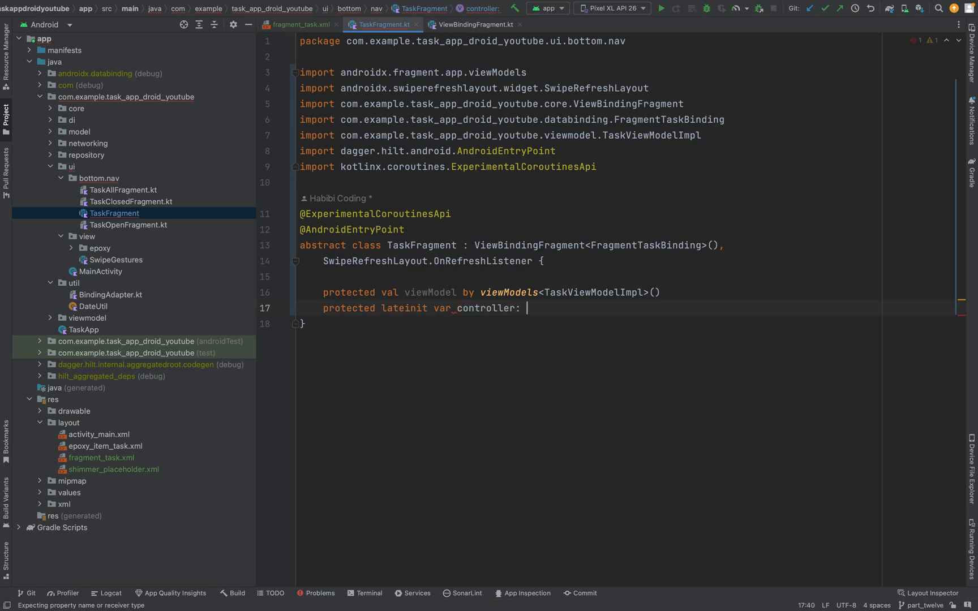
type("Tas")
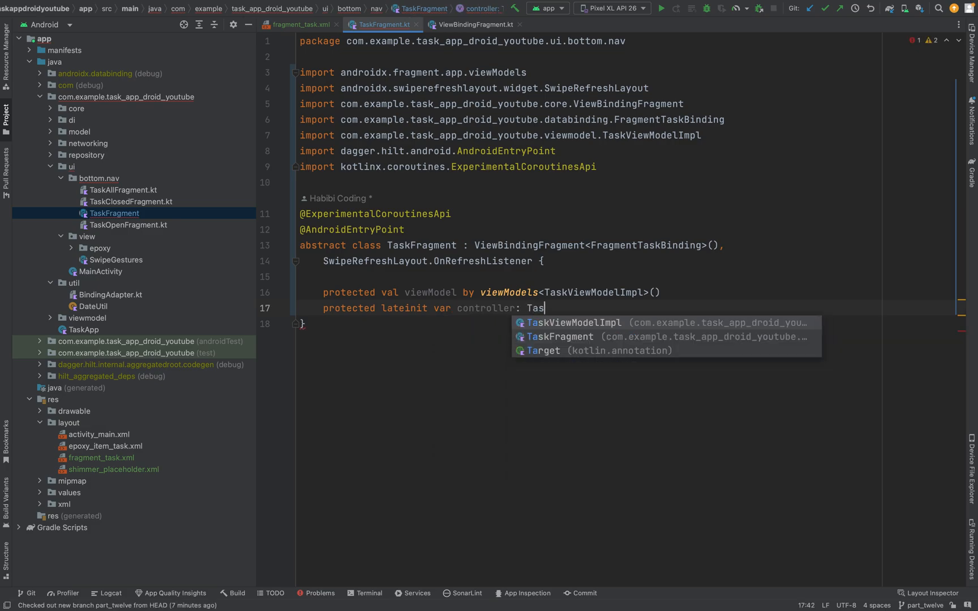
type("kEp")
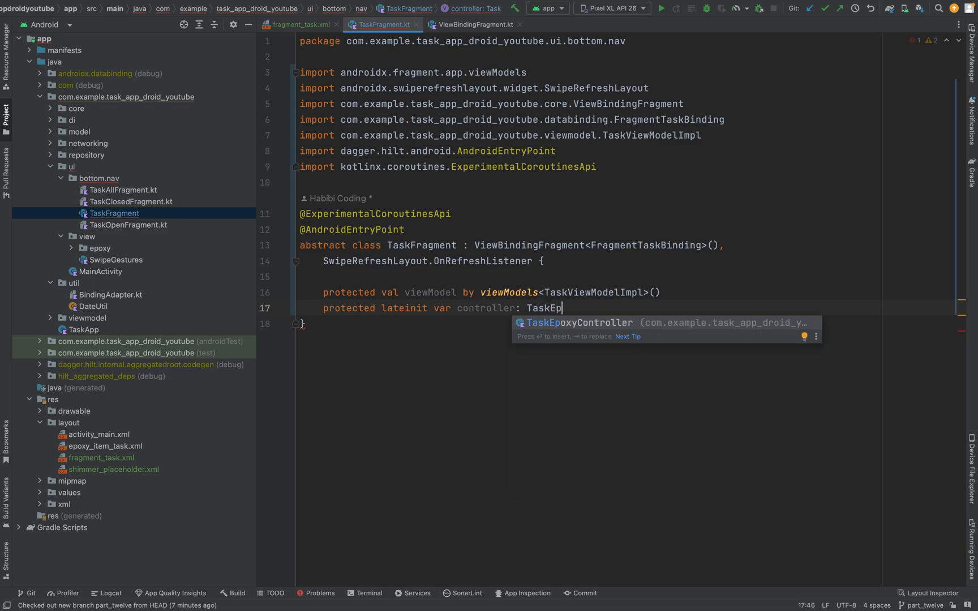
key("Enter")
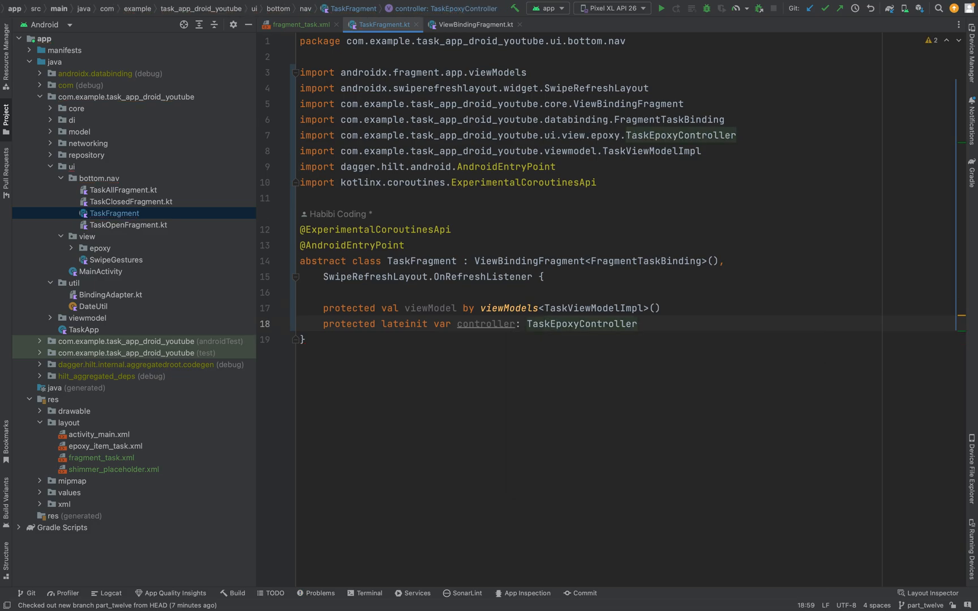
- Declare private val tasks = mutableListOf<TaskFetchResponse>(), then open TaskClosedFragment for reference
type("private")
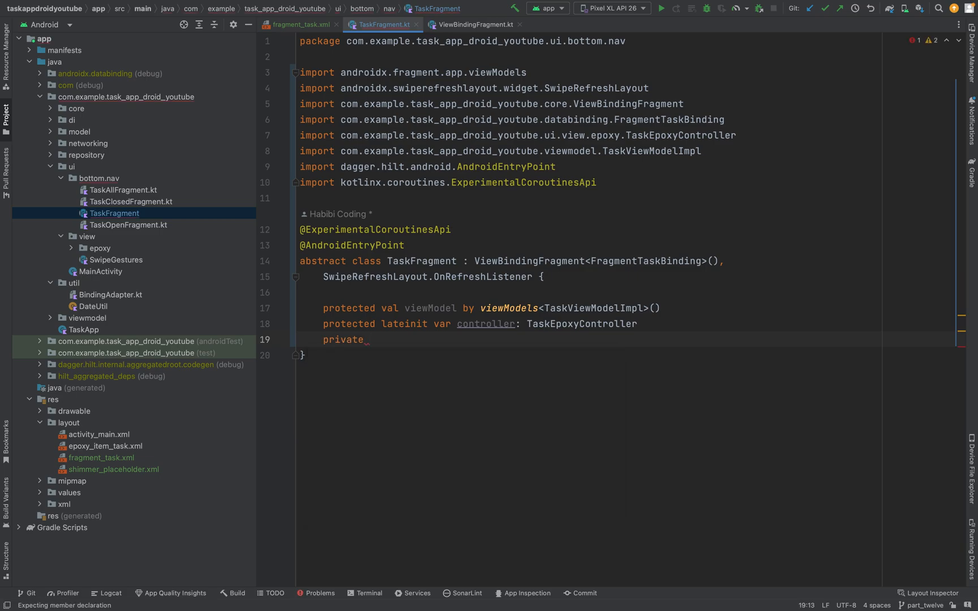
type("val tasks")
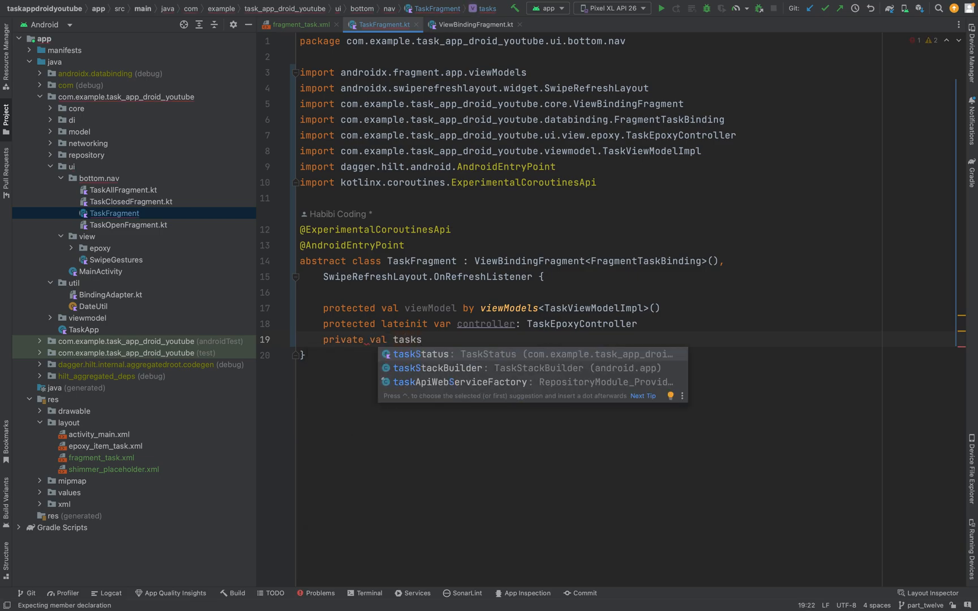
type("=")
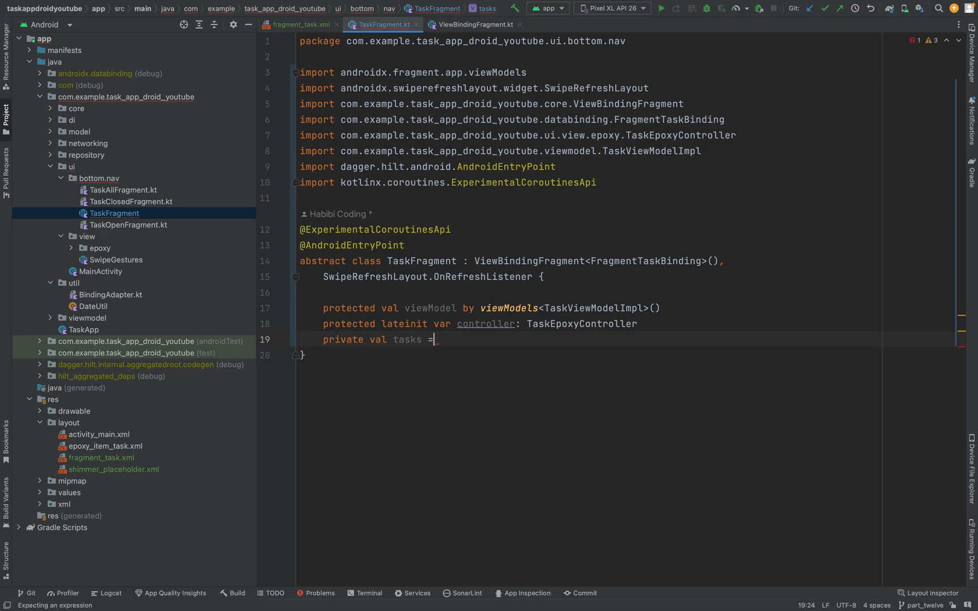
type("mutableListOf<>()")
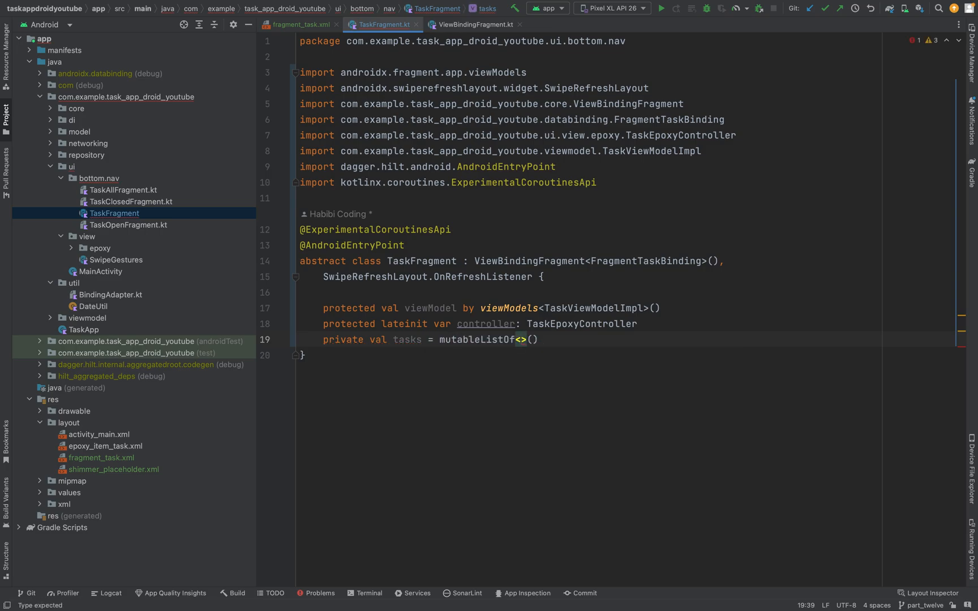
type("TaskFetchResponse")
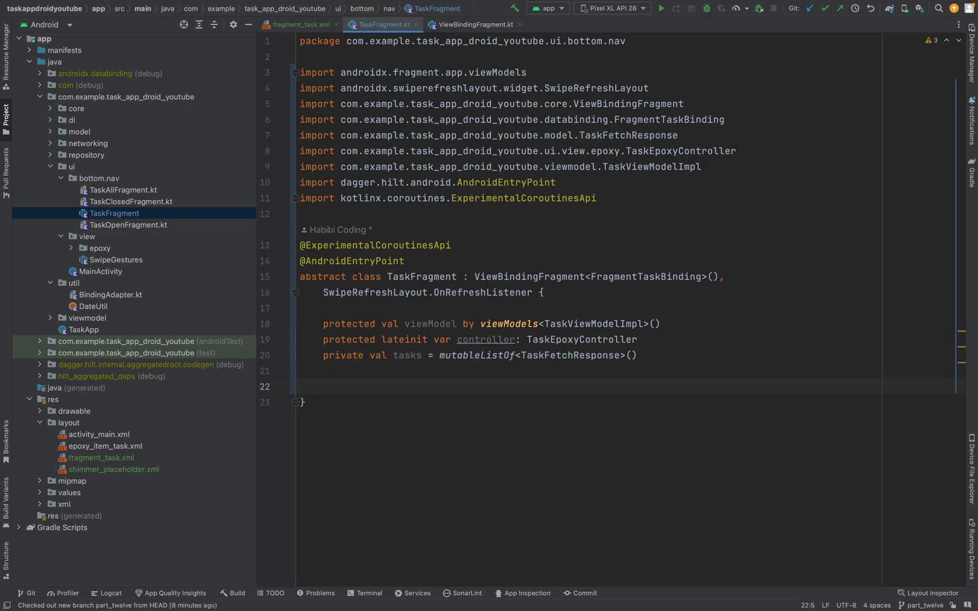
left_click(323, 386)
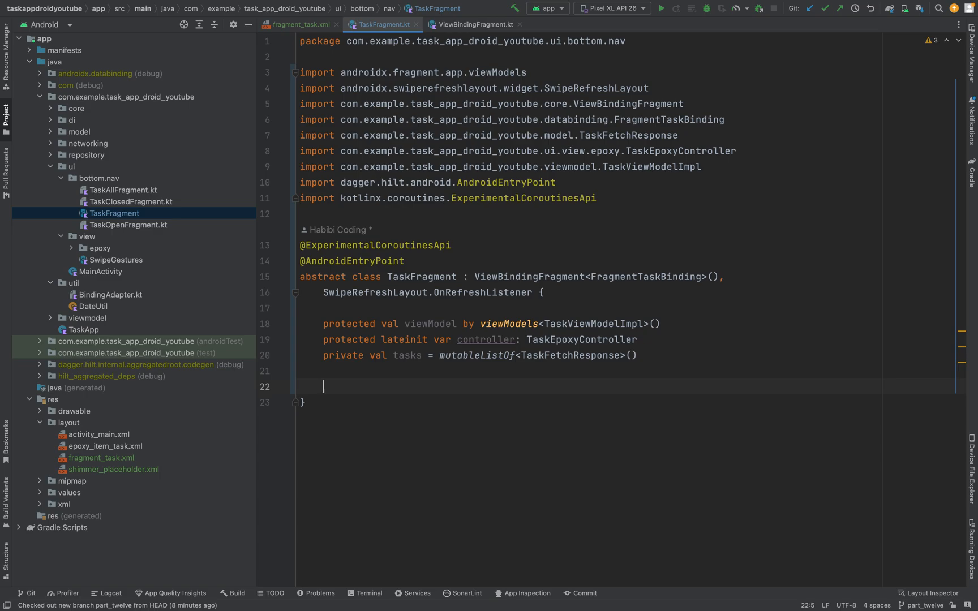
key("enter")
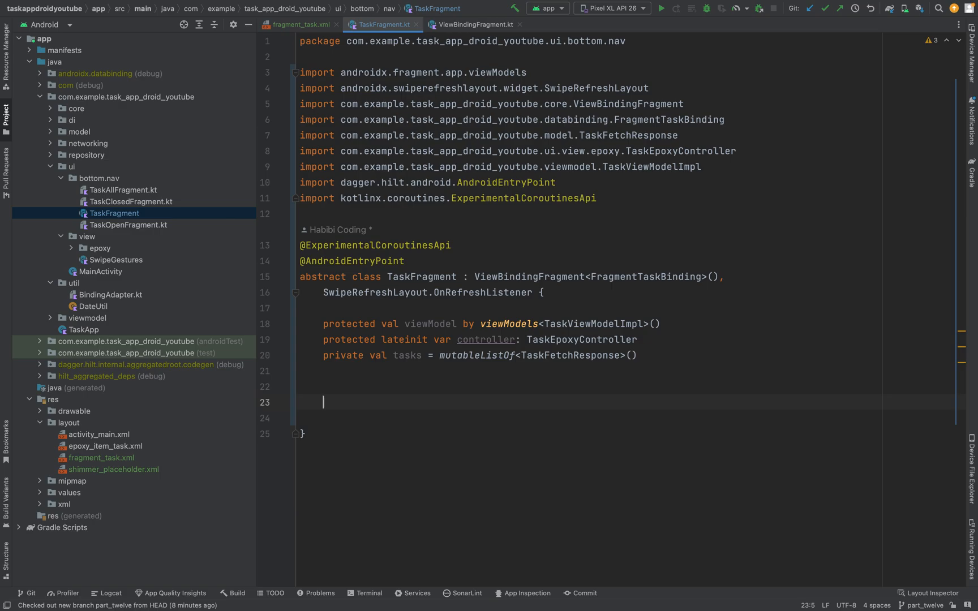
left_click(131, 201)
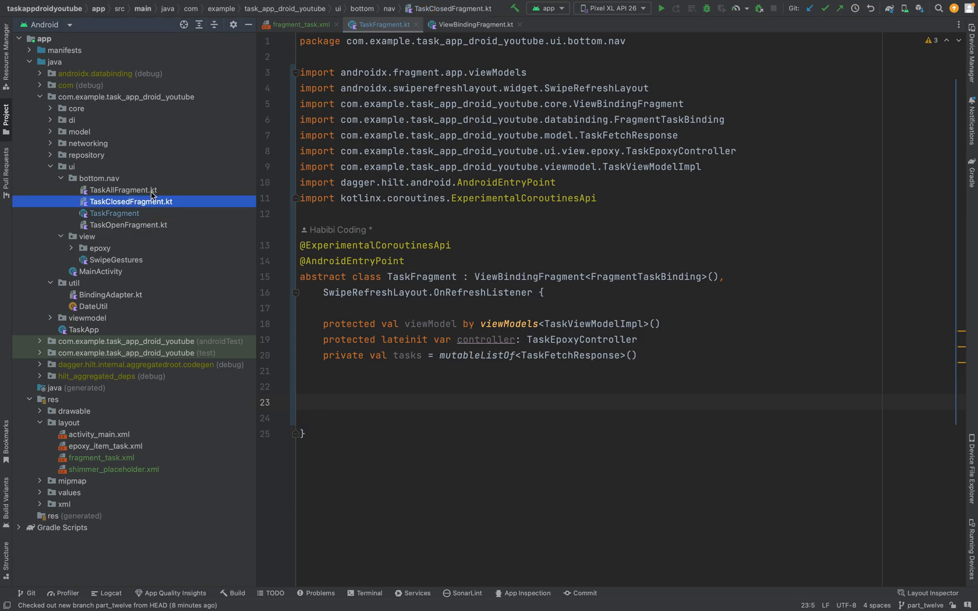
left_click(129, 224)
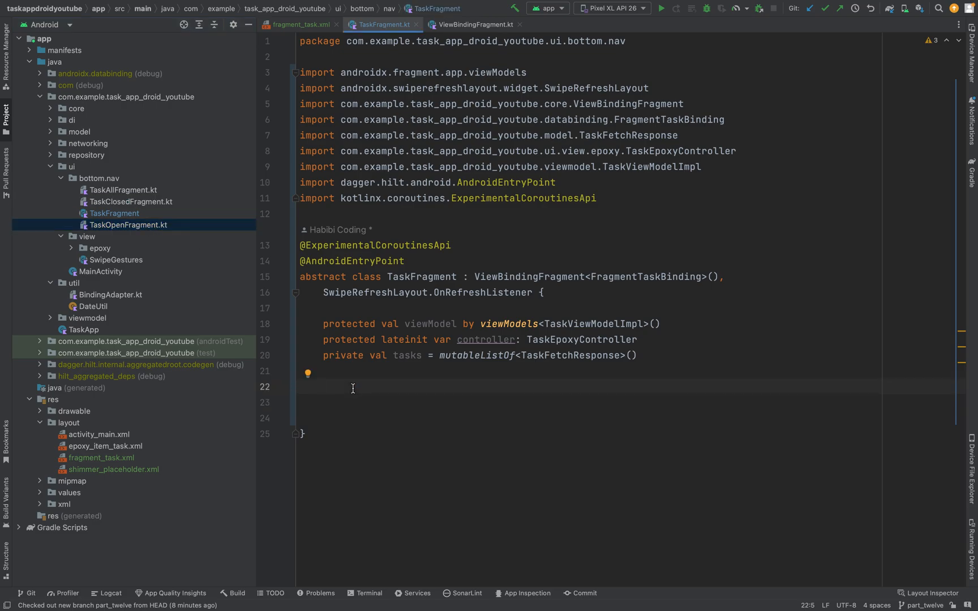
- Declare protected abstract fun initializeController() and protected abstract fun callViewModel() in the class body
type("protected")
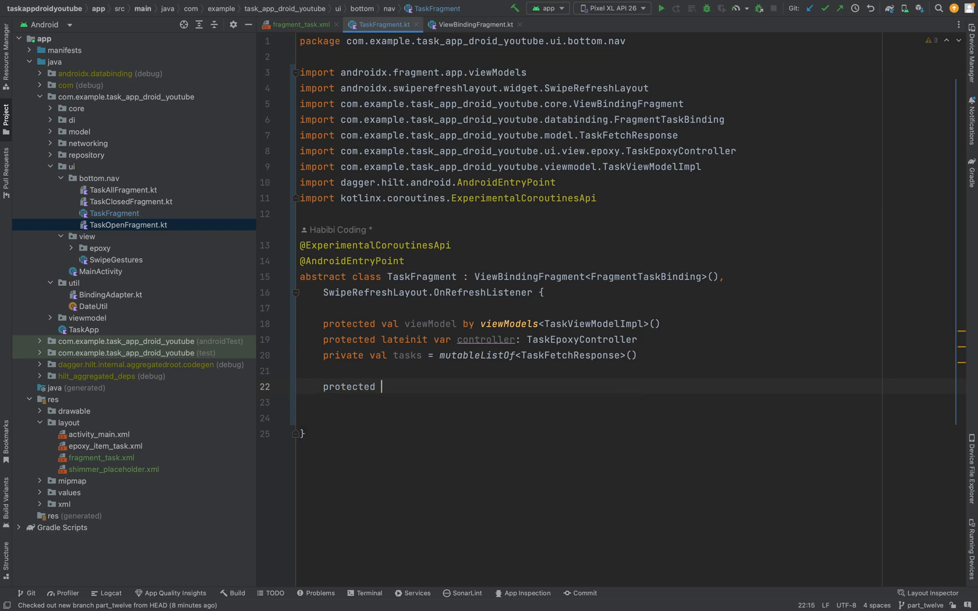
type("abstract fun")
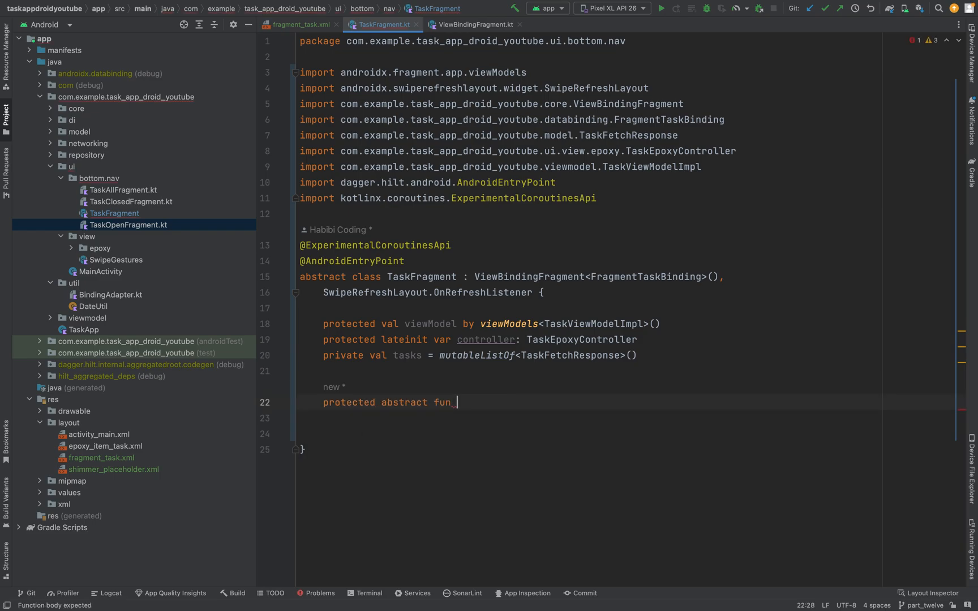
type("ini")
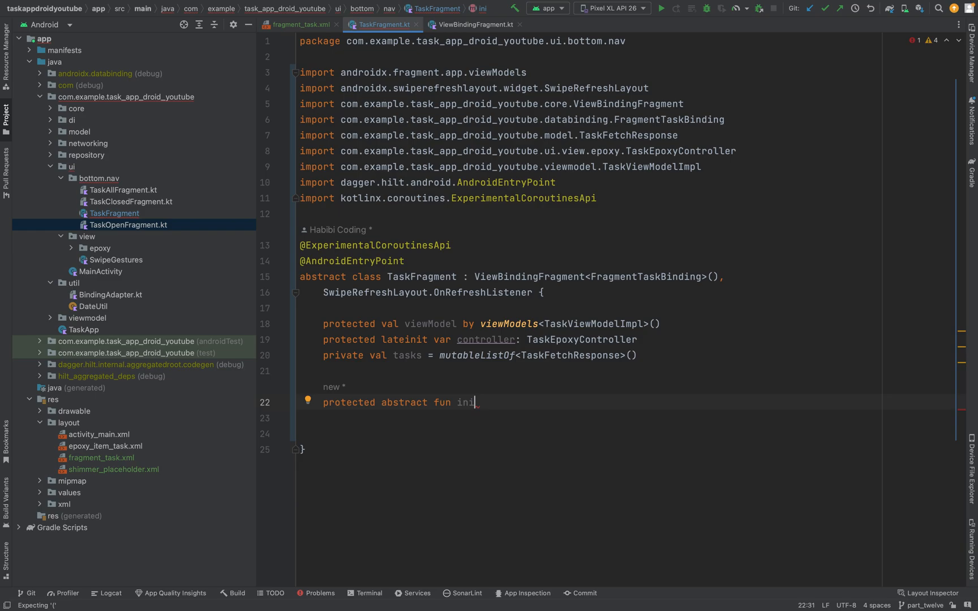
type("tilai")
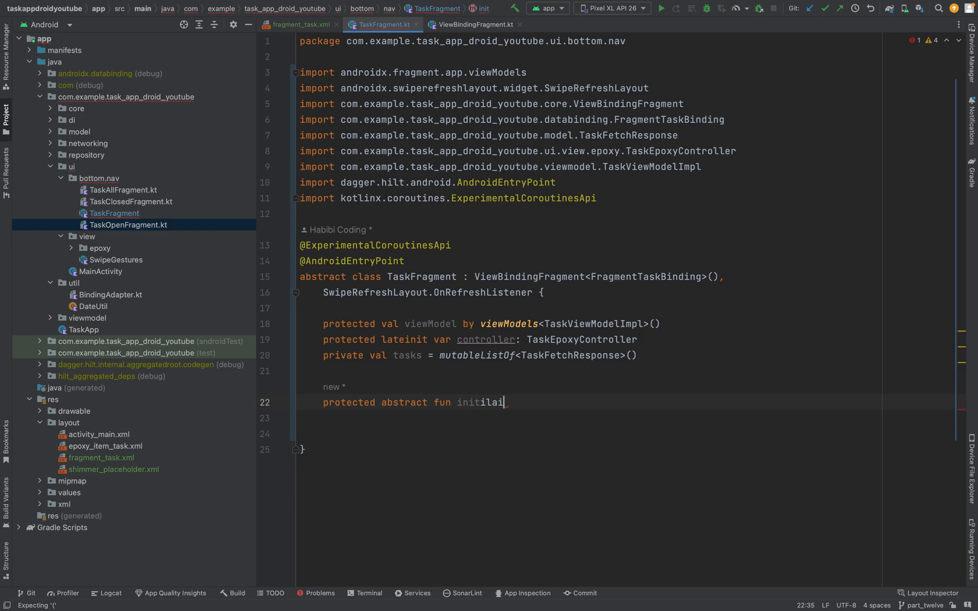
type("ze")
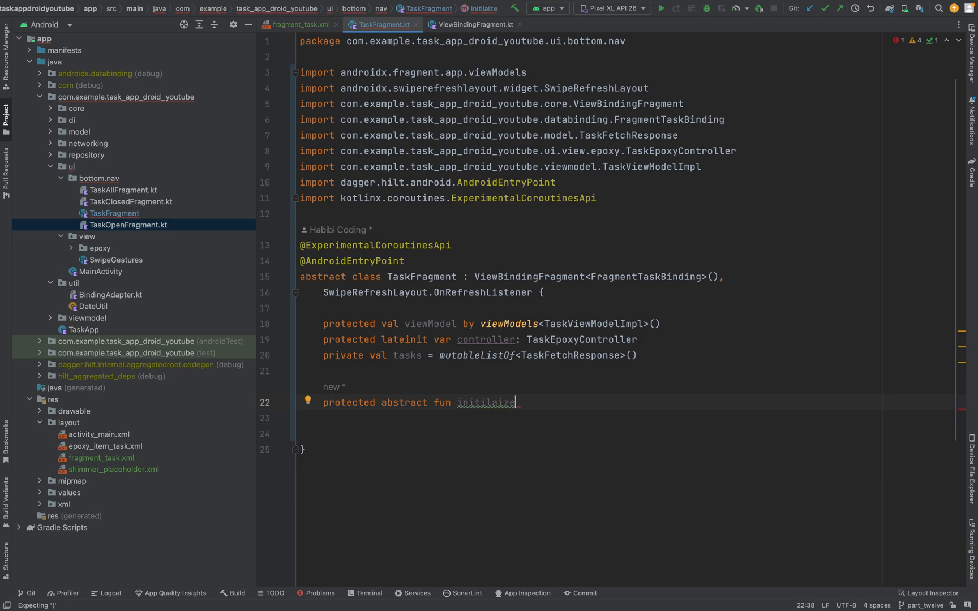
key("Backspace")
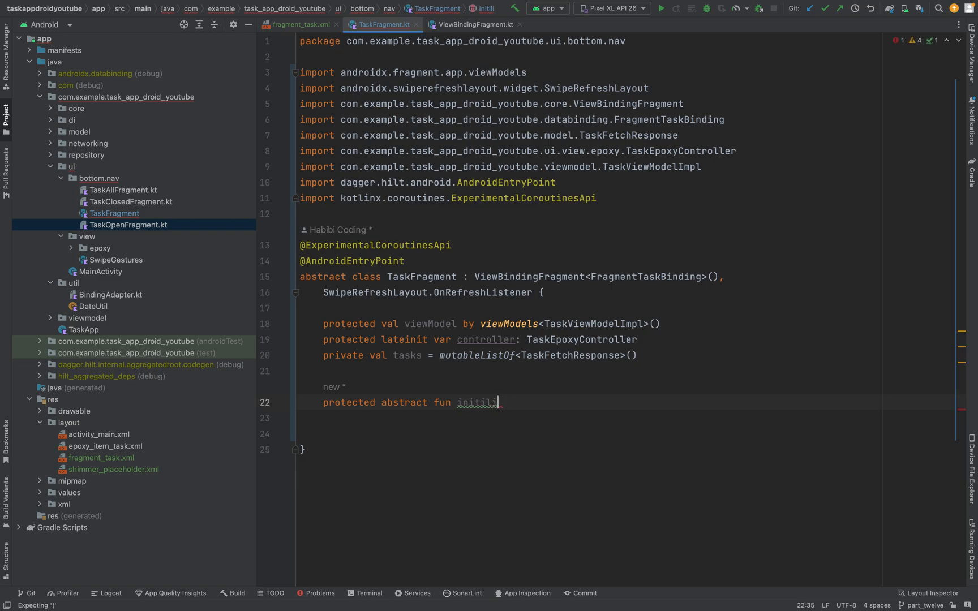
type("ze")
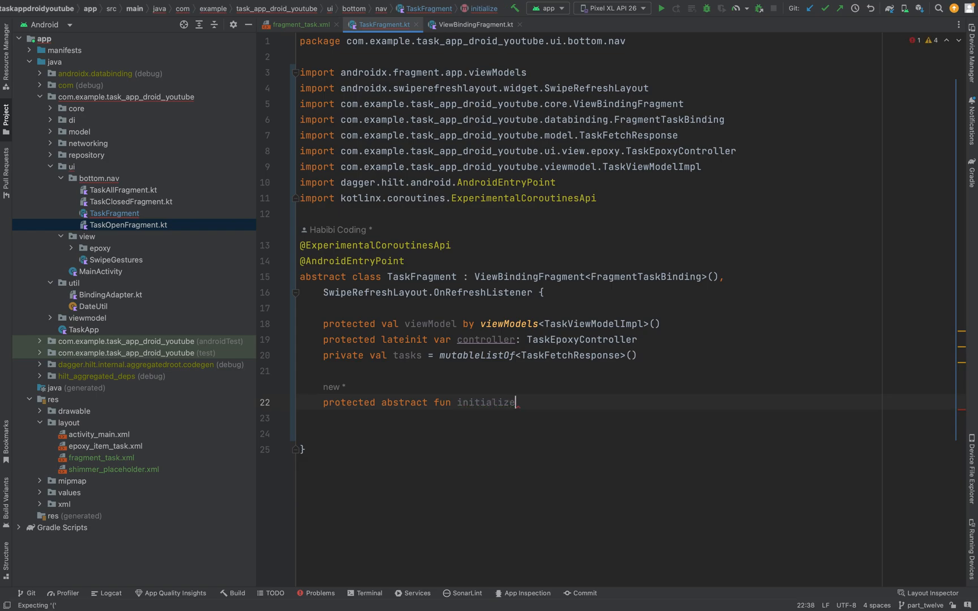
type("Controller(")
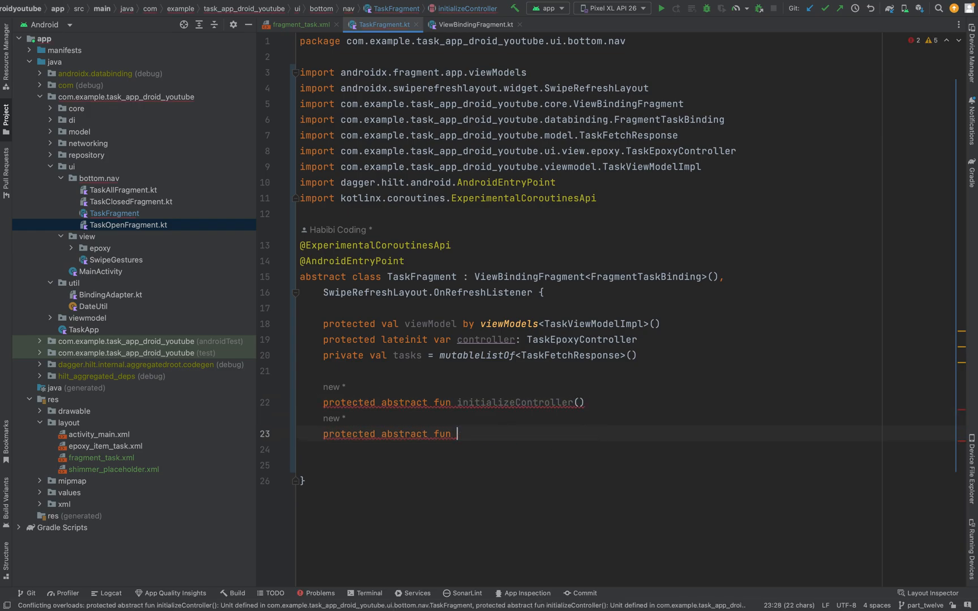
type("call")
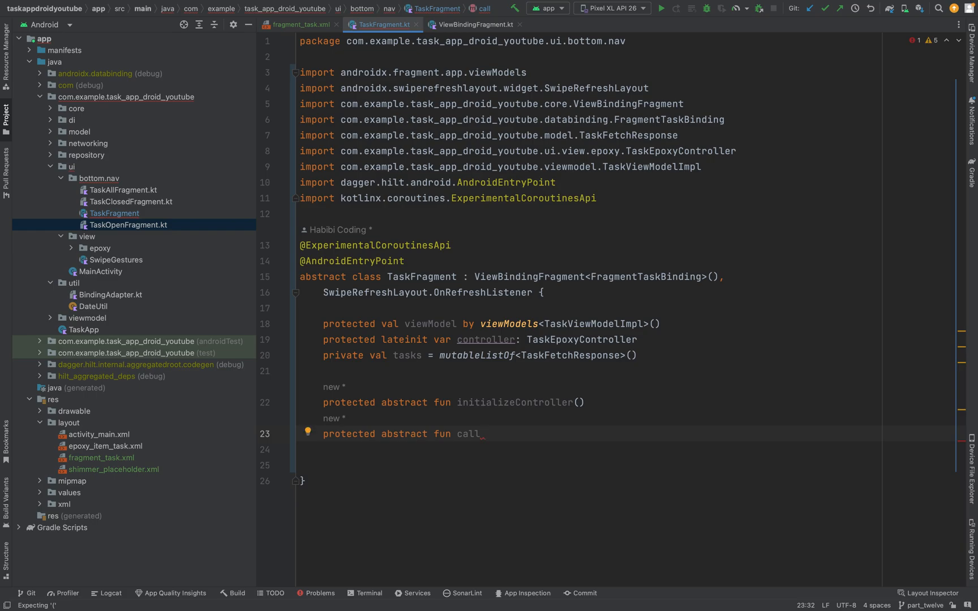
type("ViewModel")
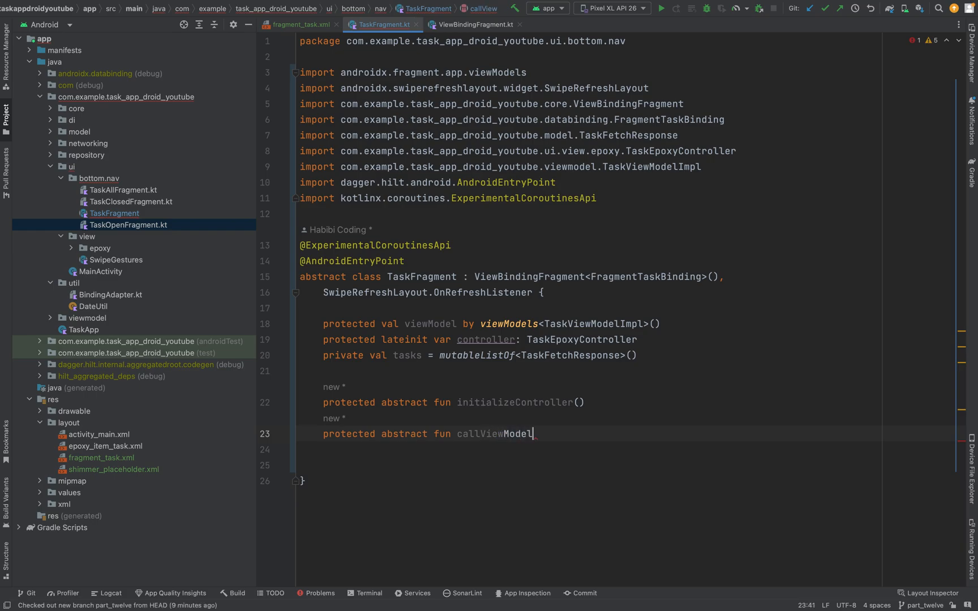
type("()")
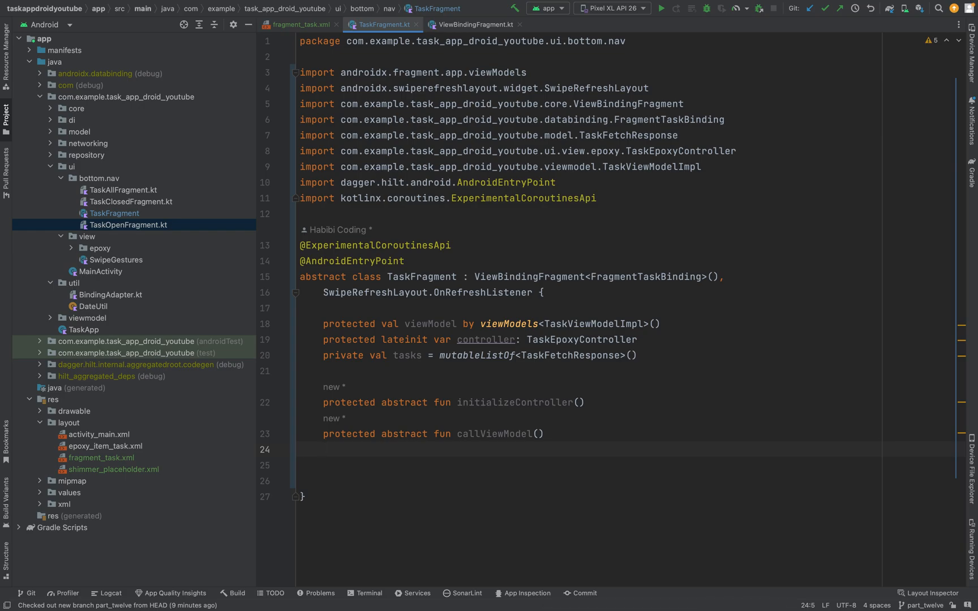
- Duplicate the abstract line and rename it to navigateToEditTask(task: TaskFetchResponse)
type("protected abstract fun callViewModel()")
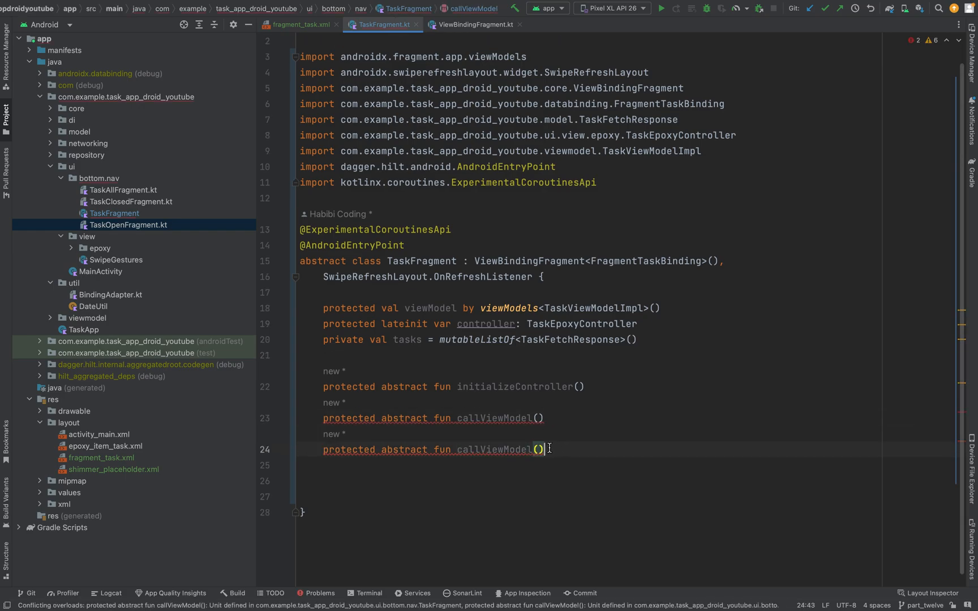
double_click(492, 449)
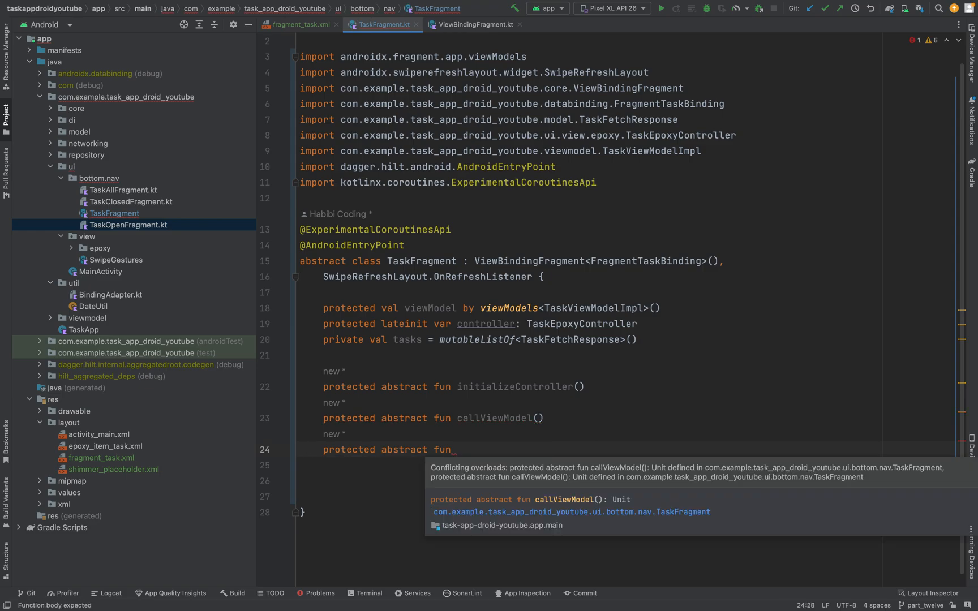
left_click(456, 449)
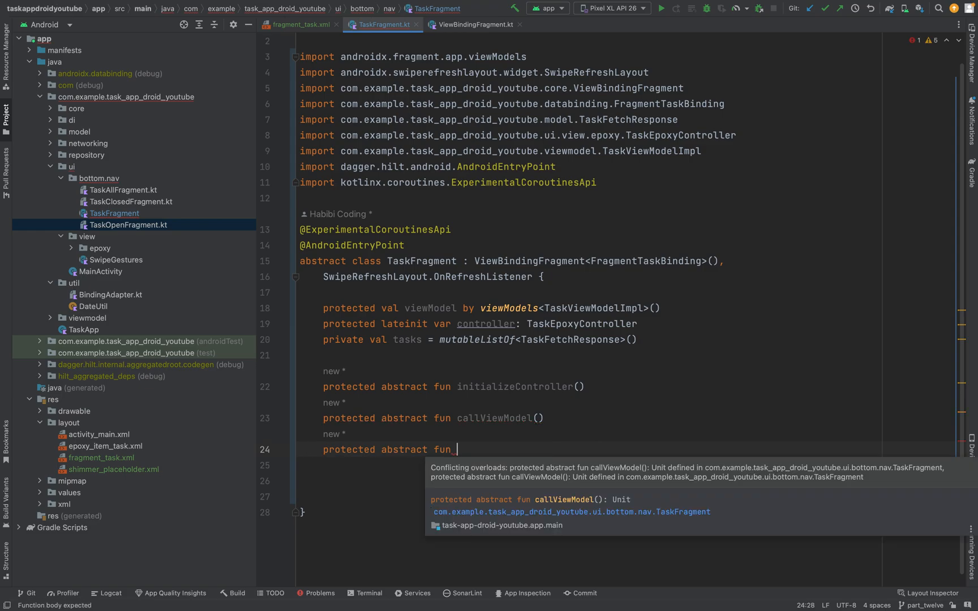
type("n")
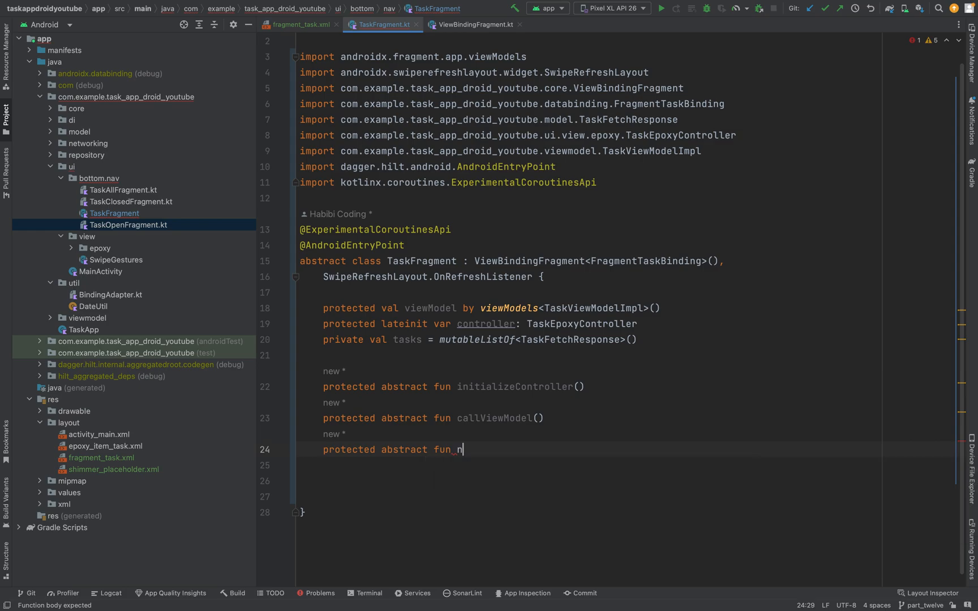
type("avigate")
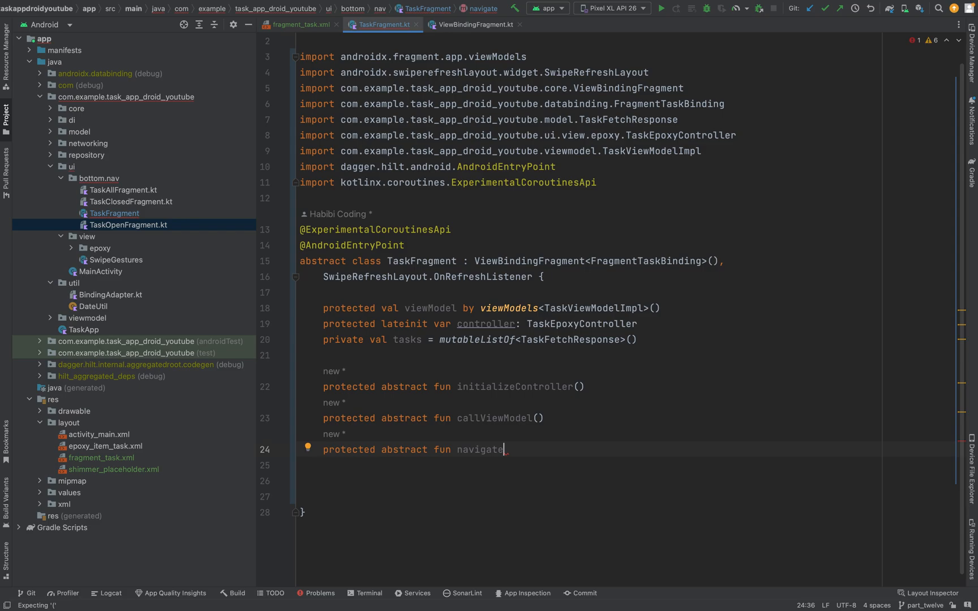
type("ToEditTask(")
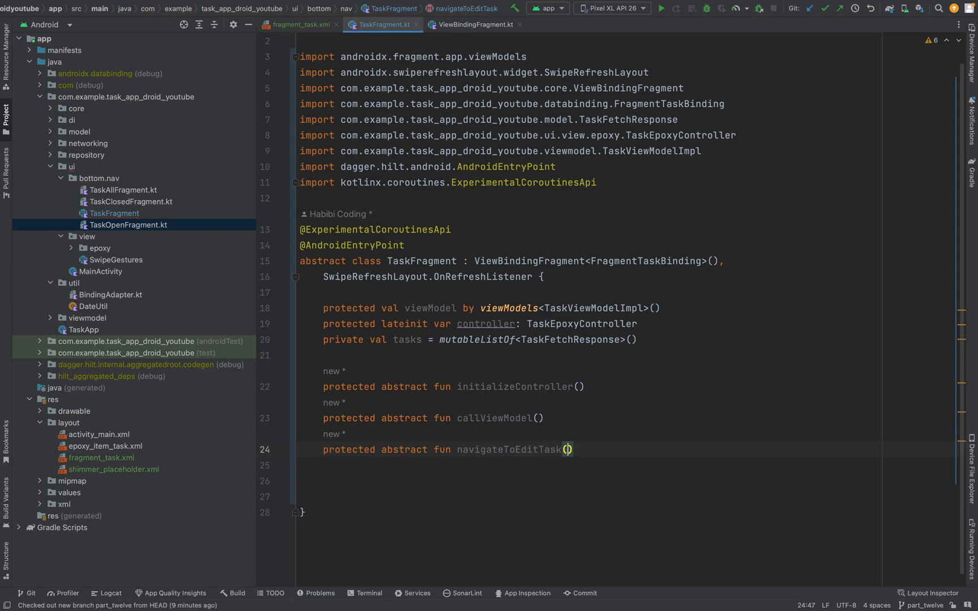
type("tas")
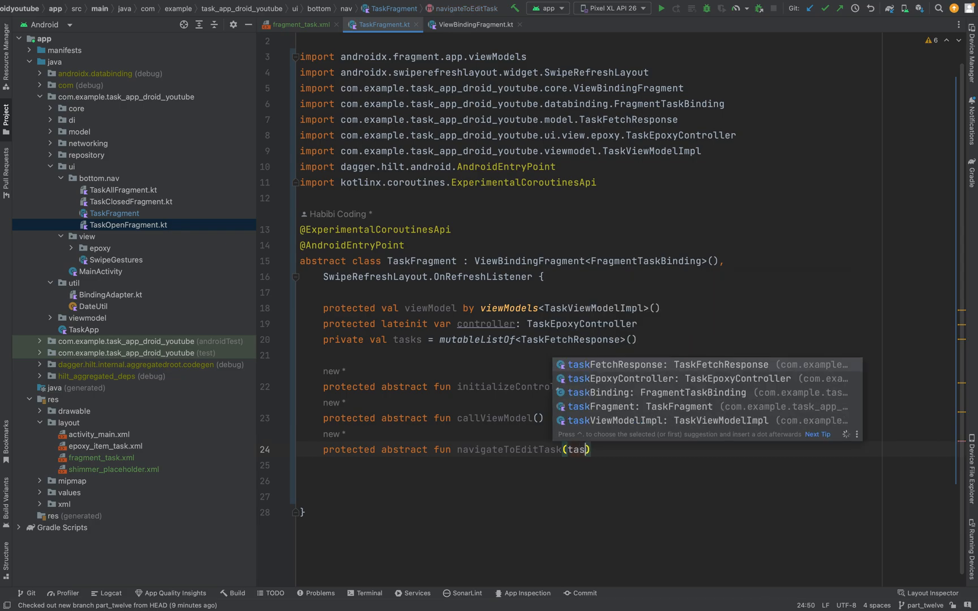
type("k: TaskFetchResponse)")
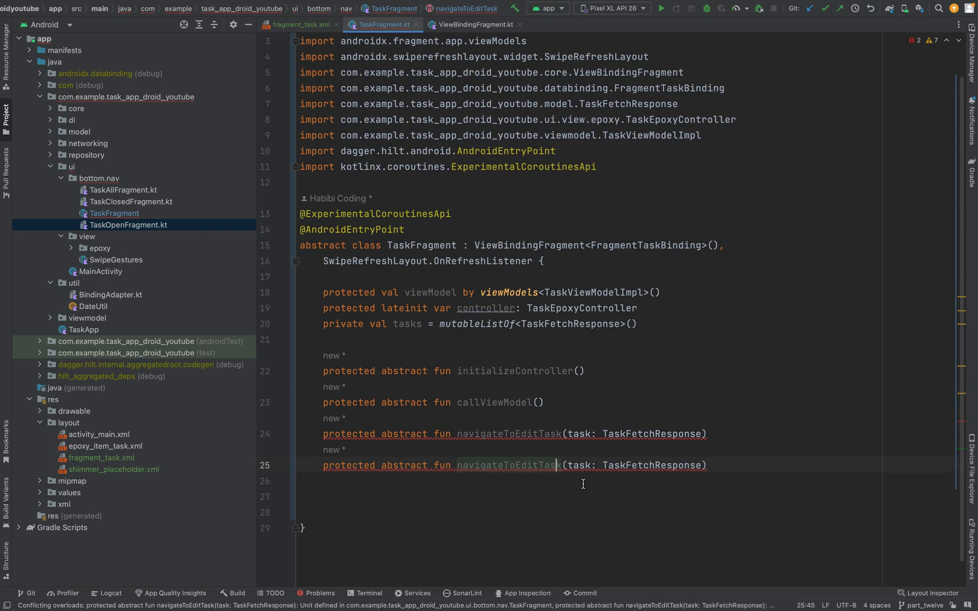
- Declare abstract navigateToDetailTask(task: TaskFetchResponse), briefly checking the ViewBindingFragment parent class
key("BackSpace")
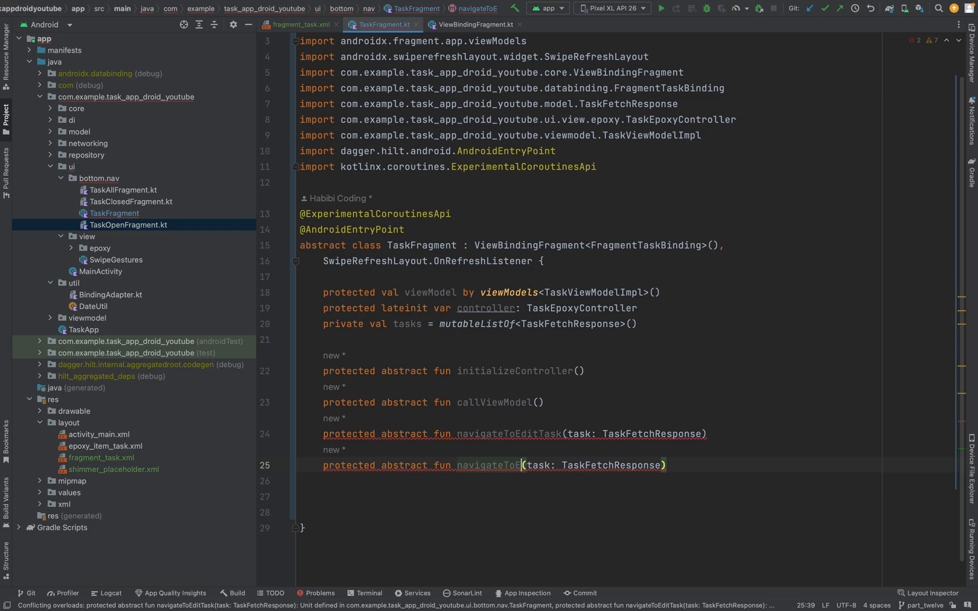
key("Backspace")
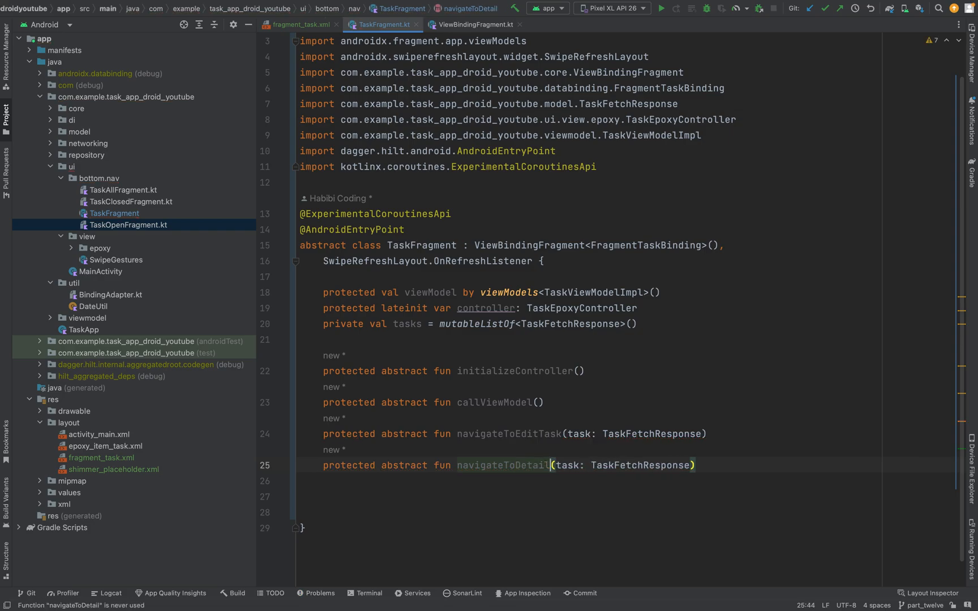
type("T")
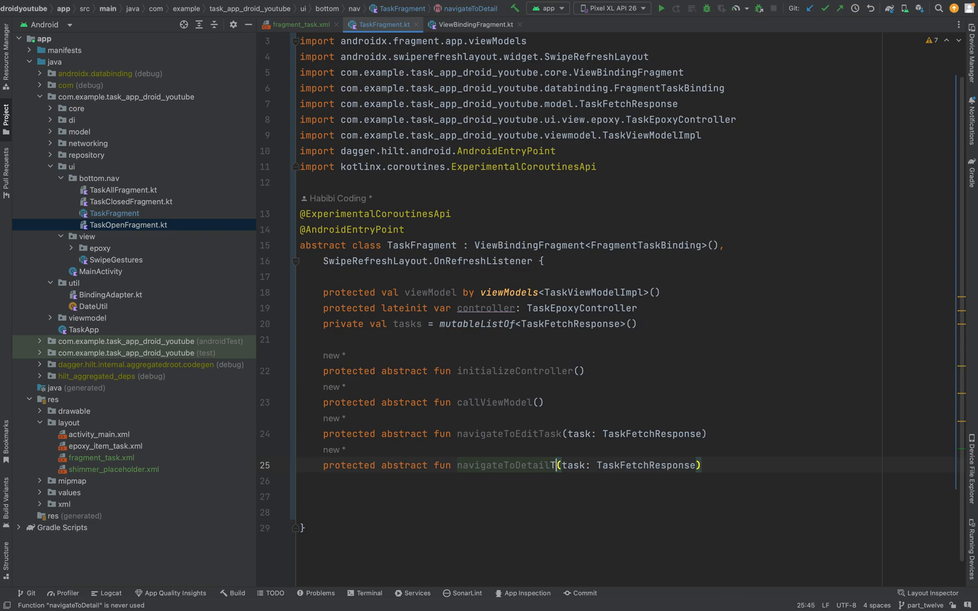
type("ask")
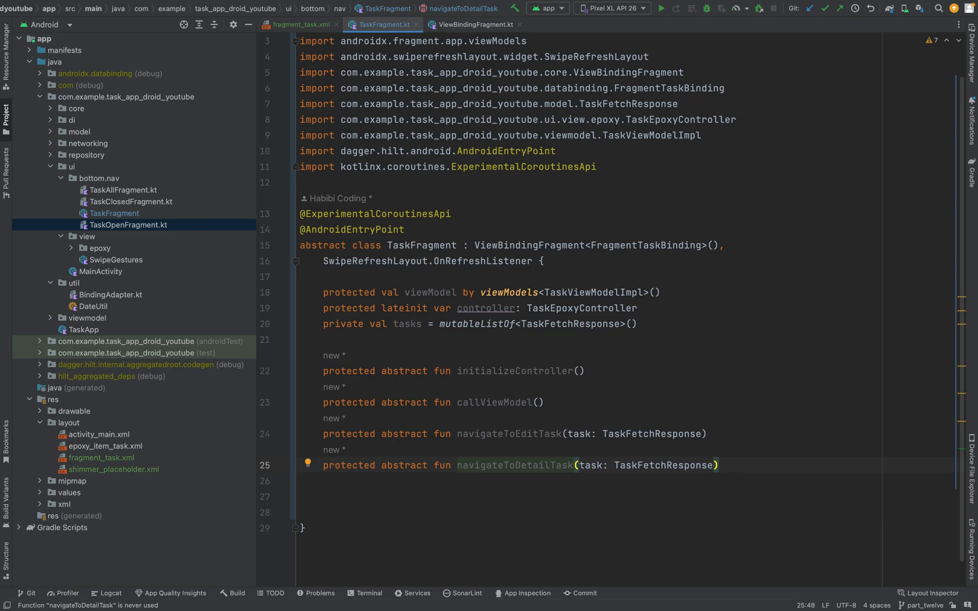
mouse_move(794, 557)
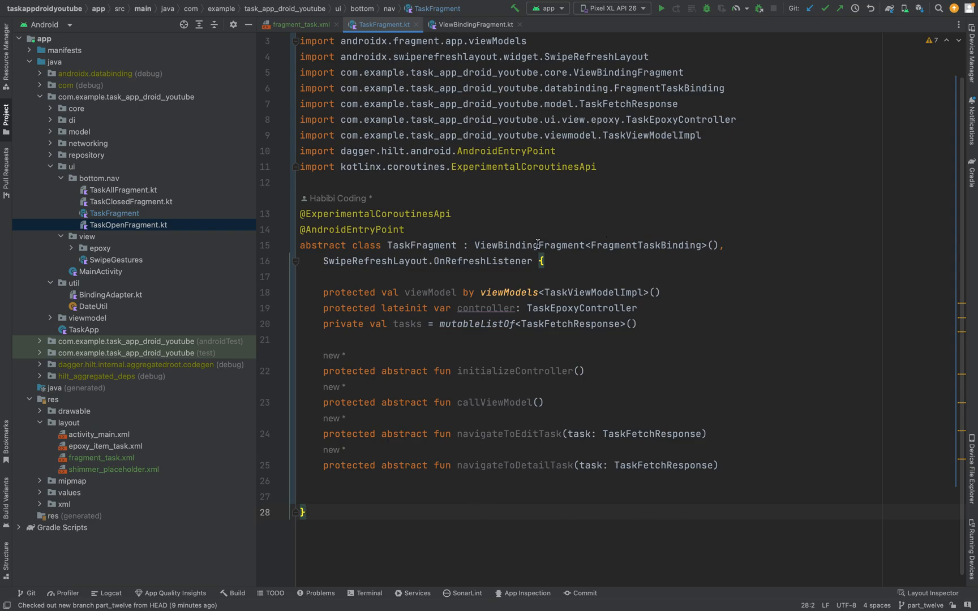
left_click(474, 24)
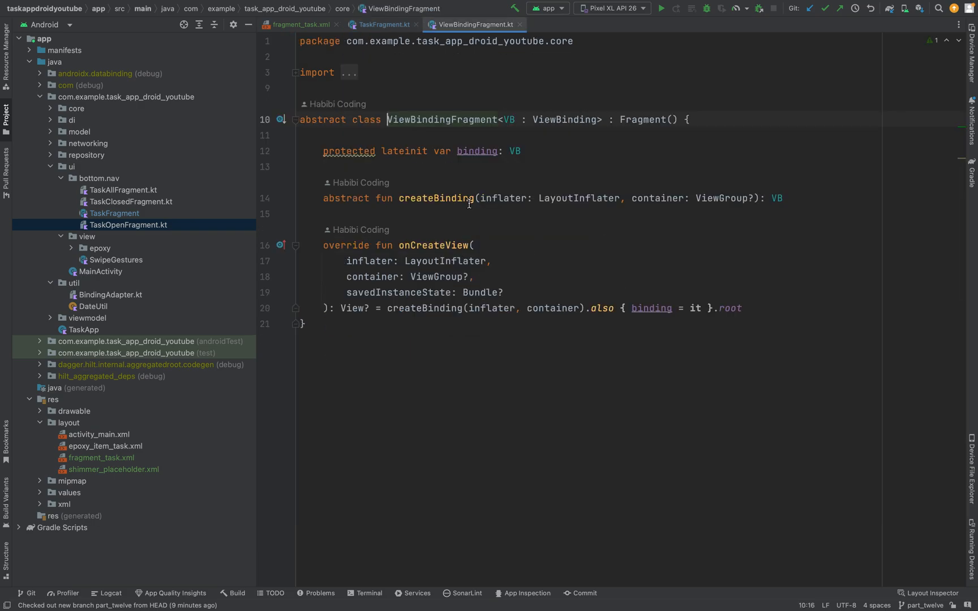
left_click(381, 24)
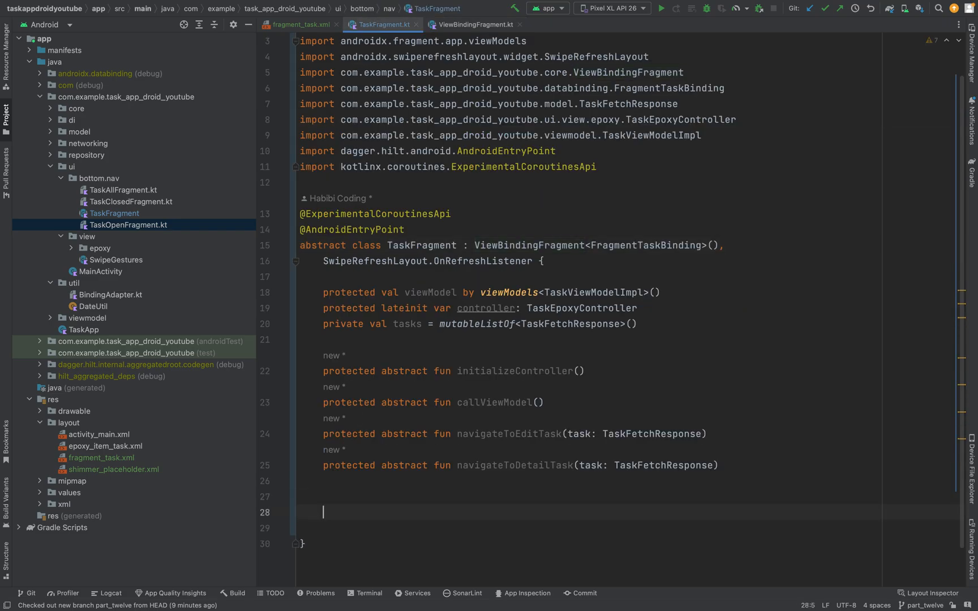
- Replace createBinding's TODO body with = FragmentTaskBinding.inflate(inflater)
type("cre")
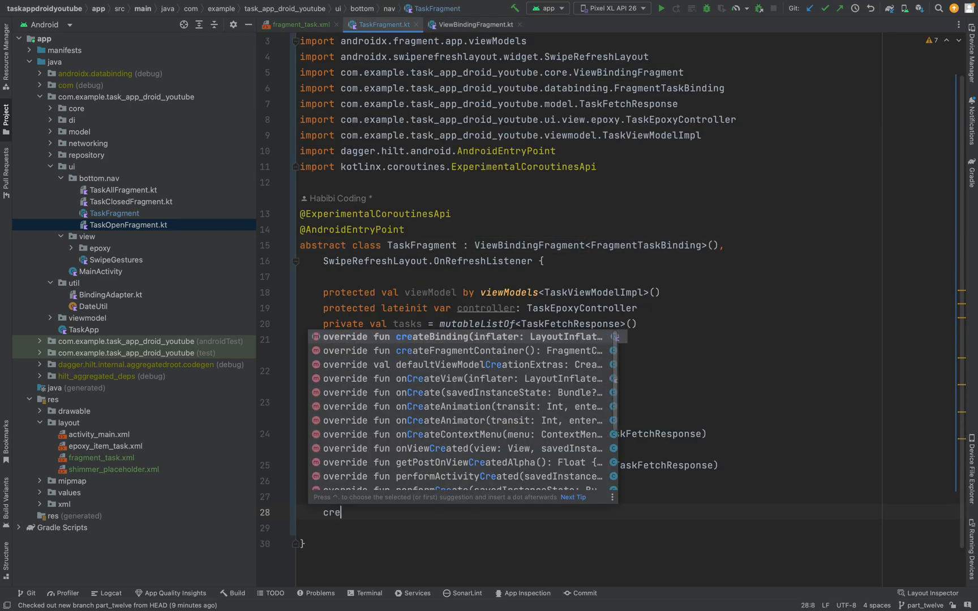
key("Enter")
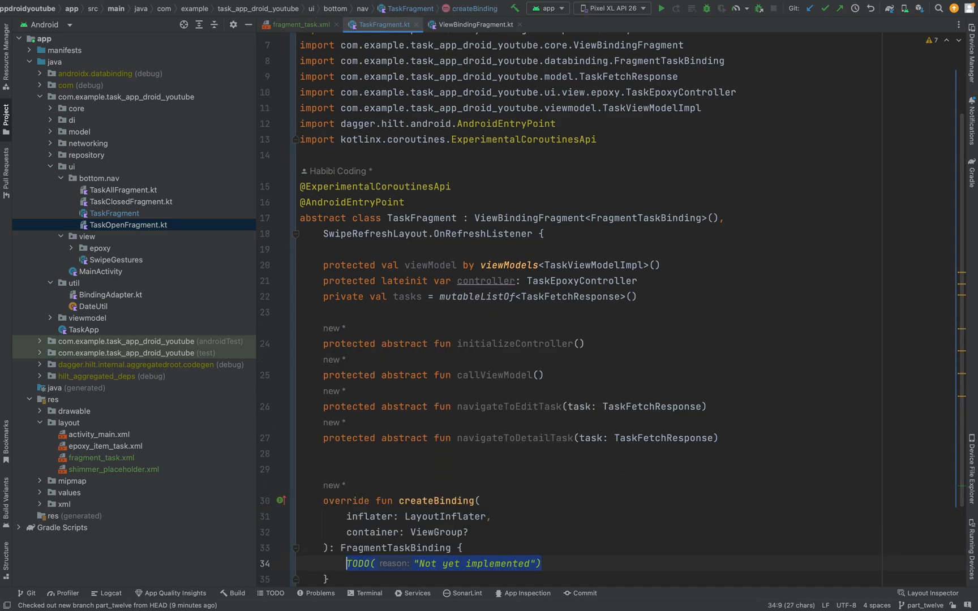
key("Delete")
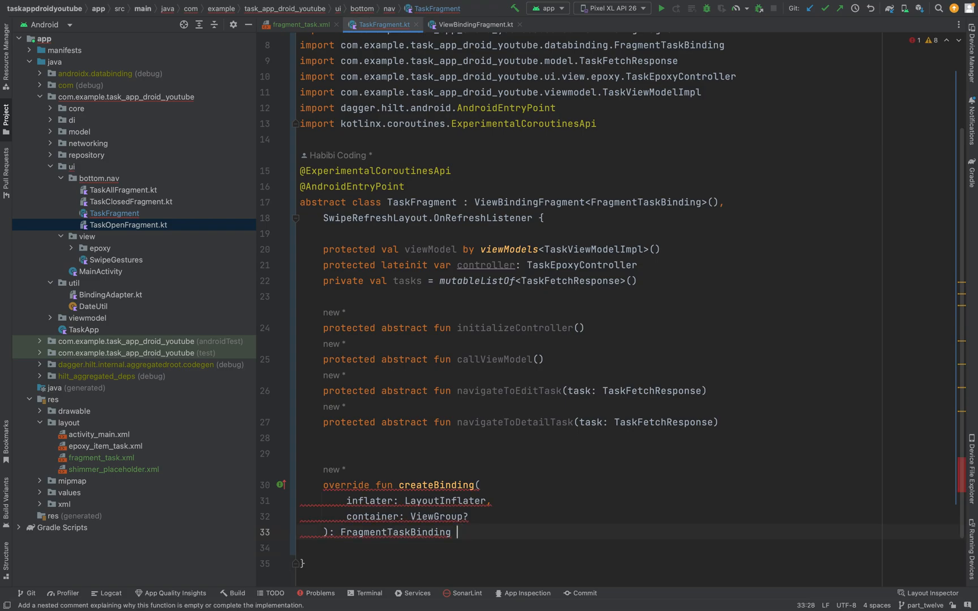
type("=")
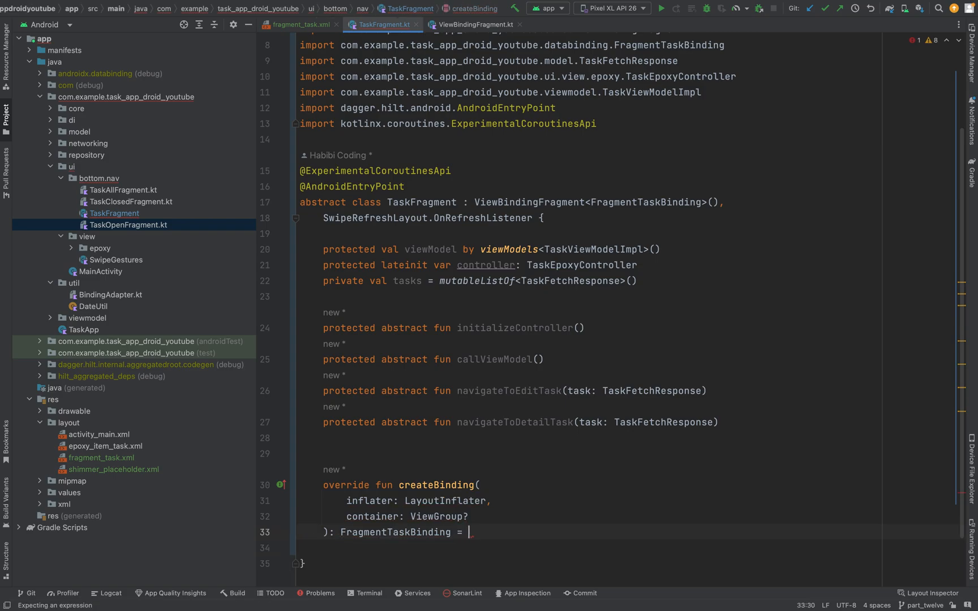
type("FragmentTaskBinding.")
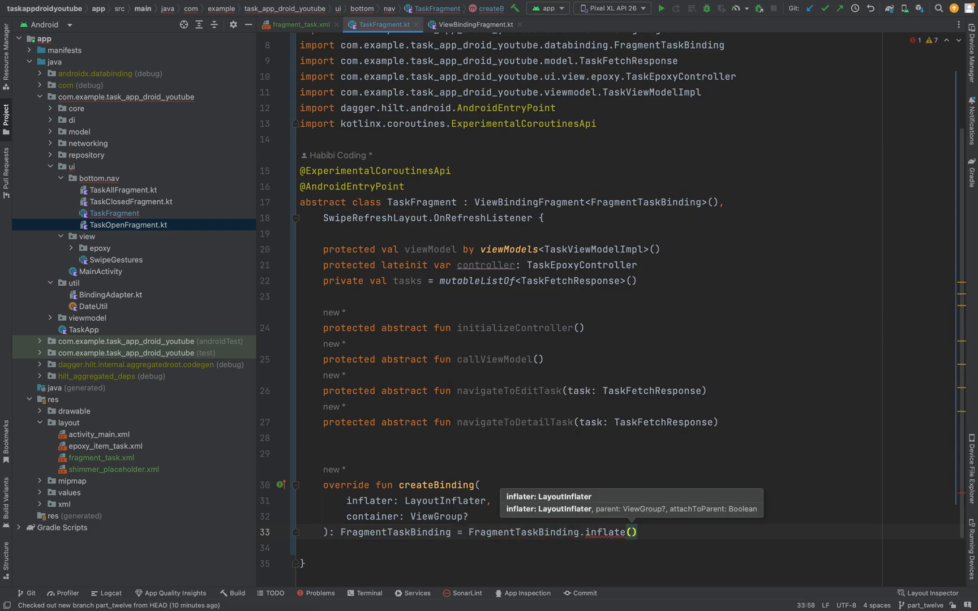
type("inflater")
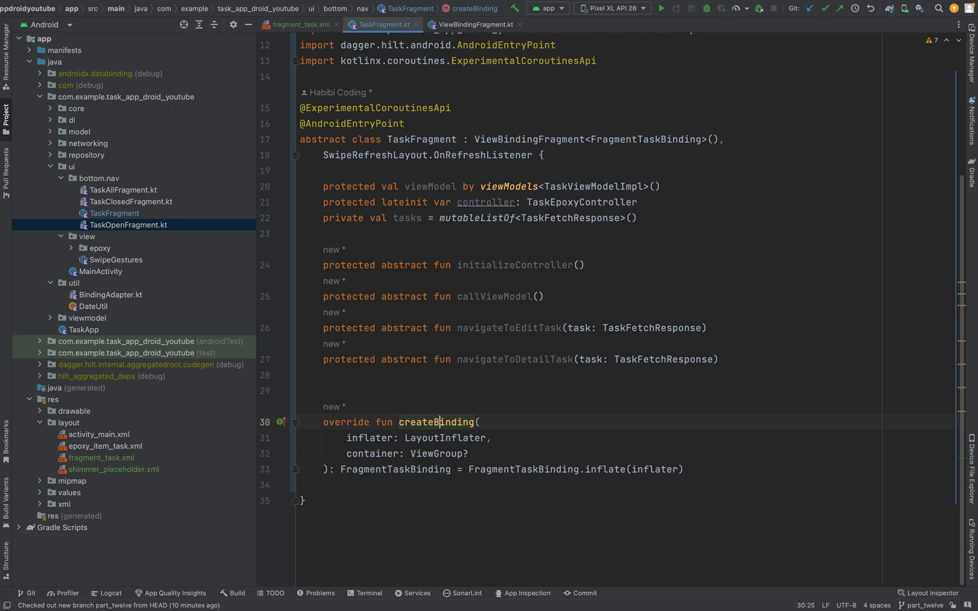
left_click(478, 24)
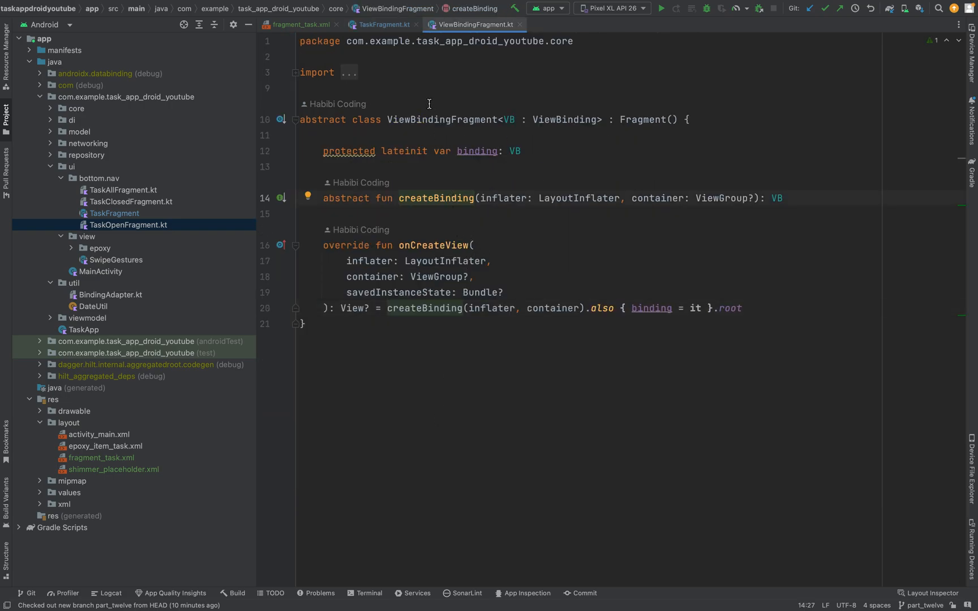
left_click(382, 23)
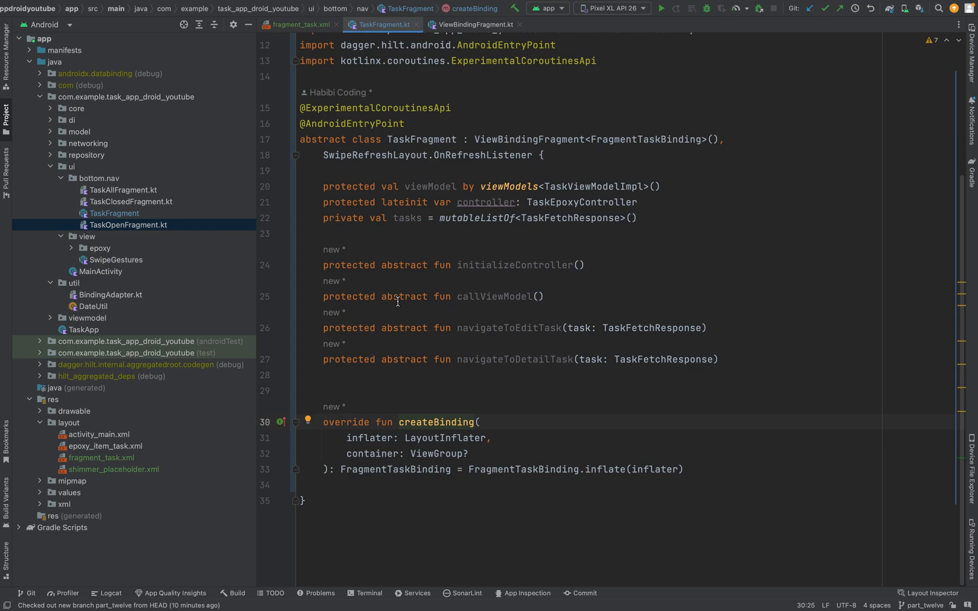
mouse_move(723, 454)
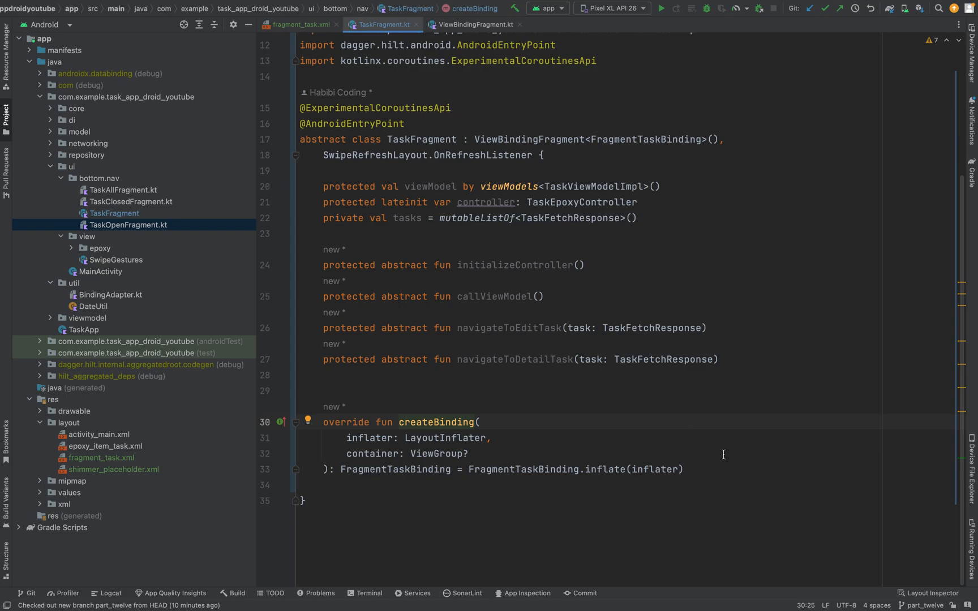
key("enter")
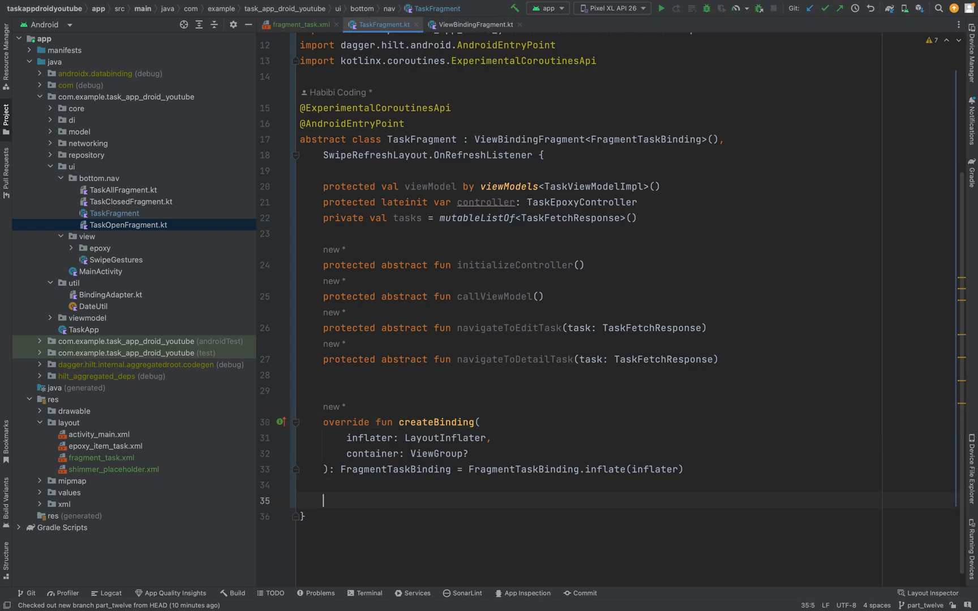
- Override onViewCreated calling super.onViewCreated and begin a 'setup' call on the next line
type("onViewCreated(view: View, savedInstanceState: Bundle?) {")
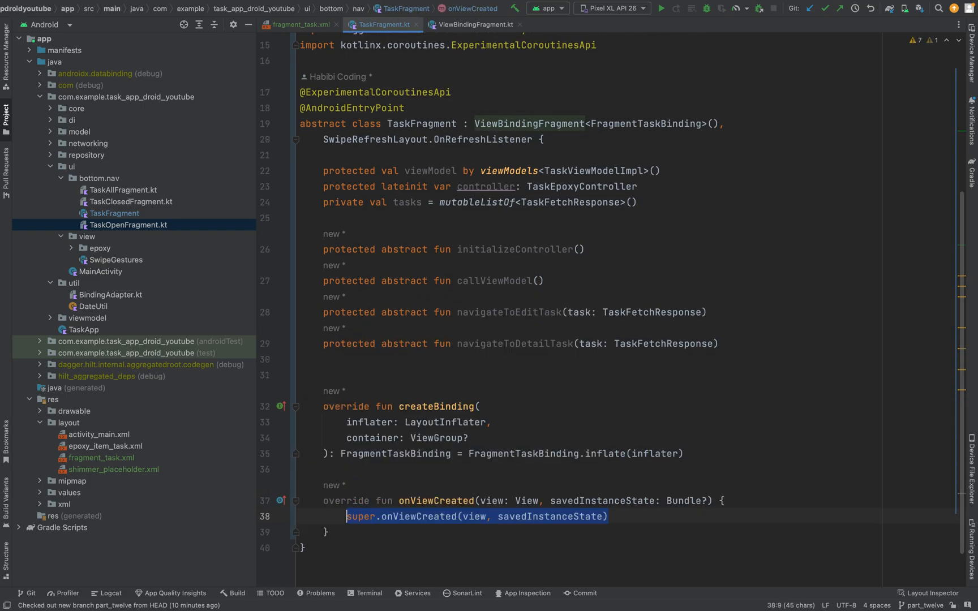
key("enter")
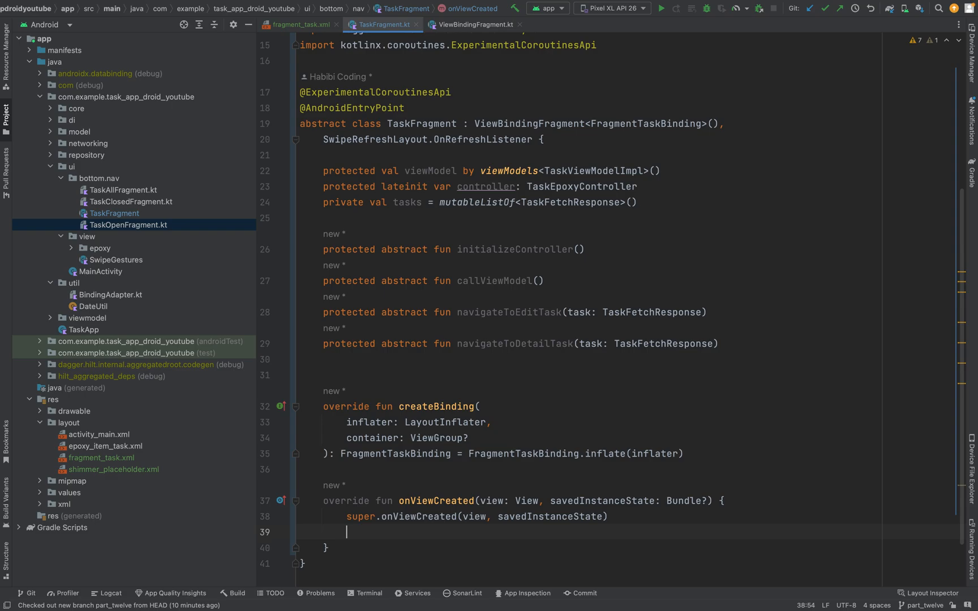
key("enter")
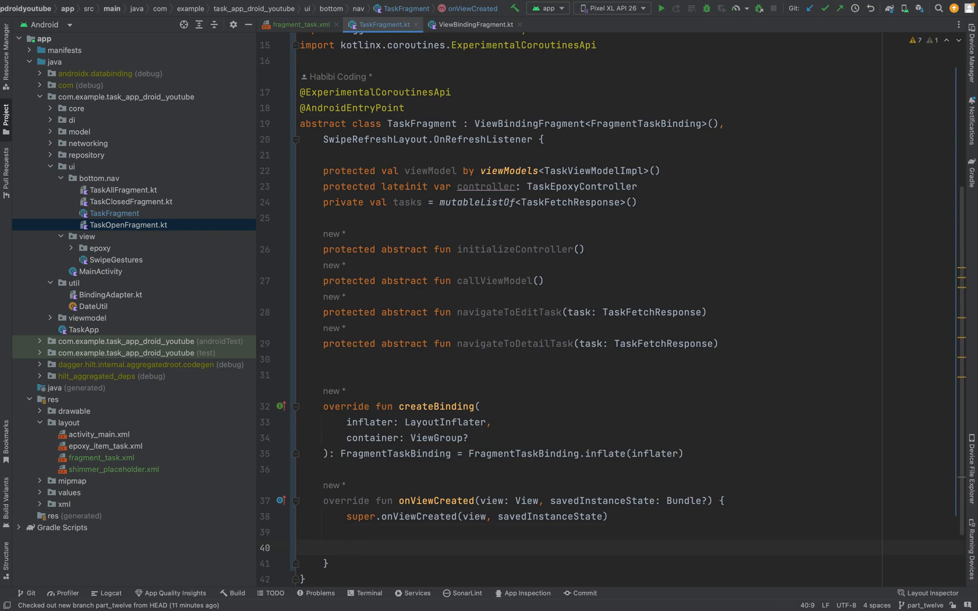
type("set")
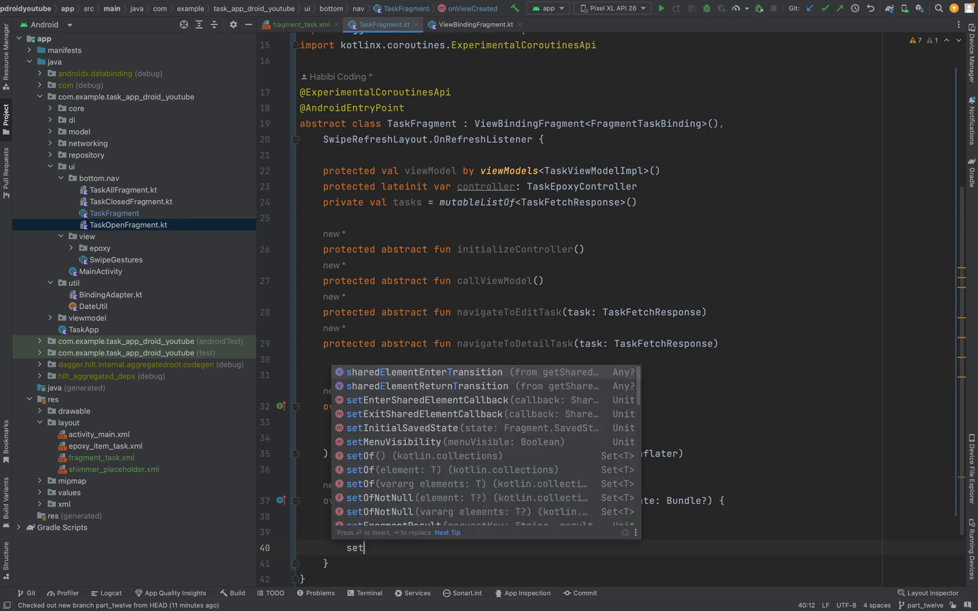
type("up")
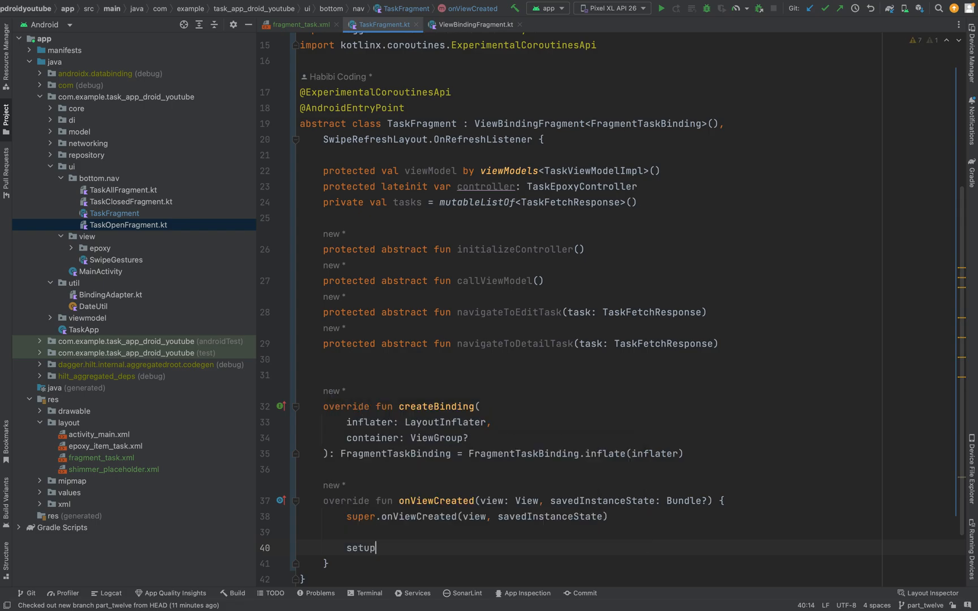
key("Backspace")
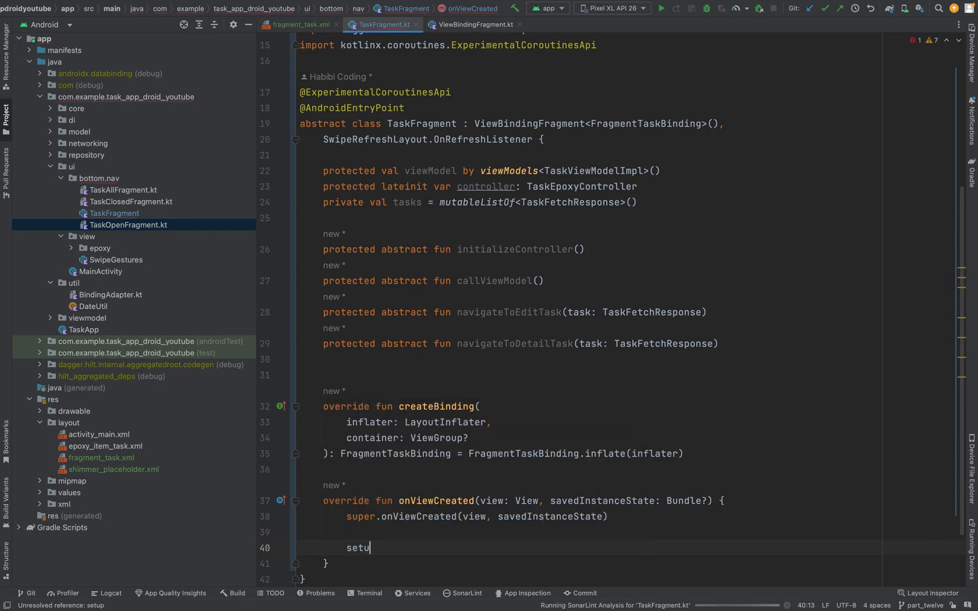
key("Backspace")
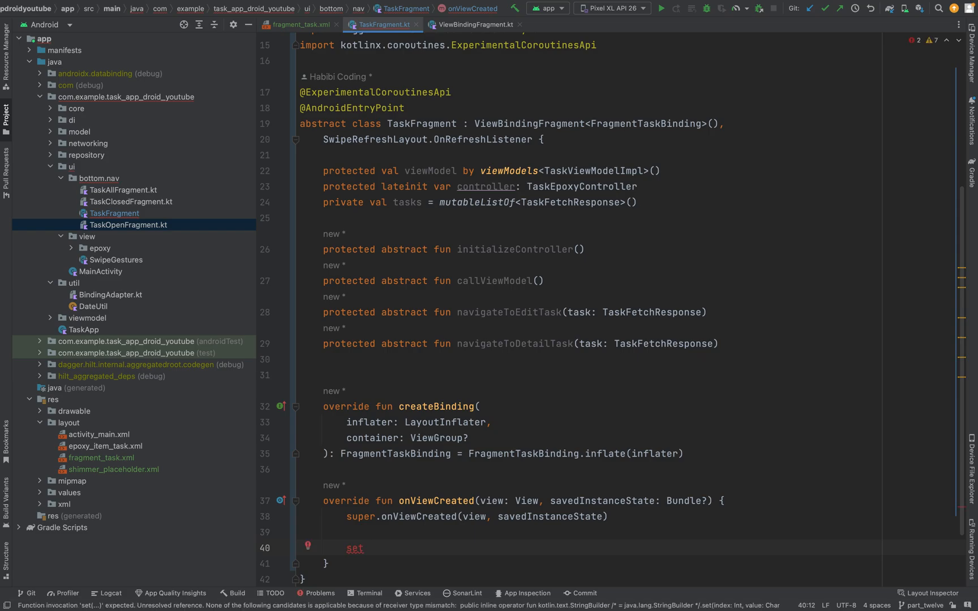
type("up")
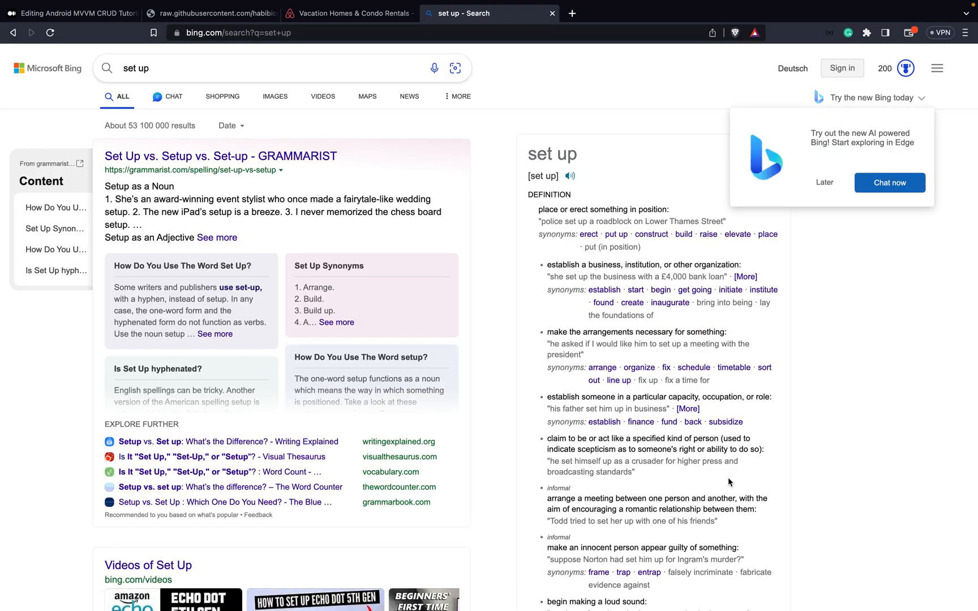
- Scroll through the Bing results for 'set up'
scroll("down", 3)
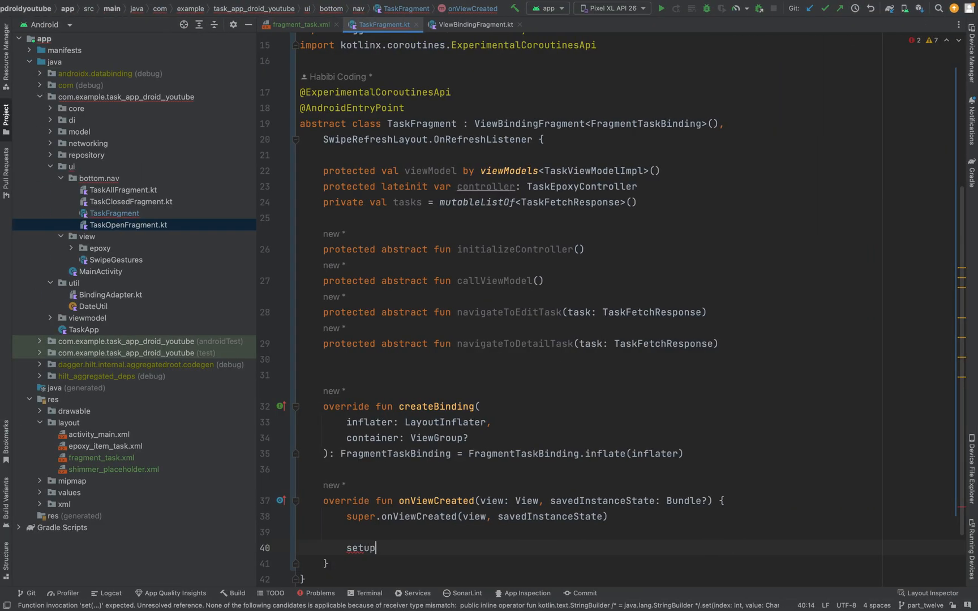
- Call setupSwipeGestures(), initializeController() and setupRecyclerView() in onViewCreated after super
type("Sw")
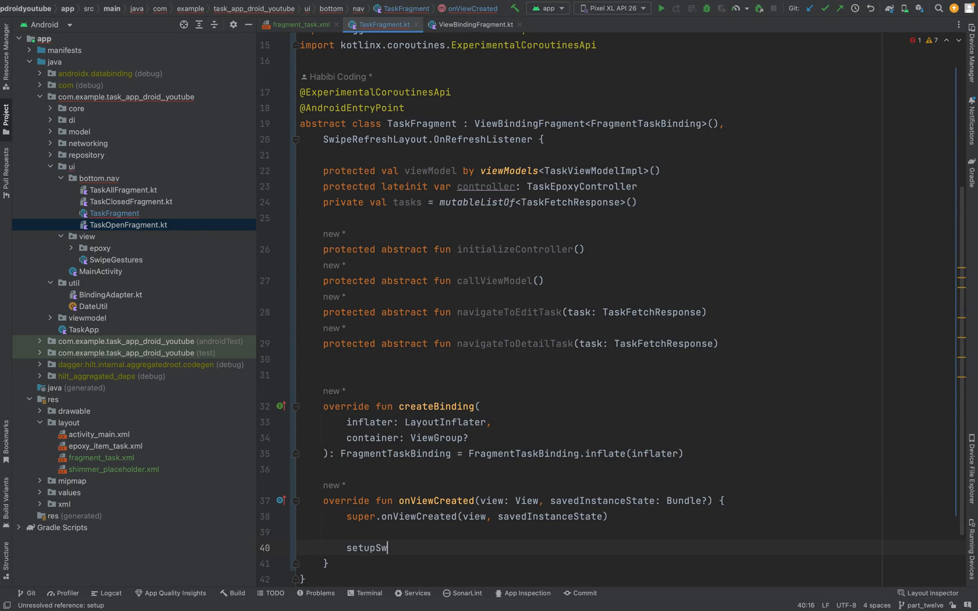
type("ipeGe")
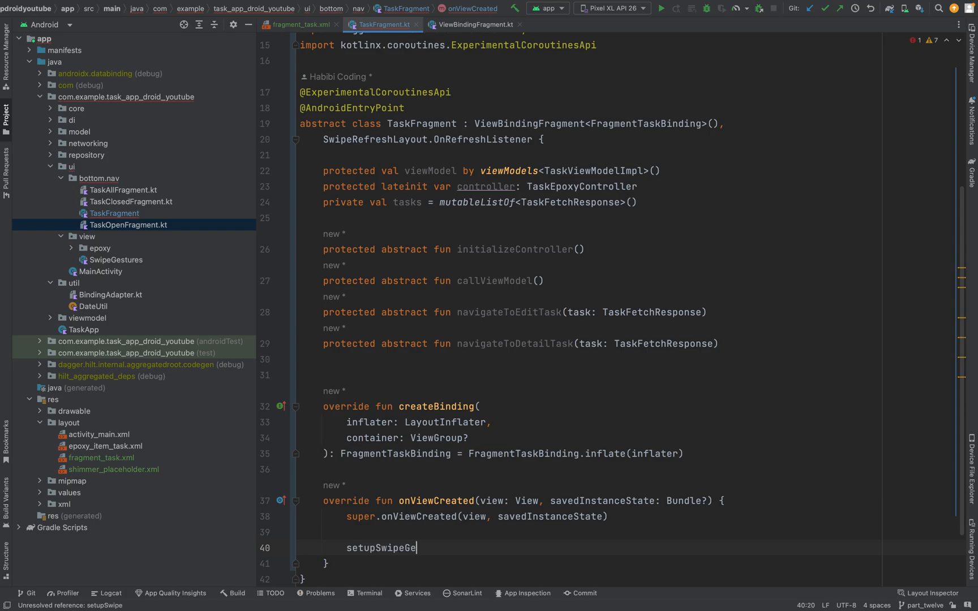
type("stures(")
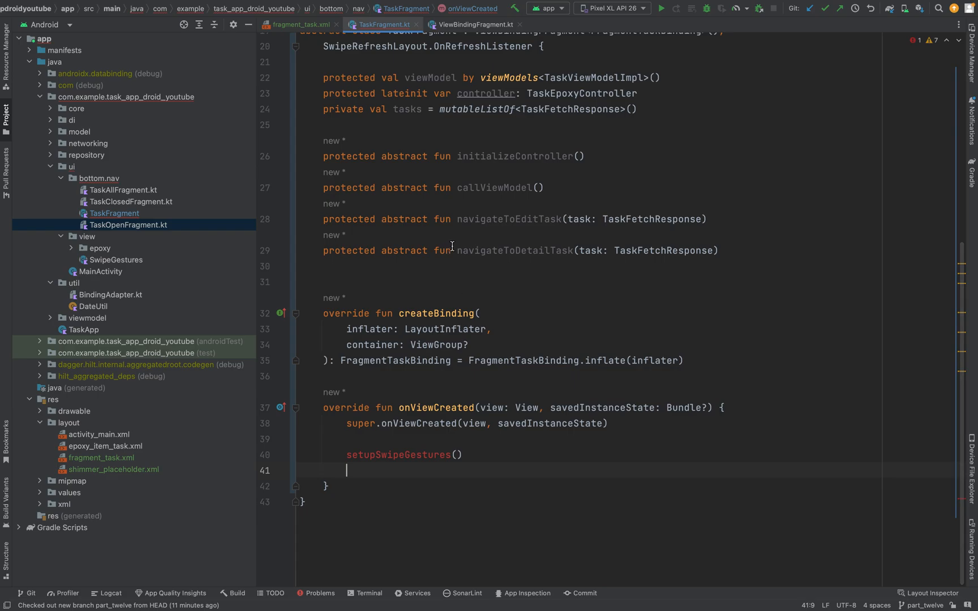
double_click(515, 156)
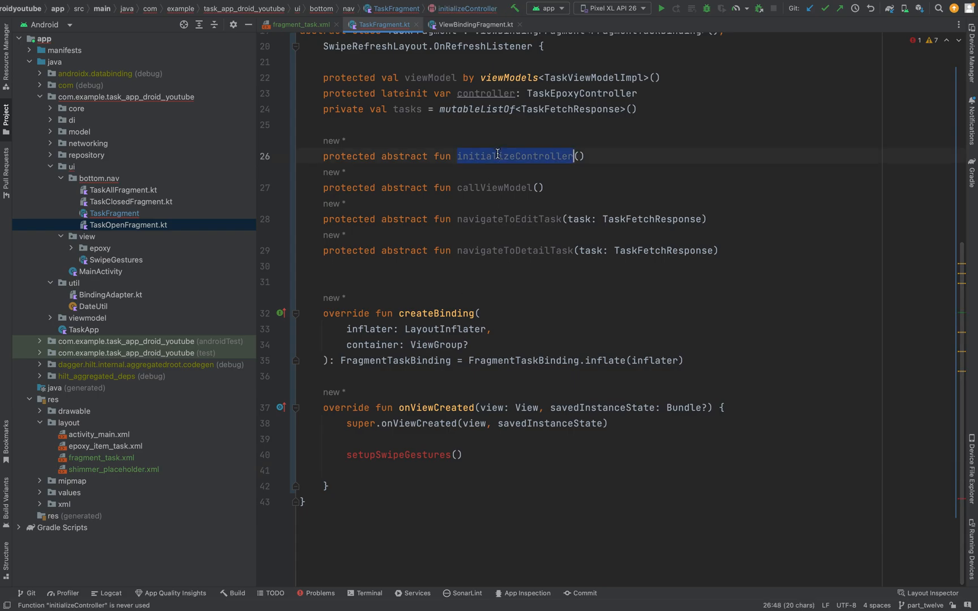
type("initializeController(")
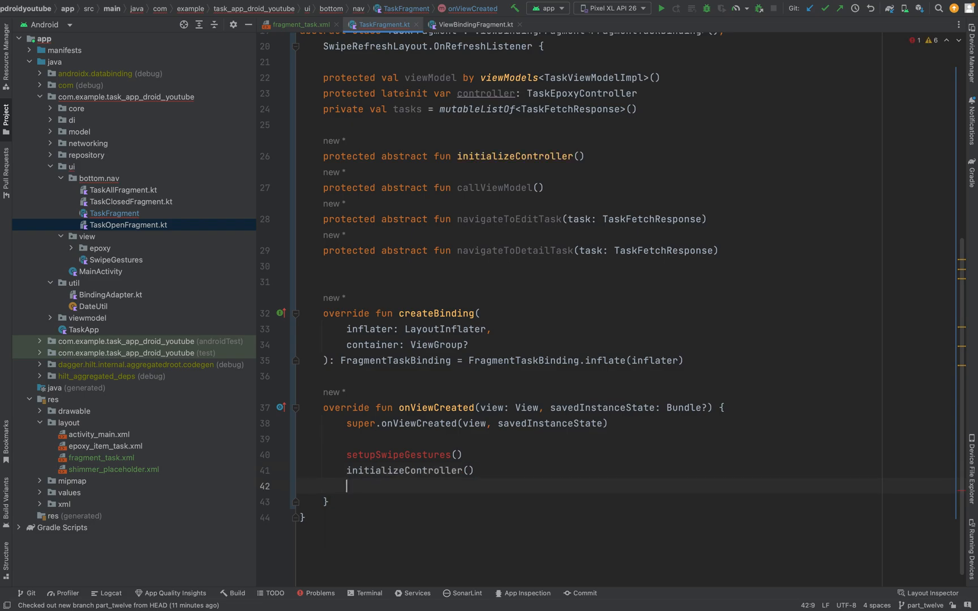
type("set")
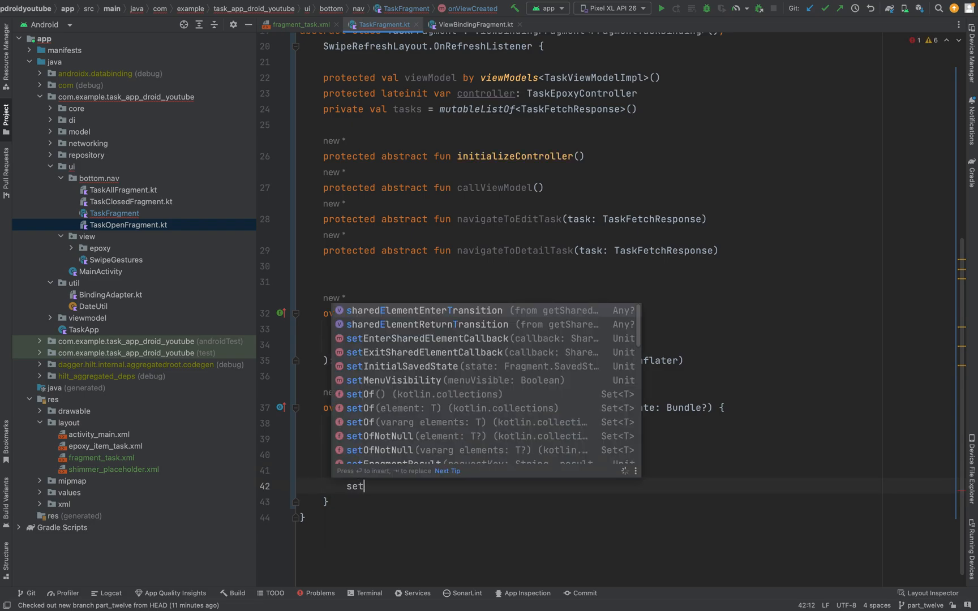
type("up")
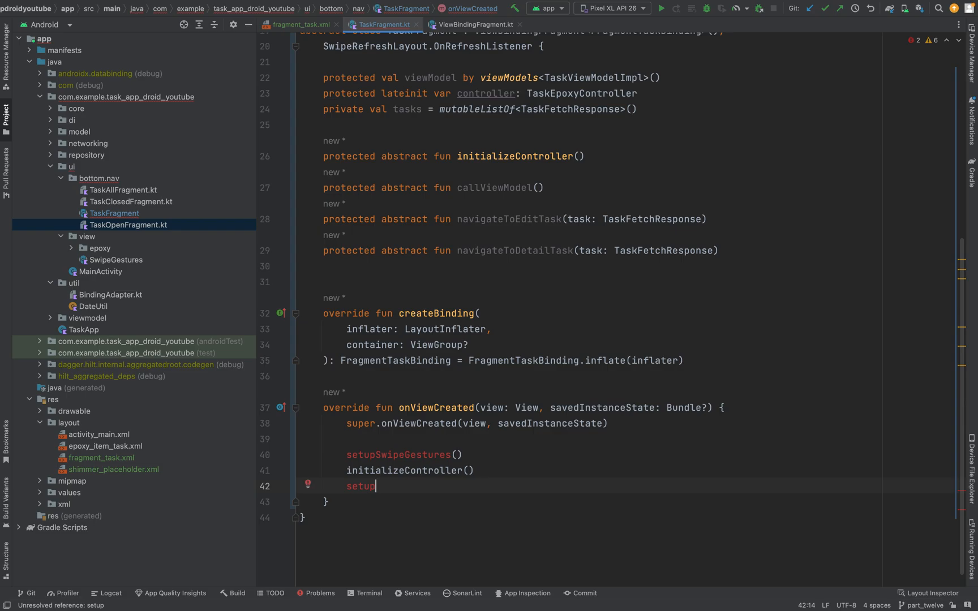
type("Rec")
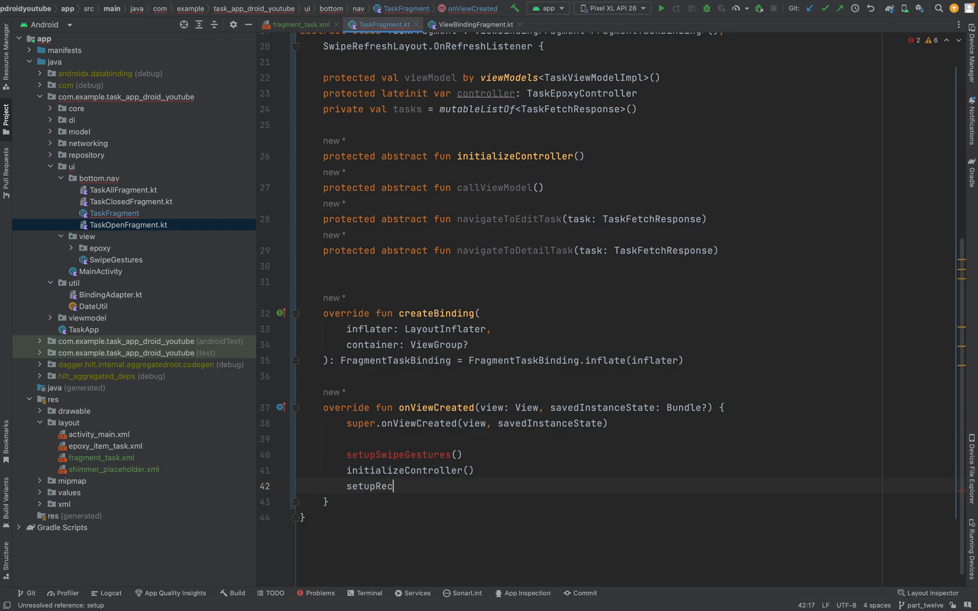
type("ycler")
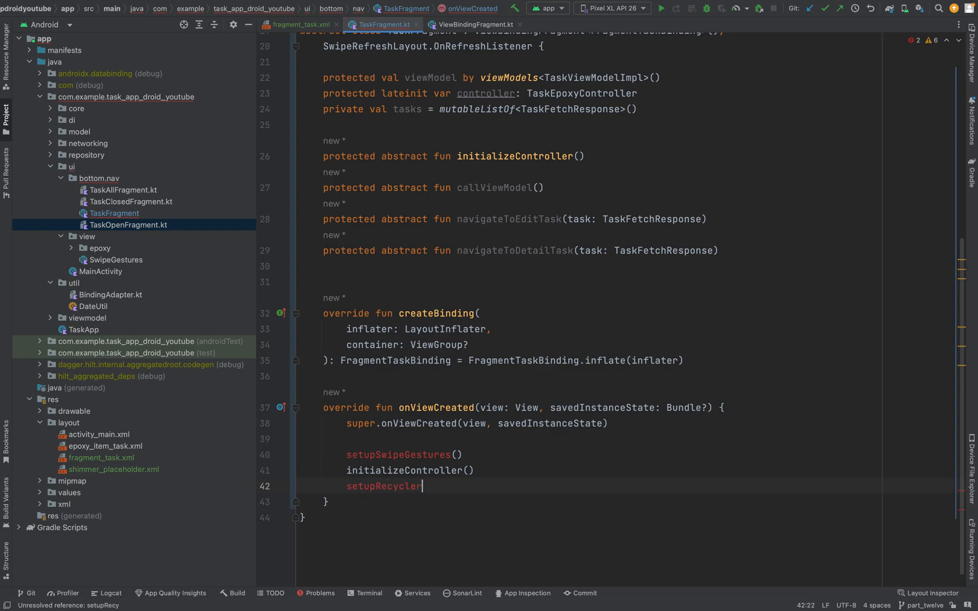
type("View()")
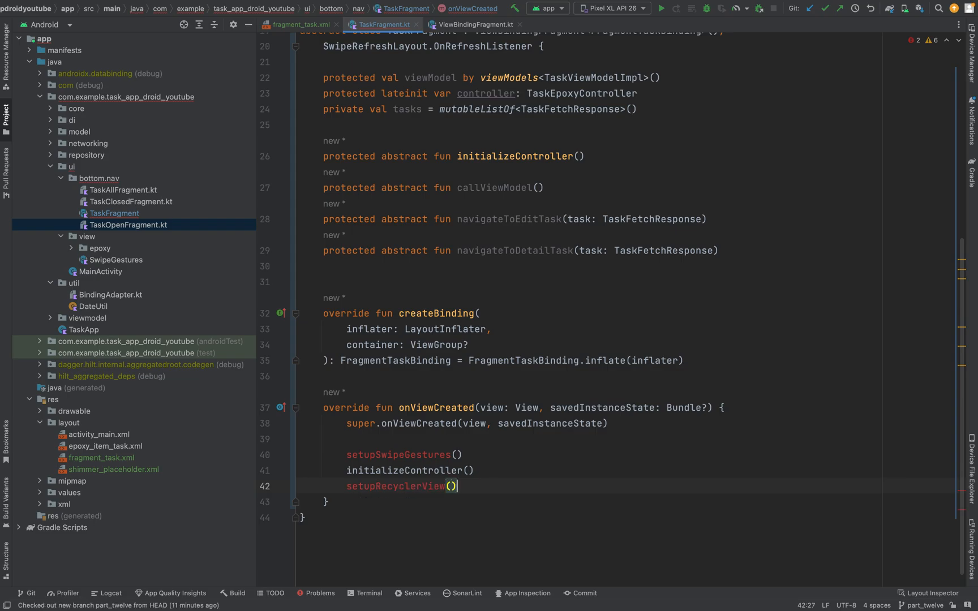
key("enter")
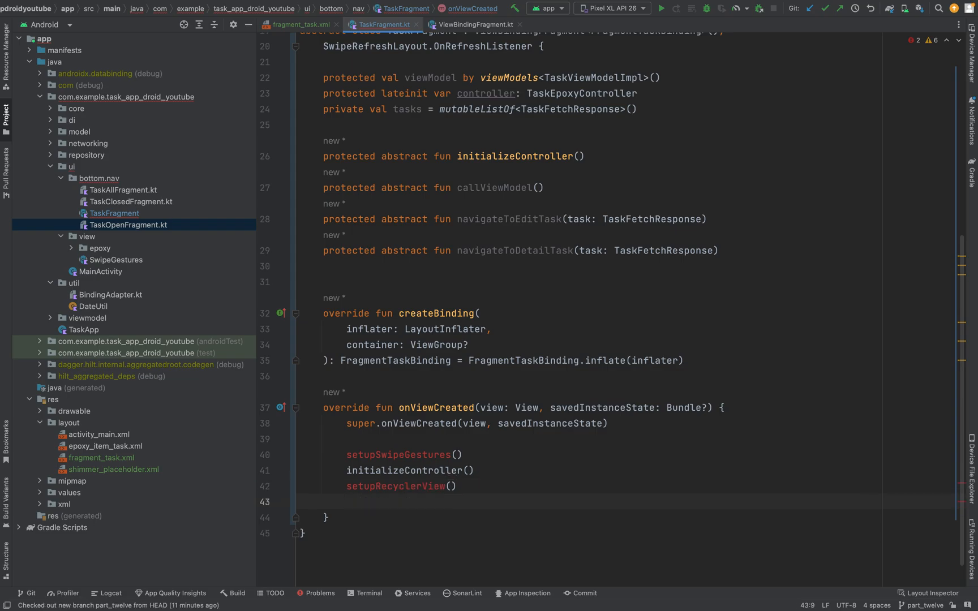
- Add observeTaskLiveData() and observeDeleteTaskLiveData() calls in onViewCreated
type("o")
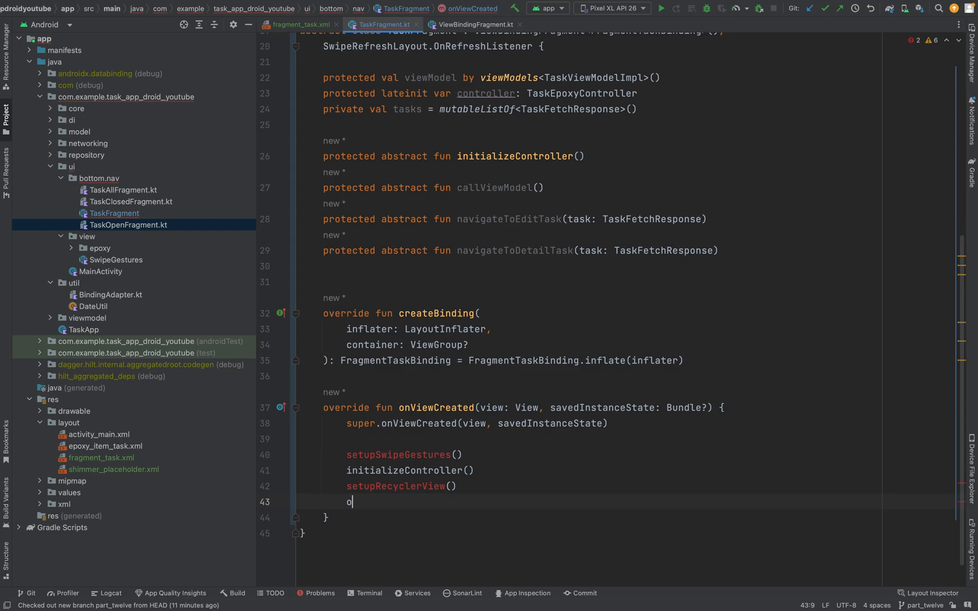
type("bserveTa")
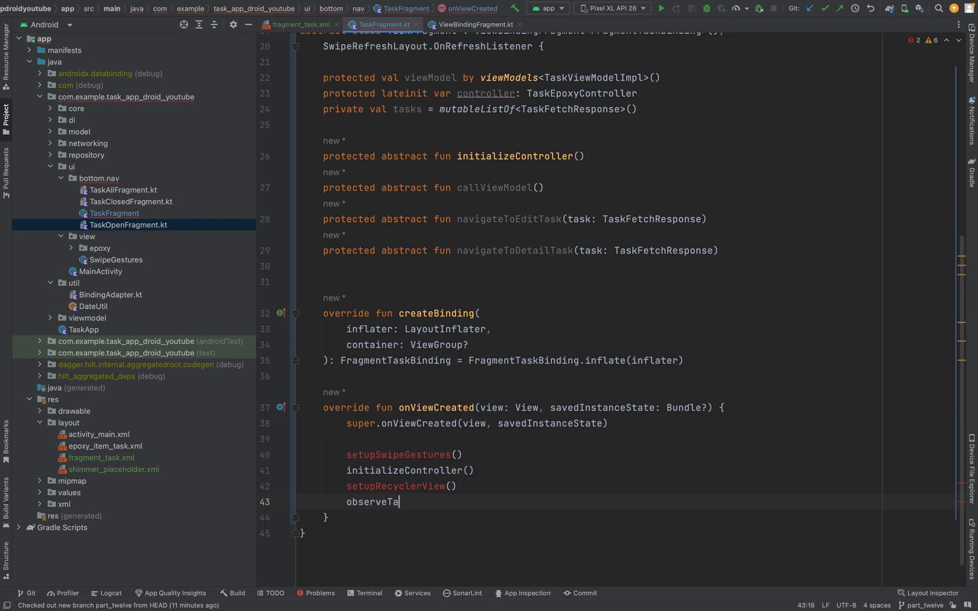
type("skLiveData(")
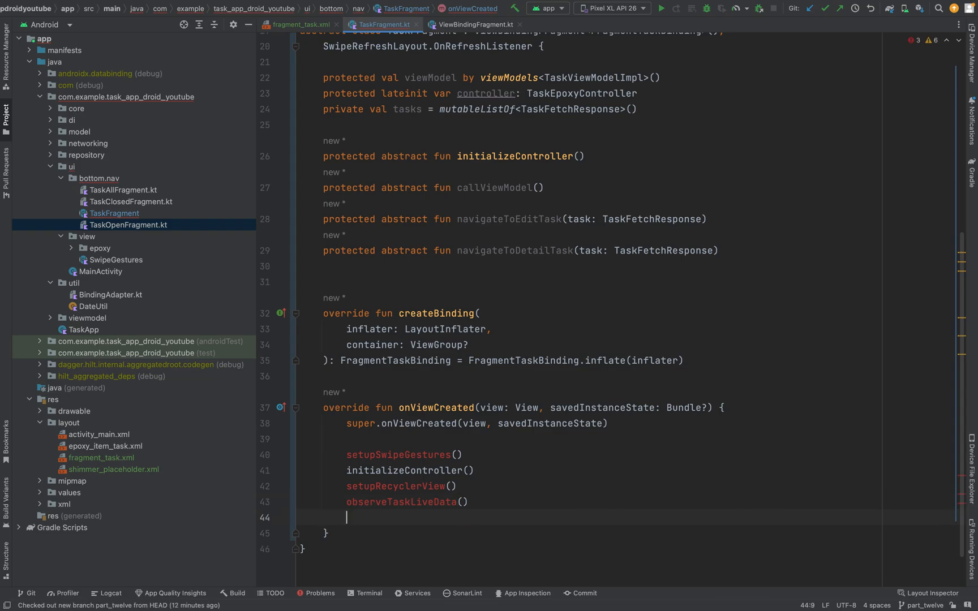
type("observeTaskLiveData()")
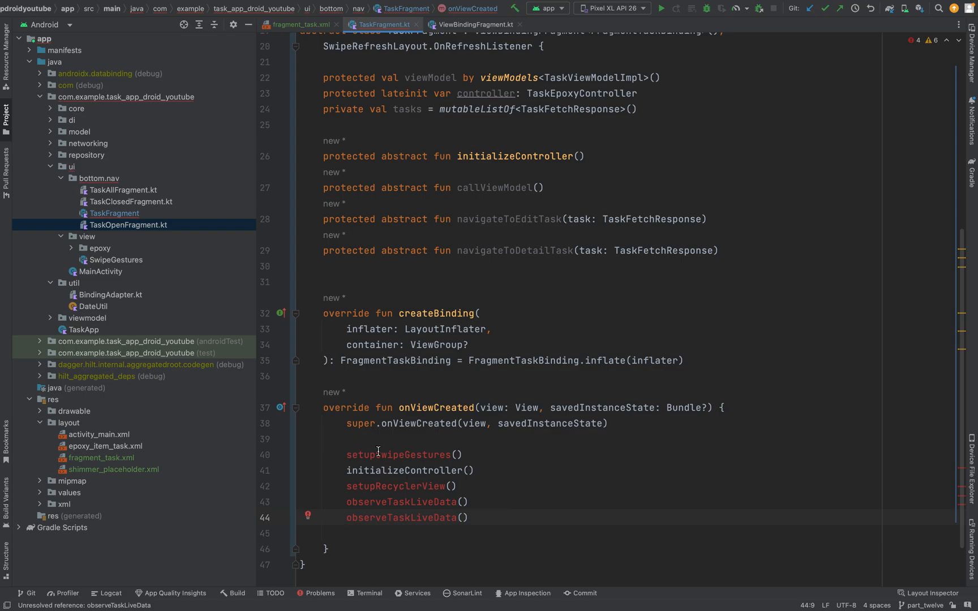
left_click(387, 517)
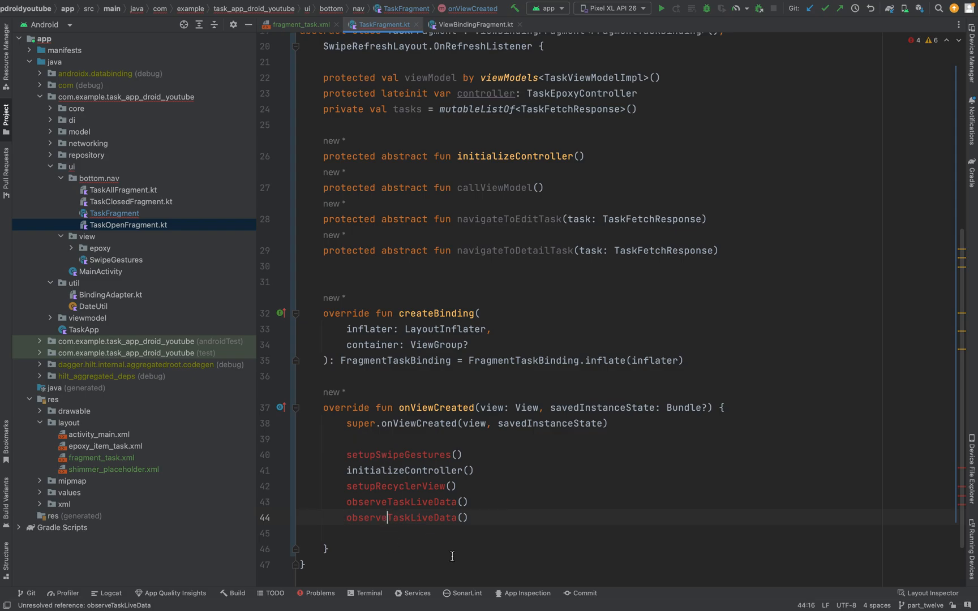
type("Delet")
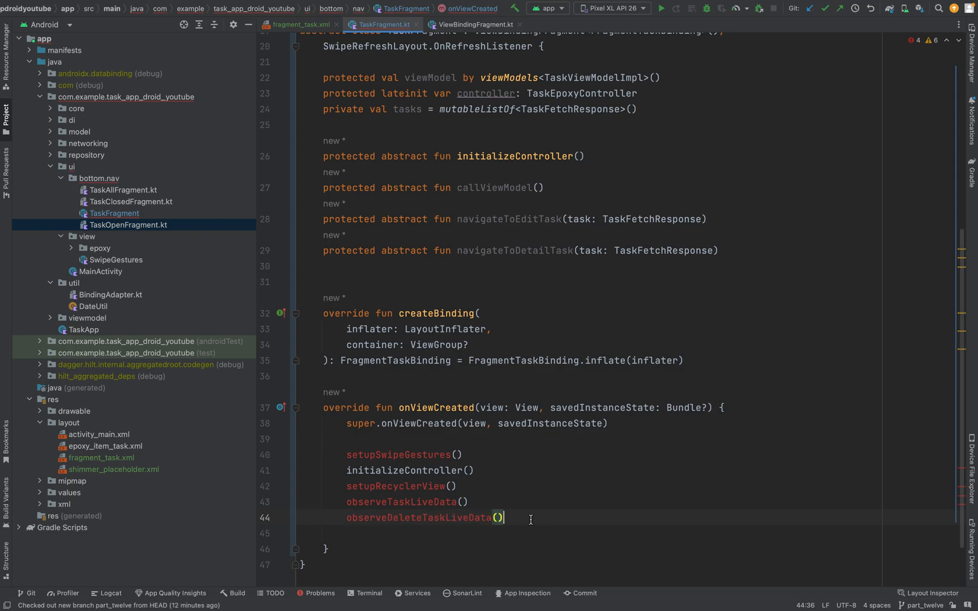
- Add clickOnRetry() and setupSwipeRefresh() calls, then select the util package
type("clic")
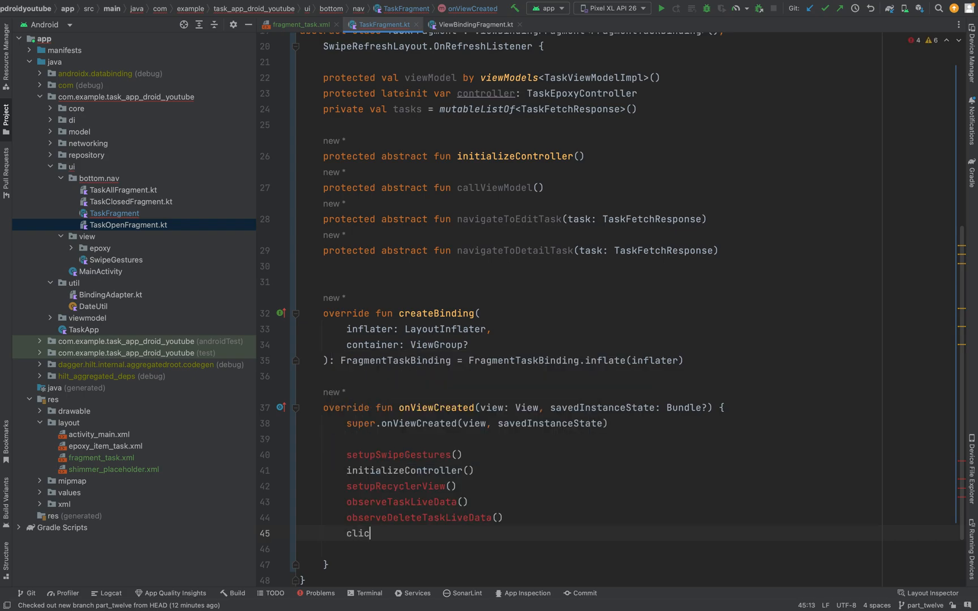
type("kOntr")
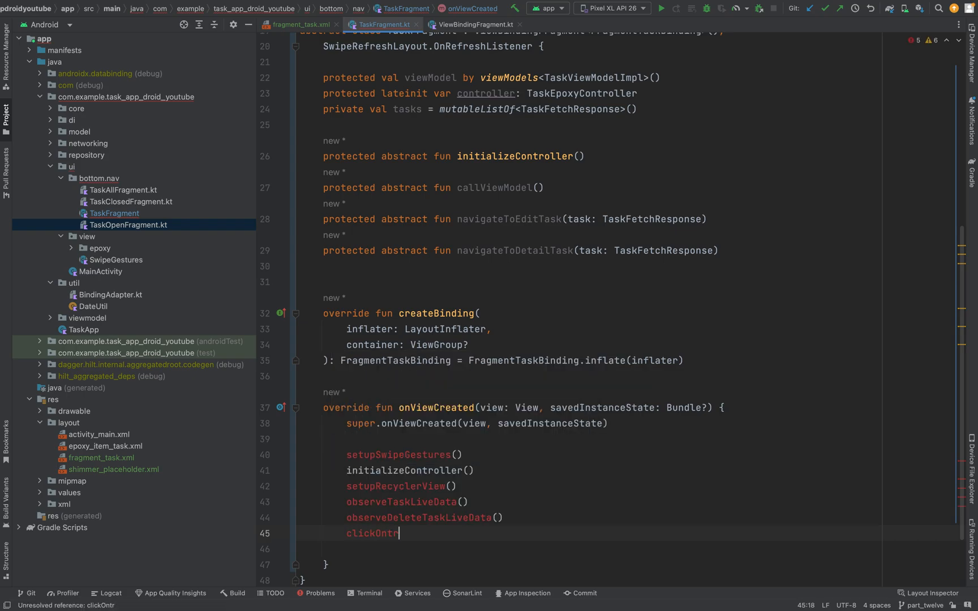
key("BackSpace")
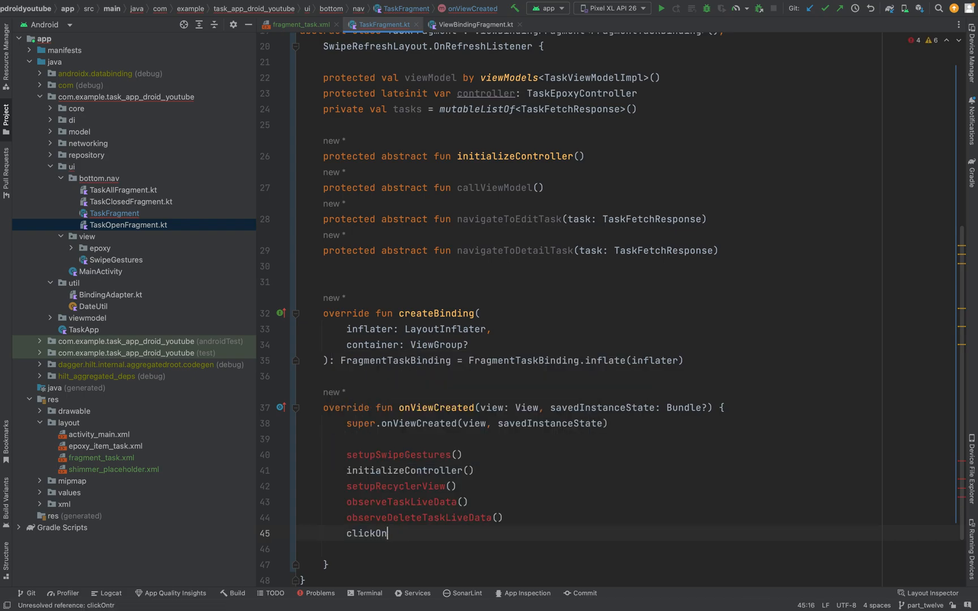
type("Retr")
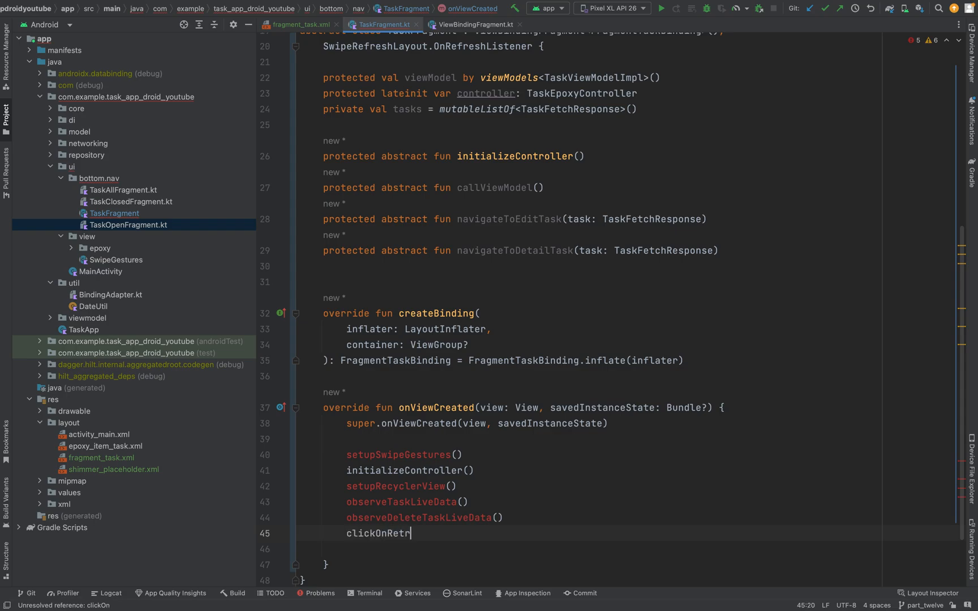
type("y()")
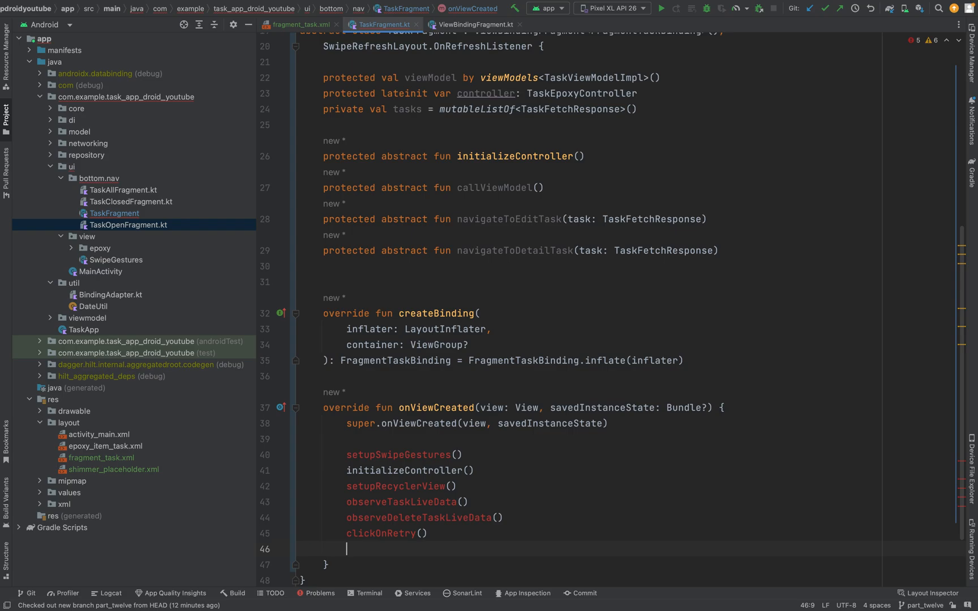
type("setup")
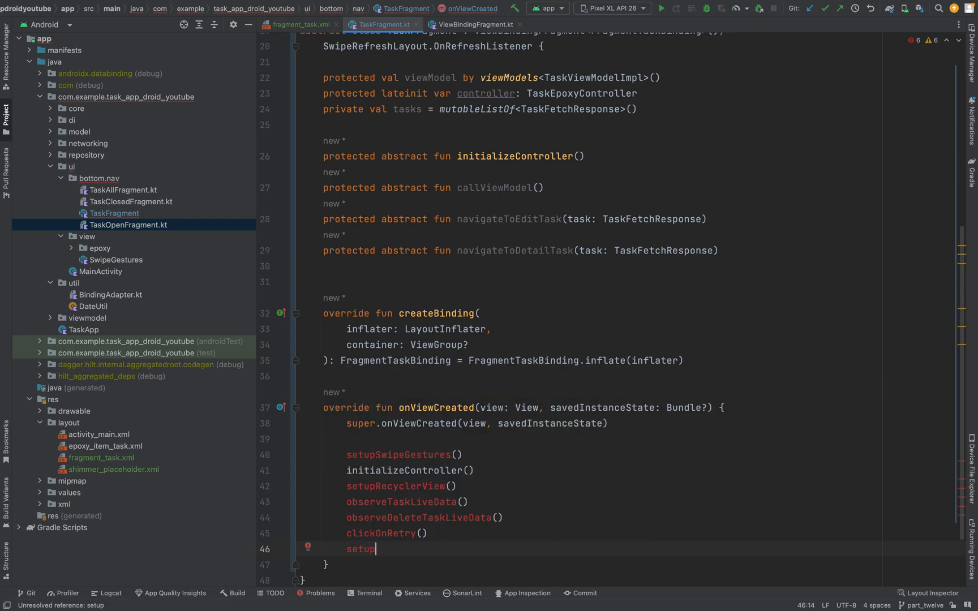
type("Sw")
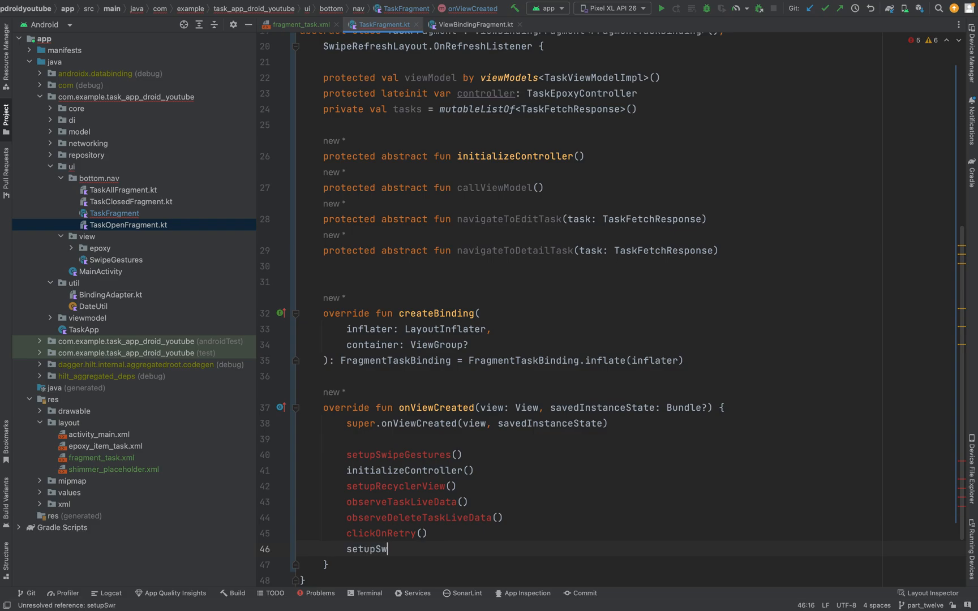
type("ipe")
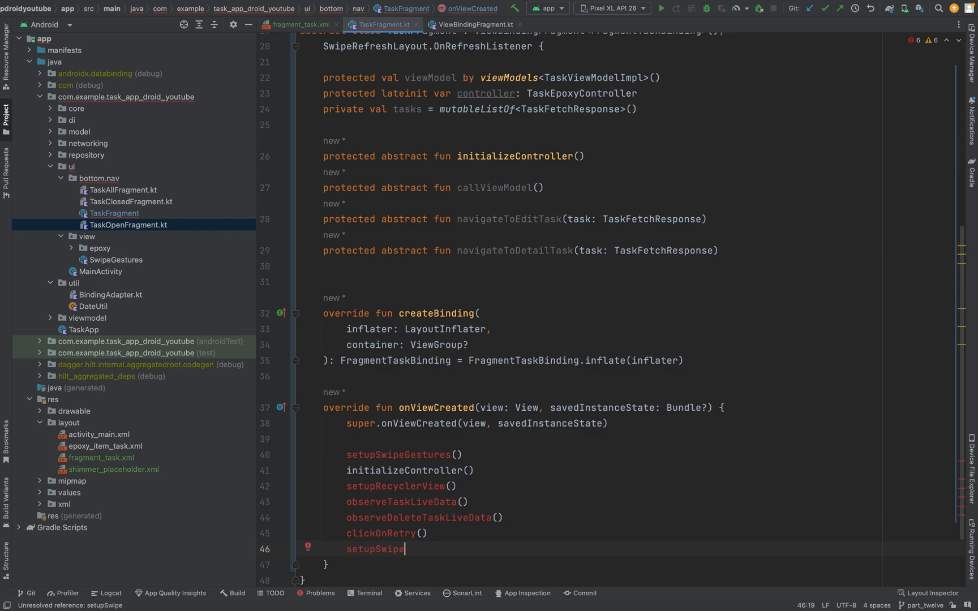
type("Refresh")
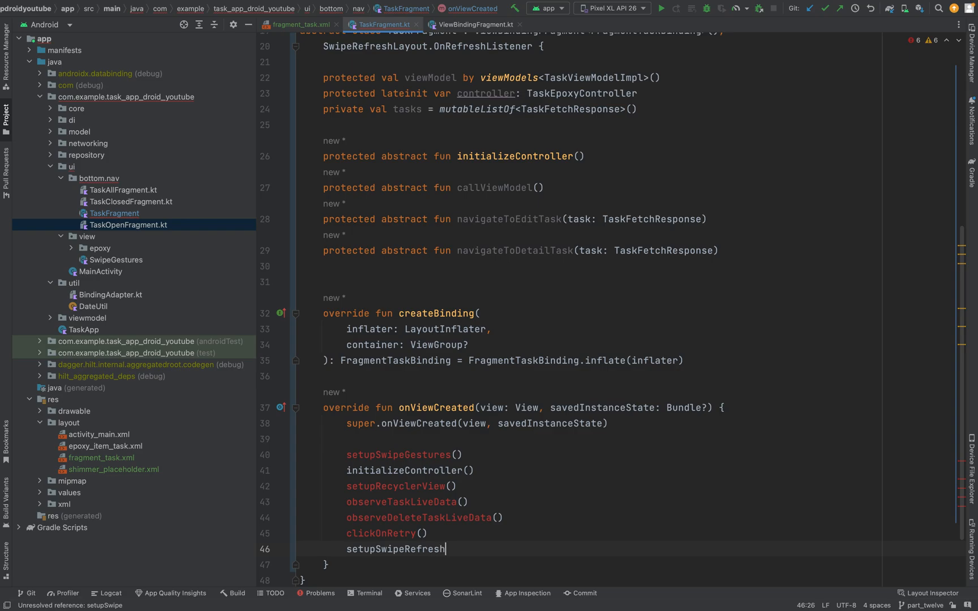
type("()")
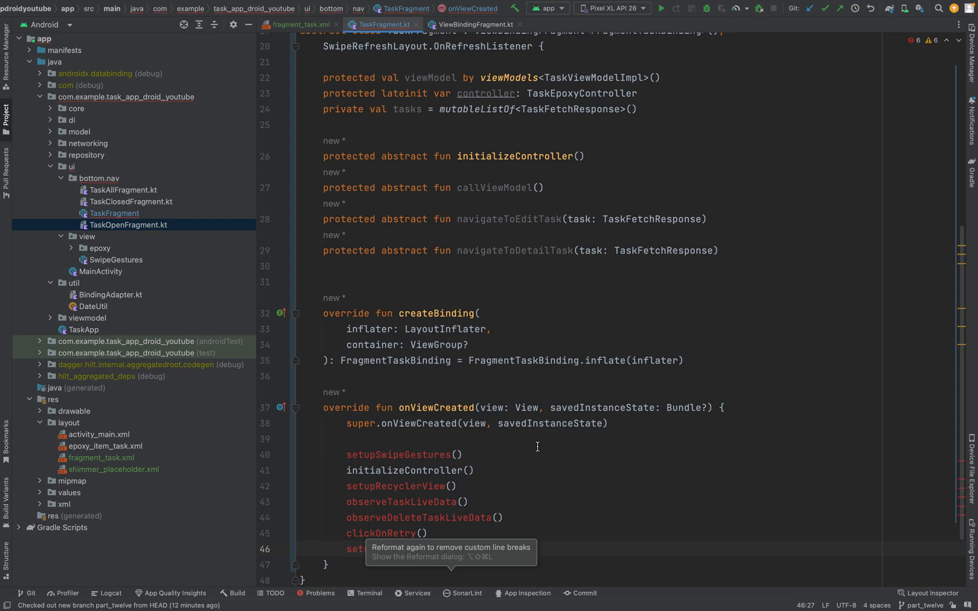
mouse_move(456, 447)
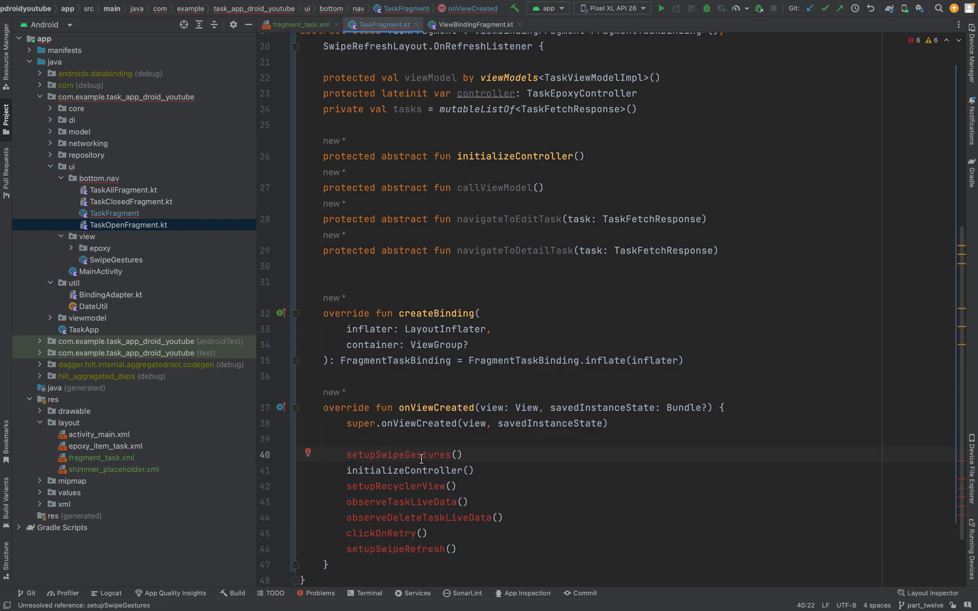
mouse_move(128, 246)
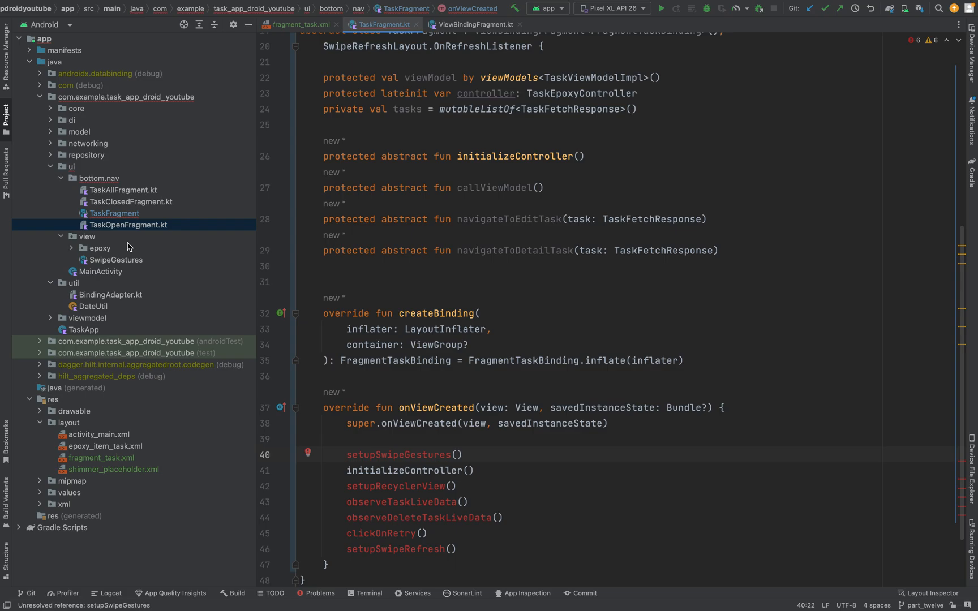
left_click(73, 283)
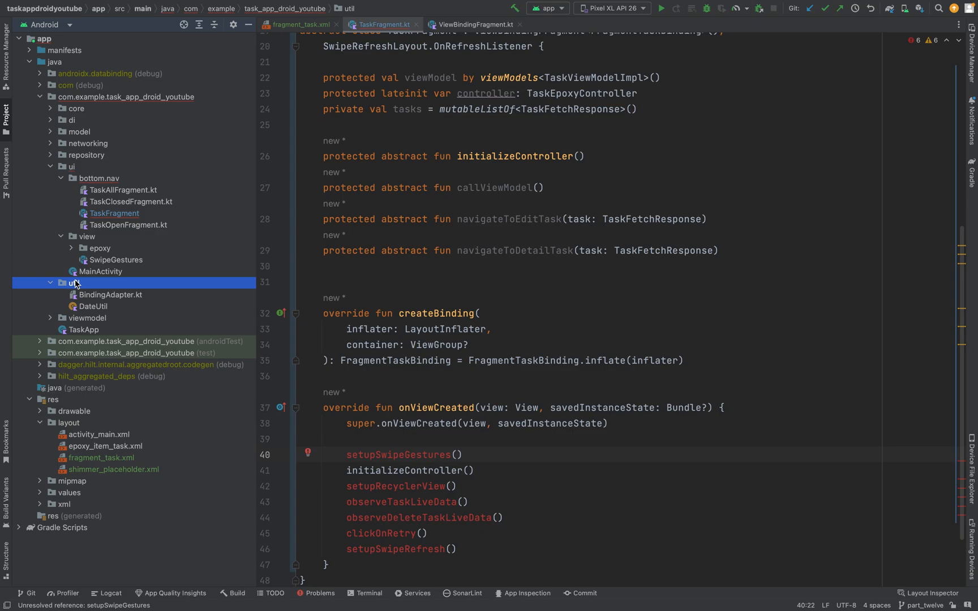
- Create a UserMessage Kotlin file in util and copy the article's UserMessage code from the browser
right_click(71, 283)
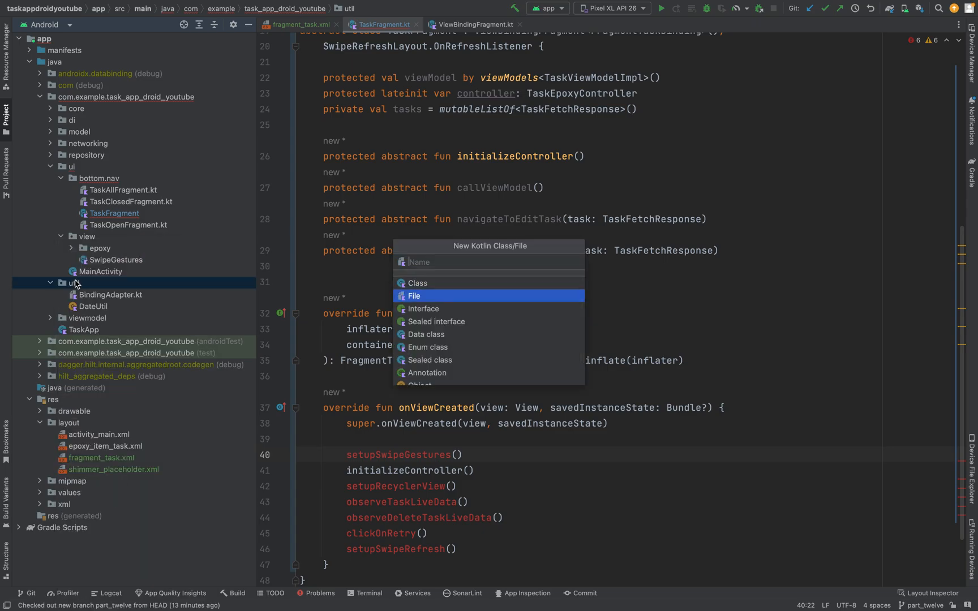
type("UserMes")
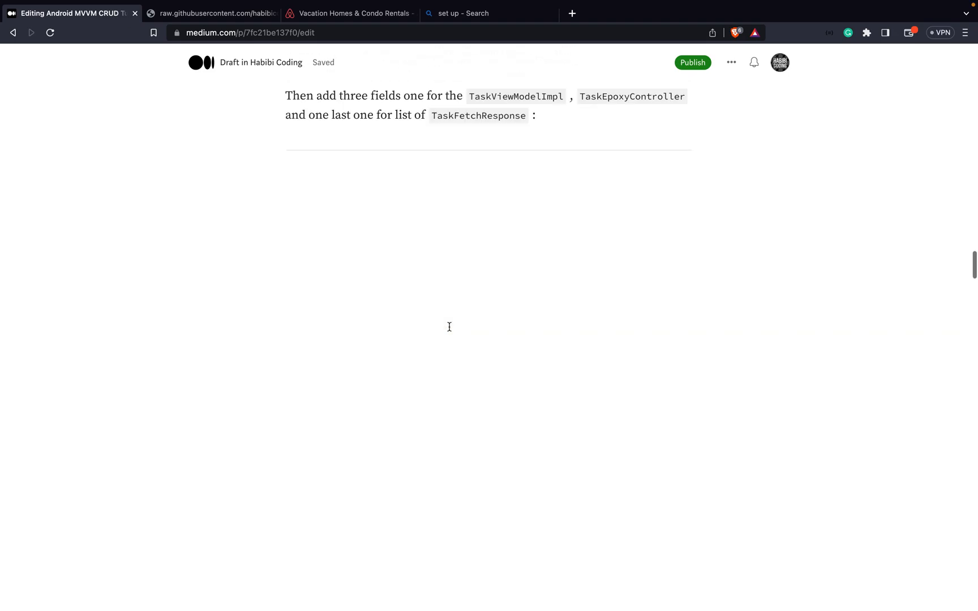
scroll("down", 3)
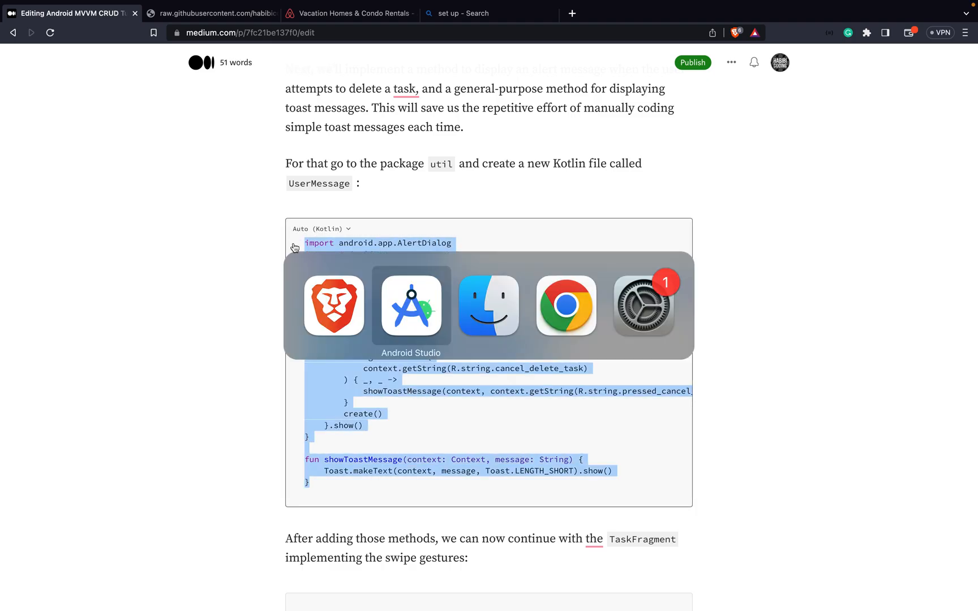
left_click(411, 304)
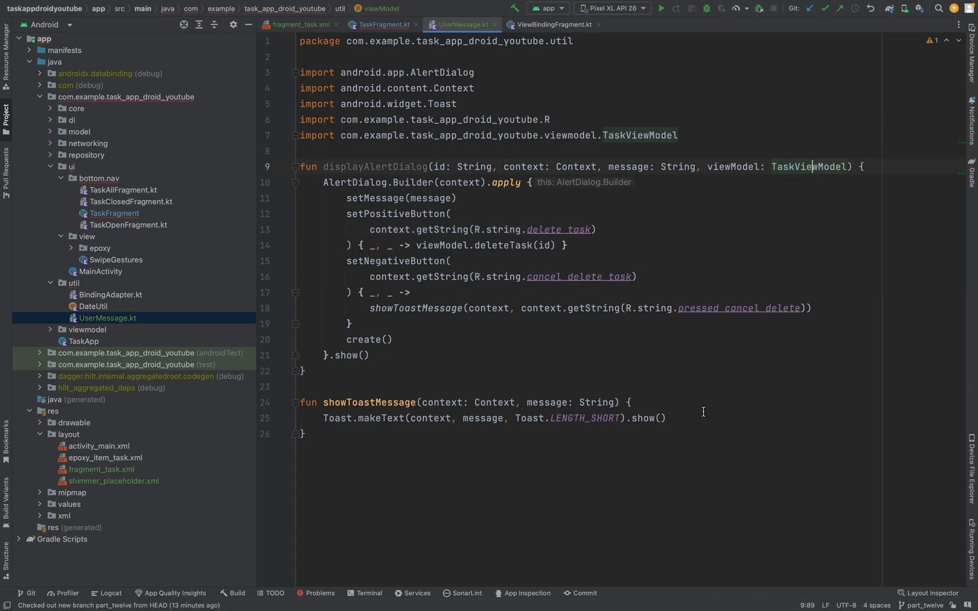
- Review displayAlertDialog's delete/cancel actions and showToastMessage's Toast.makeText LENGTH_SHORT helper
left_click(688, 380)
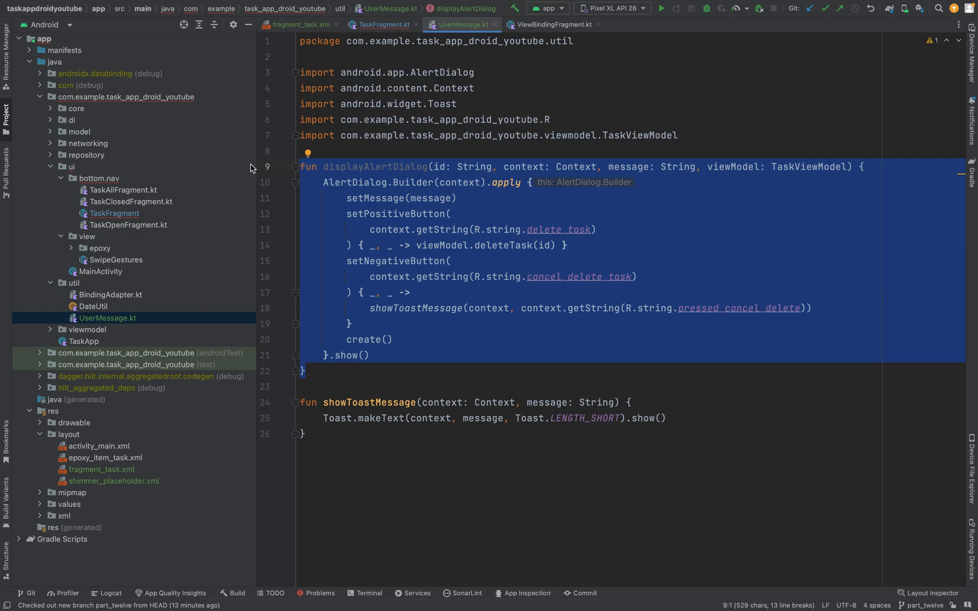
mouse_move(526, 245)
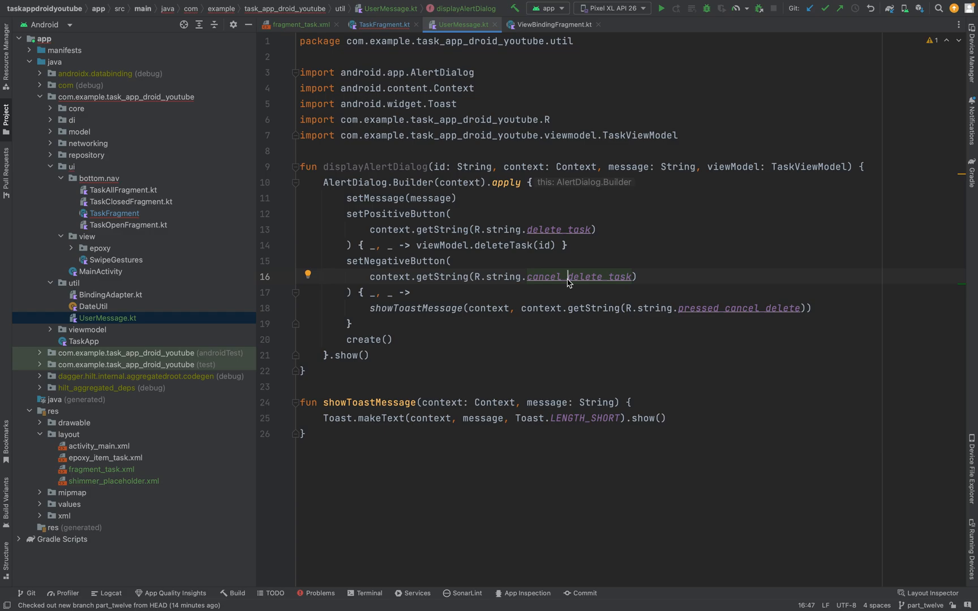
mouse_move(484, 299)
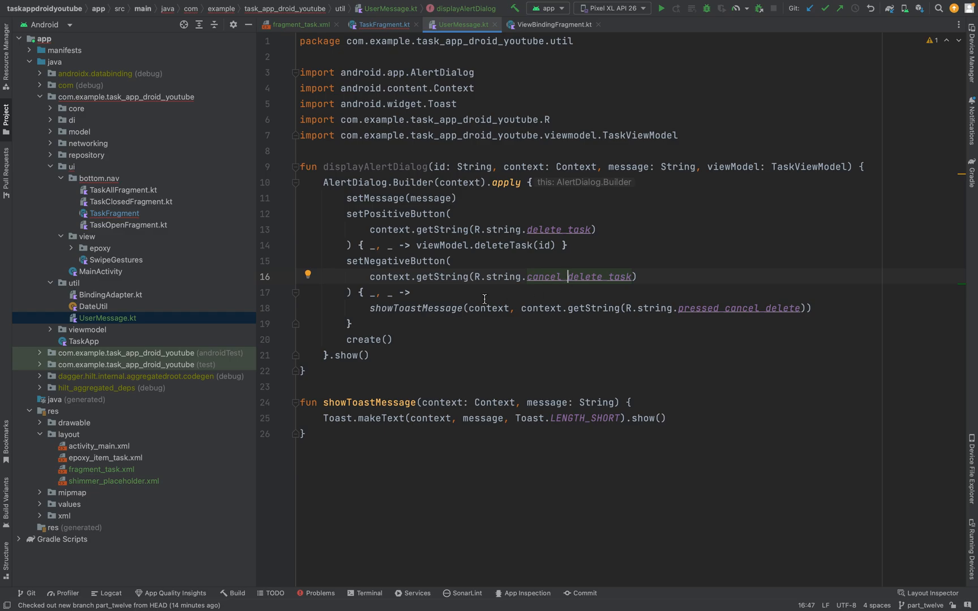
mouse_move(570, 229)
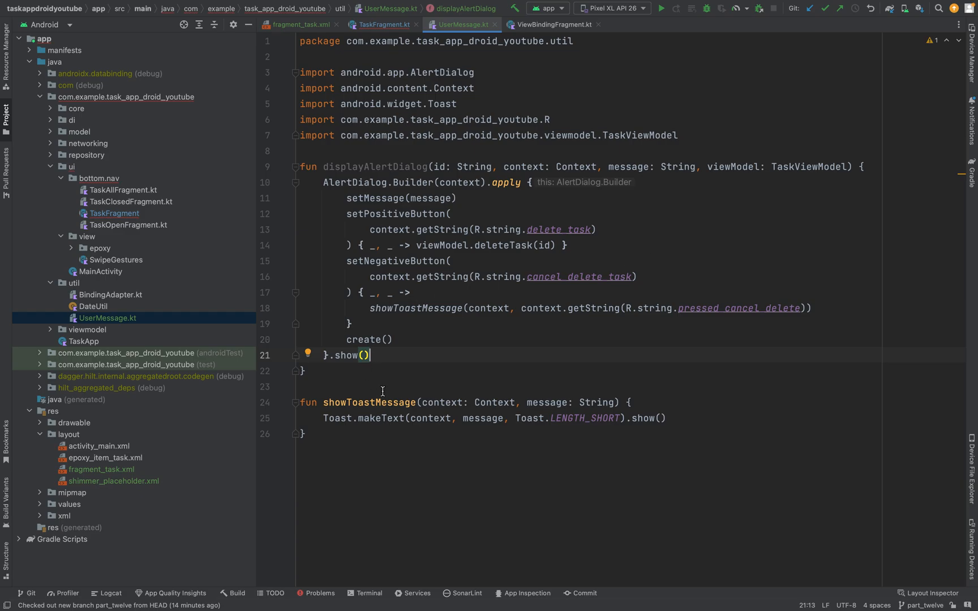
mouse_move(436, 418)
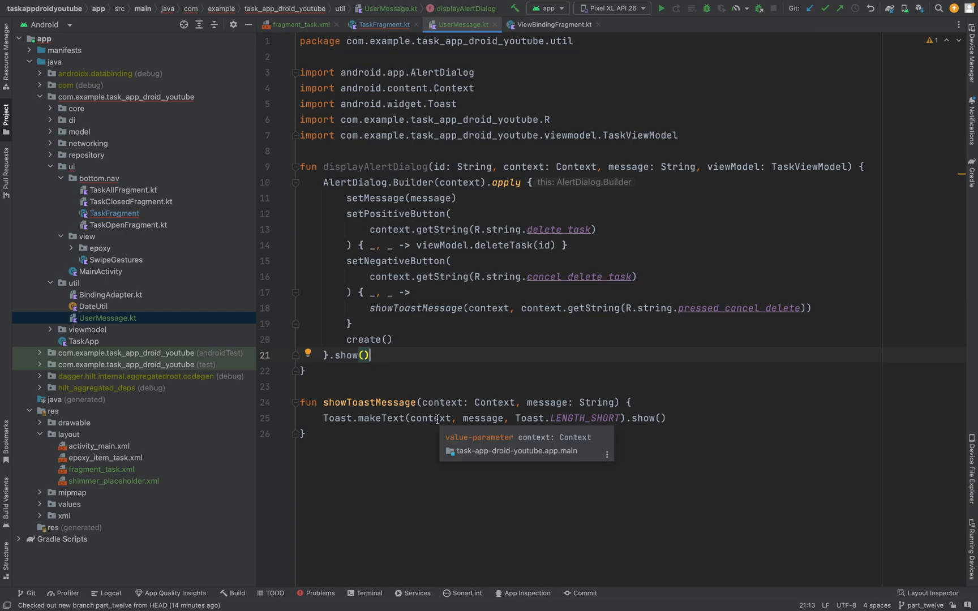
mouse_move(334, 261)
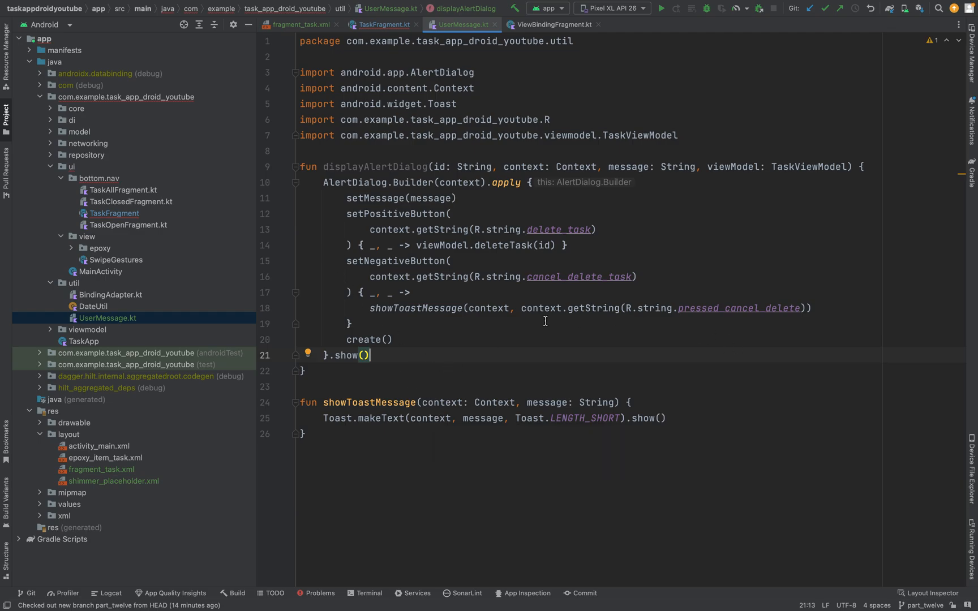
left_click(353, 322)
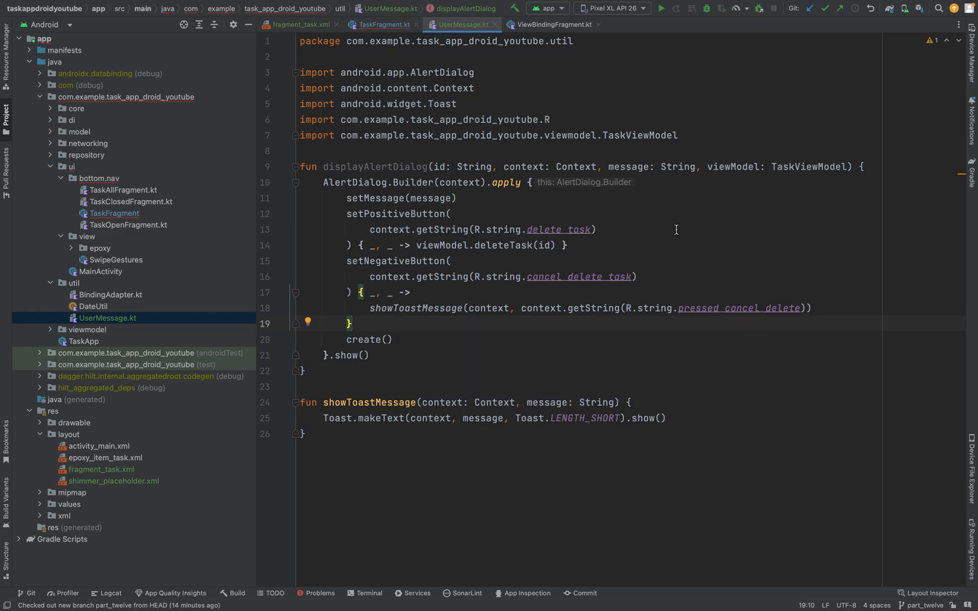
mouse_move(752, 374)
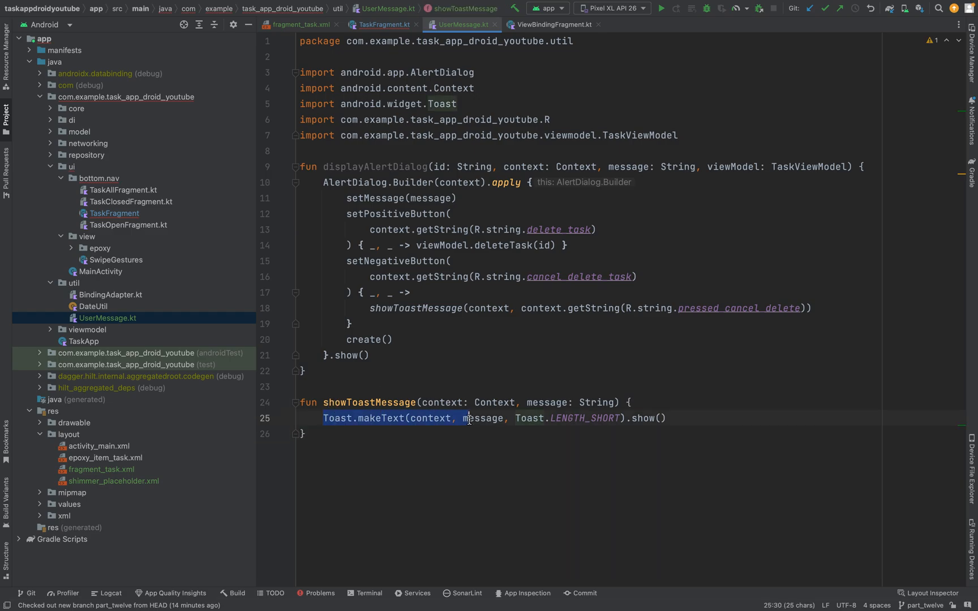
left_click_drag(464, 417, 620, 417)
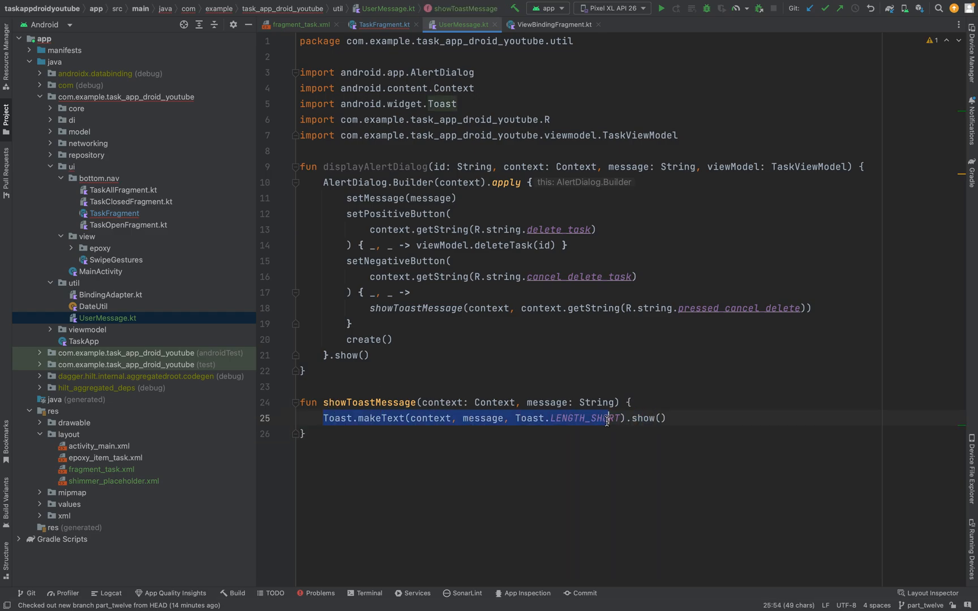
double_click(369, 401)
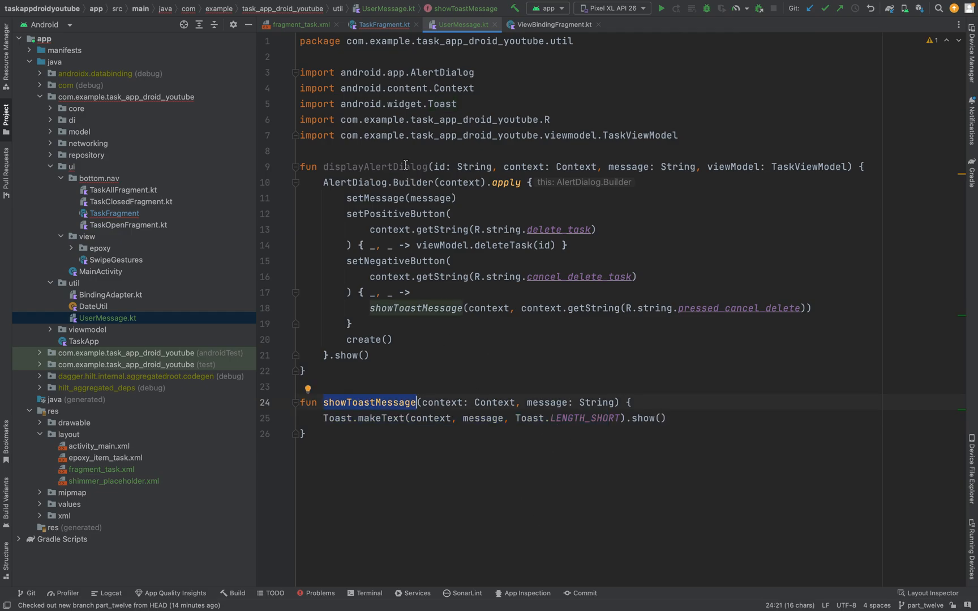
mouse_move(405, 167)
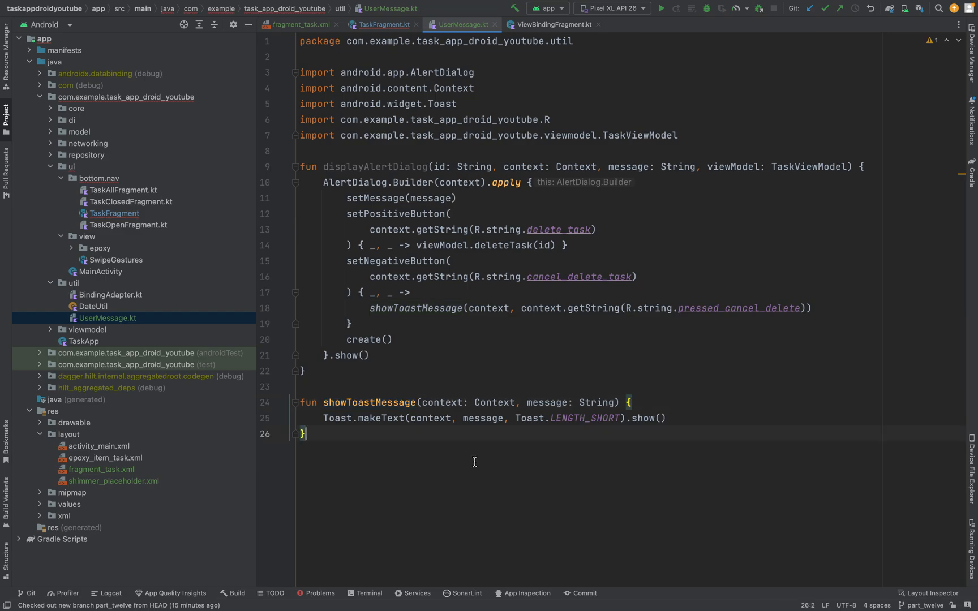
left_click(381, 24)
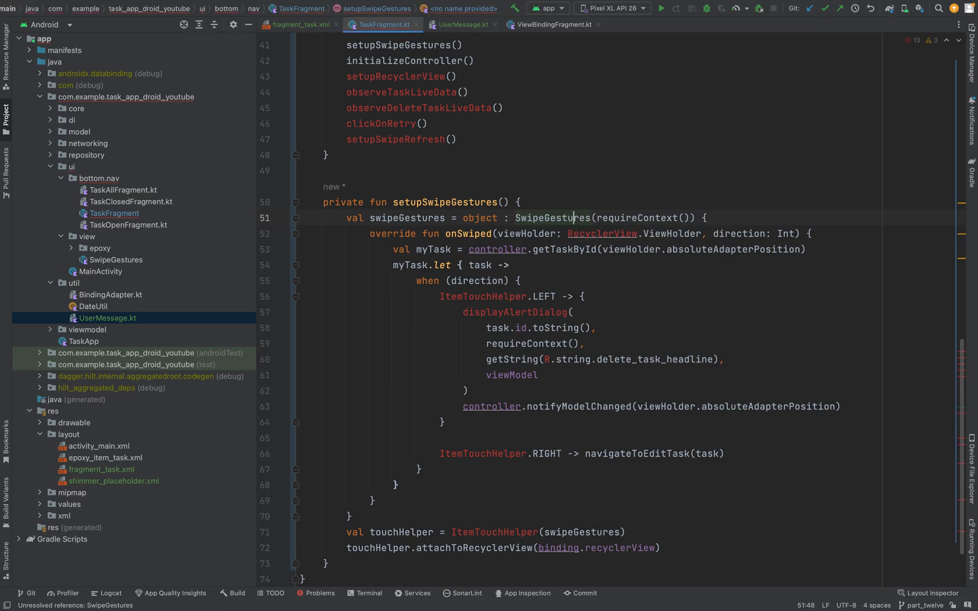
- Import SwipeGestures and RecyclerView, then review onSwiped branches calling displayAlertDialog and navigateToEditTask
left_click(602, 233)
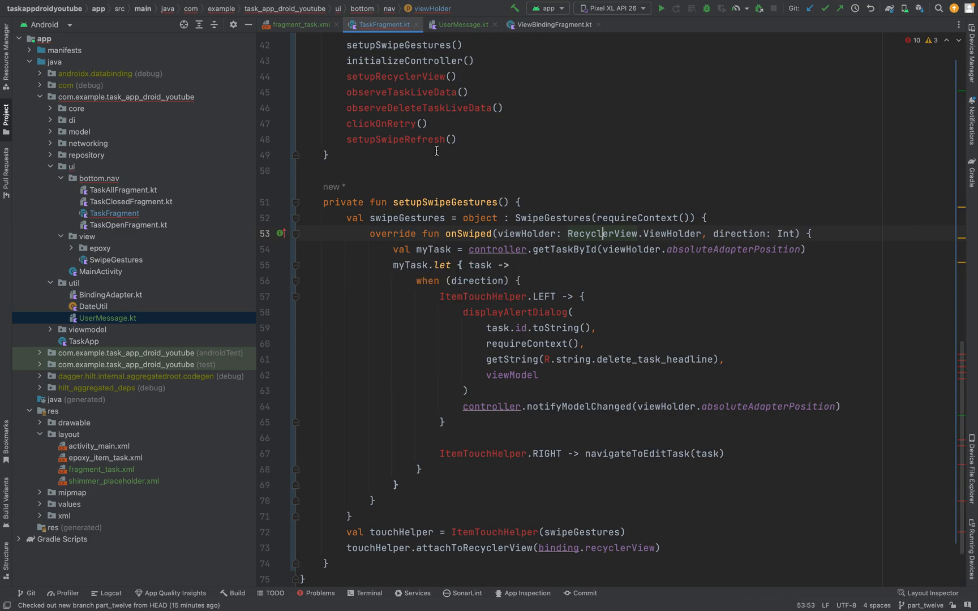
left_click(475, 296)
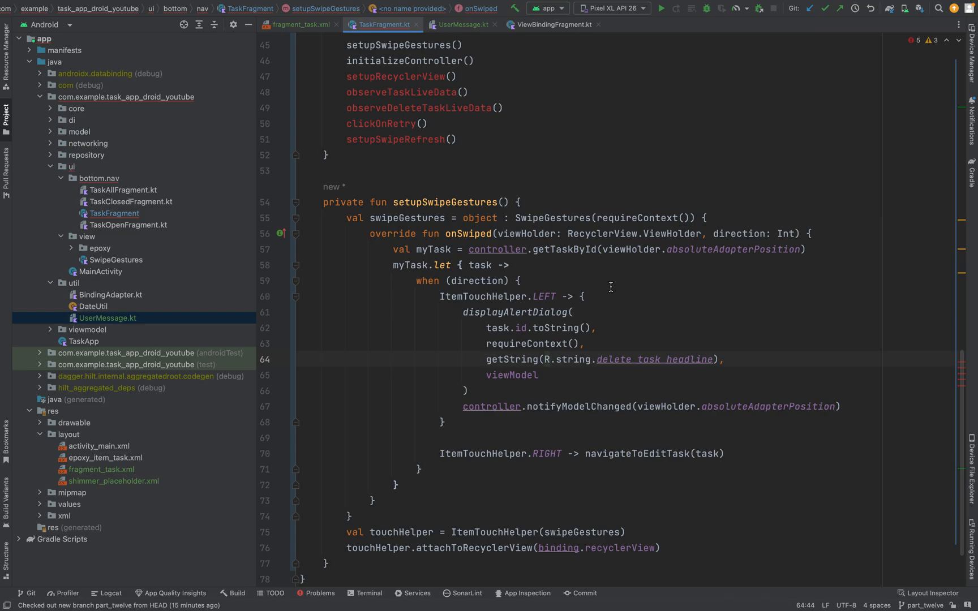
mouse_move(601, 280)
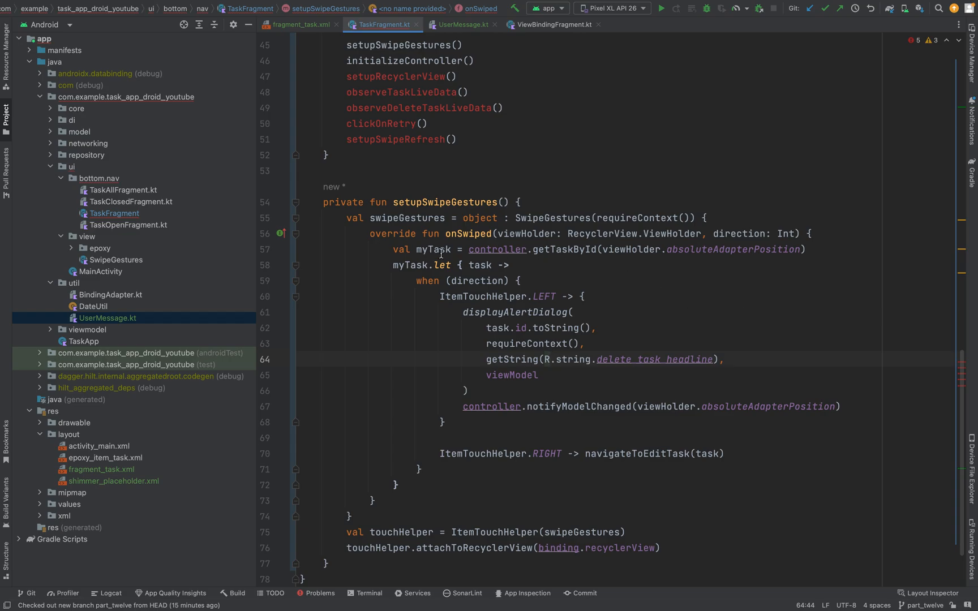
double_click(434, 249)
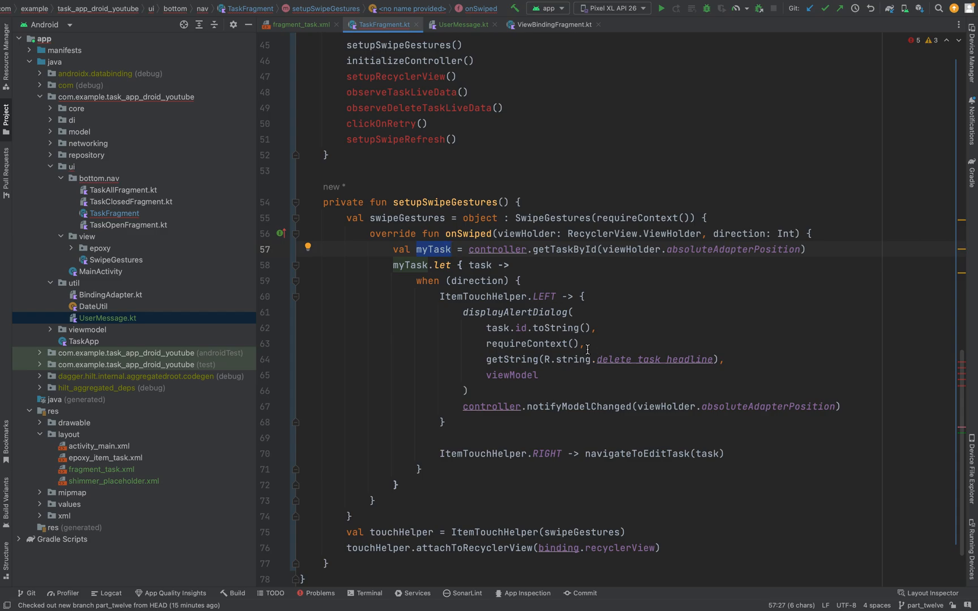
mouse_move(806, 372)
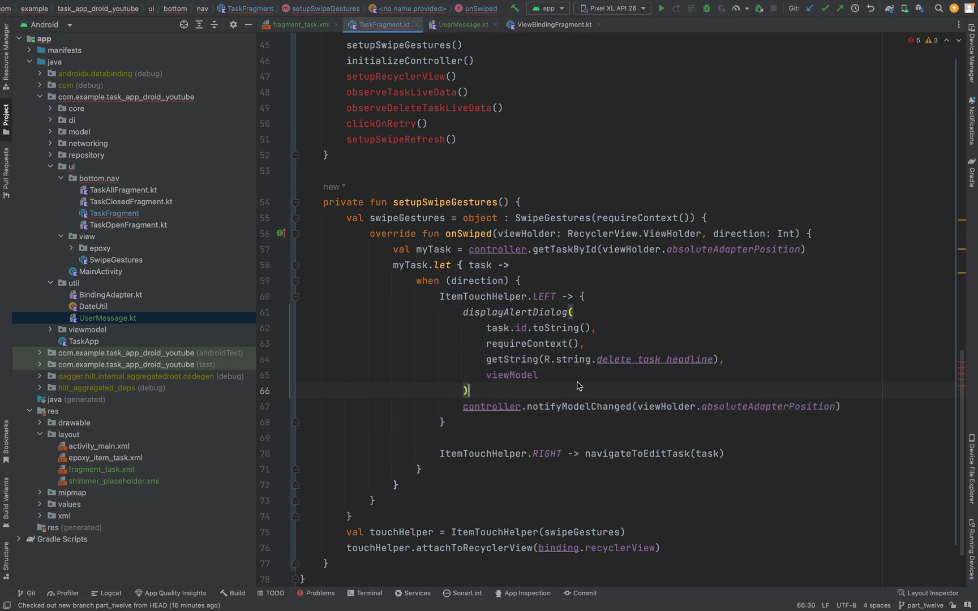
left_click(557, 469)
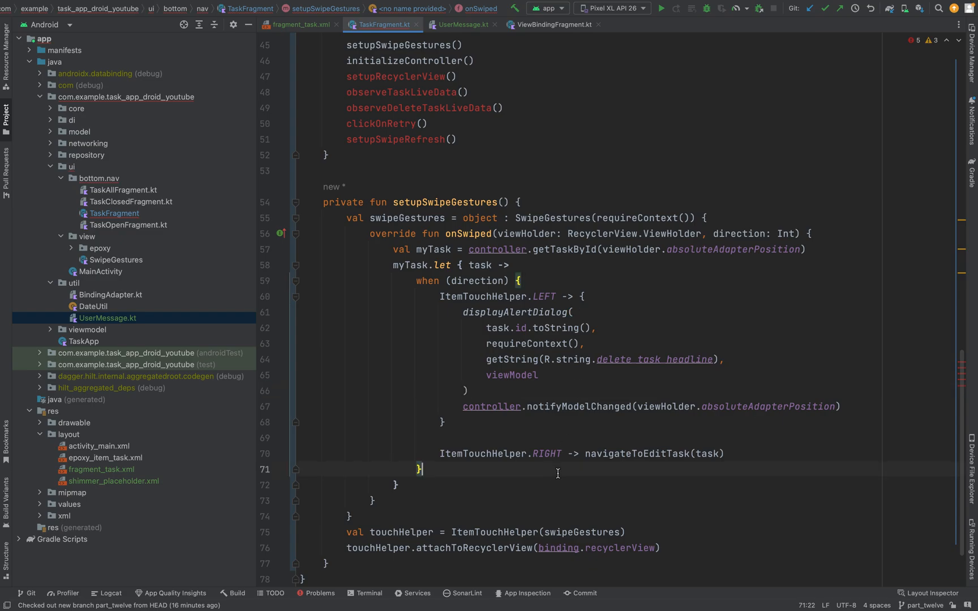
double_click(633, 454)
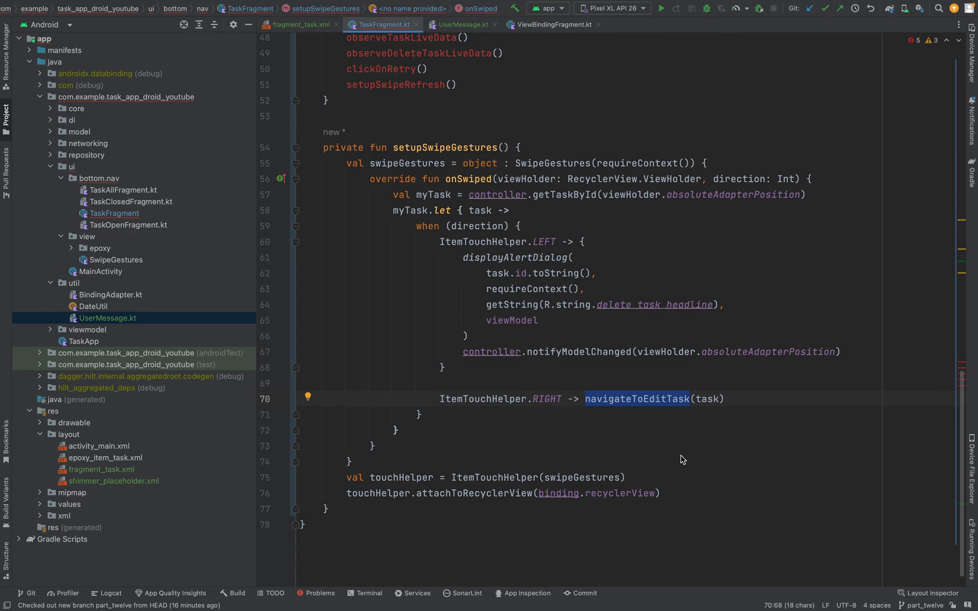
mouse_move(437, 503)
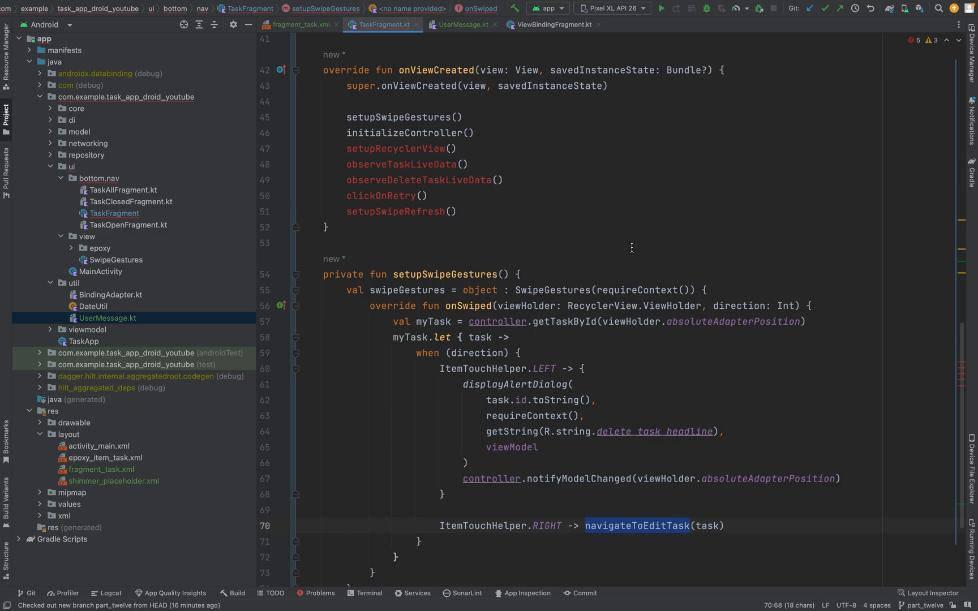
scroll("down", 3)
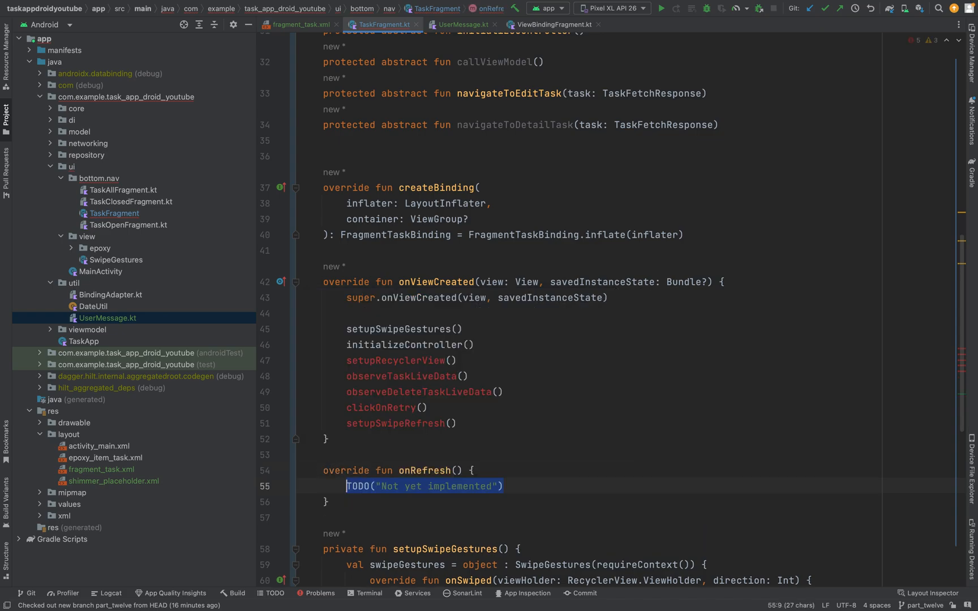
- Replace the TODO placeholder in the onRefresh override with a callViewModel() call
key("Delete")
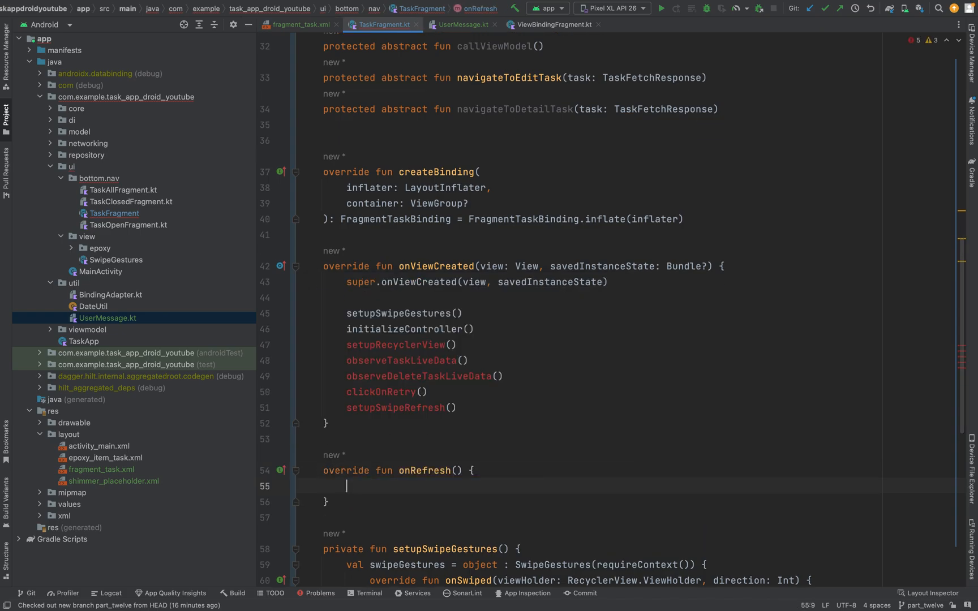
type("callViewModel()")
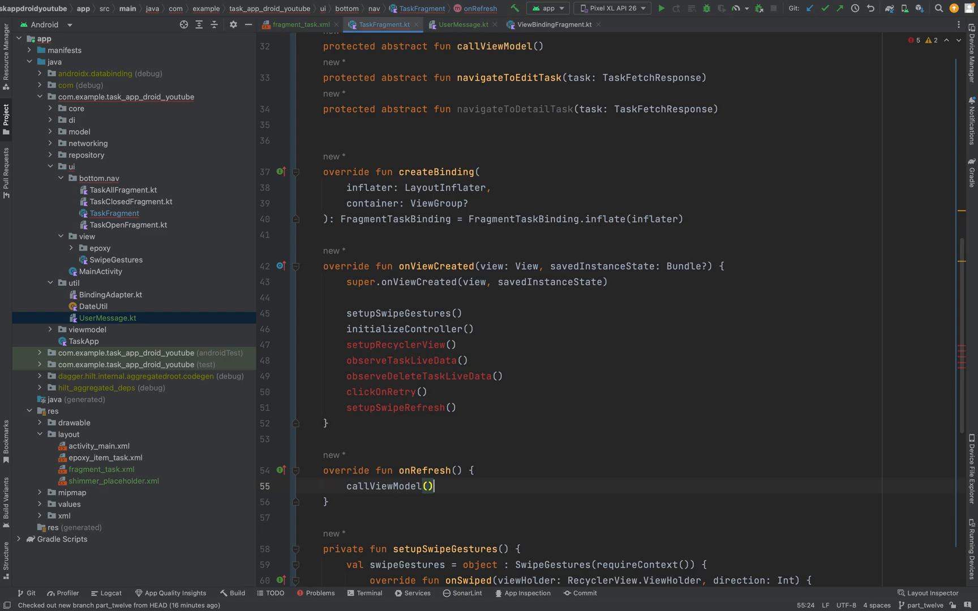
mouse_move(425, 471)
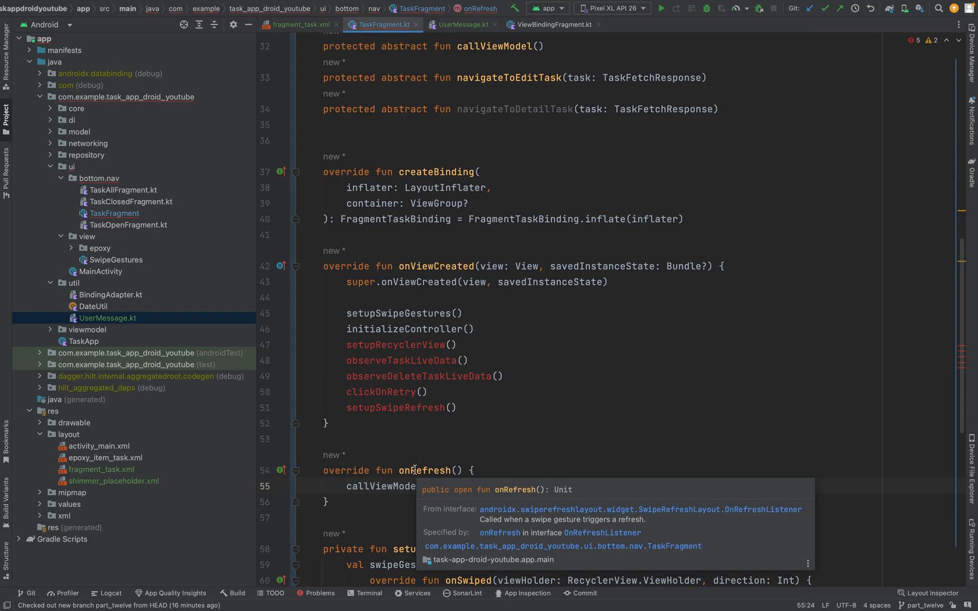
mouse_move(455, 366)
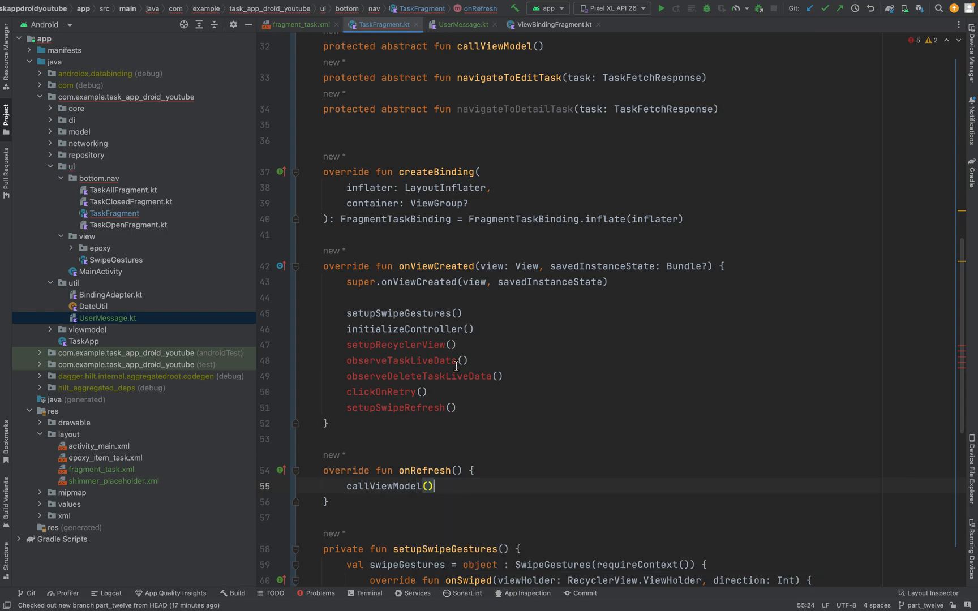
scroll("down", 3)
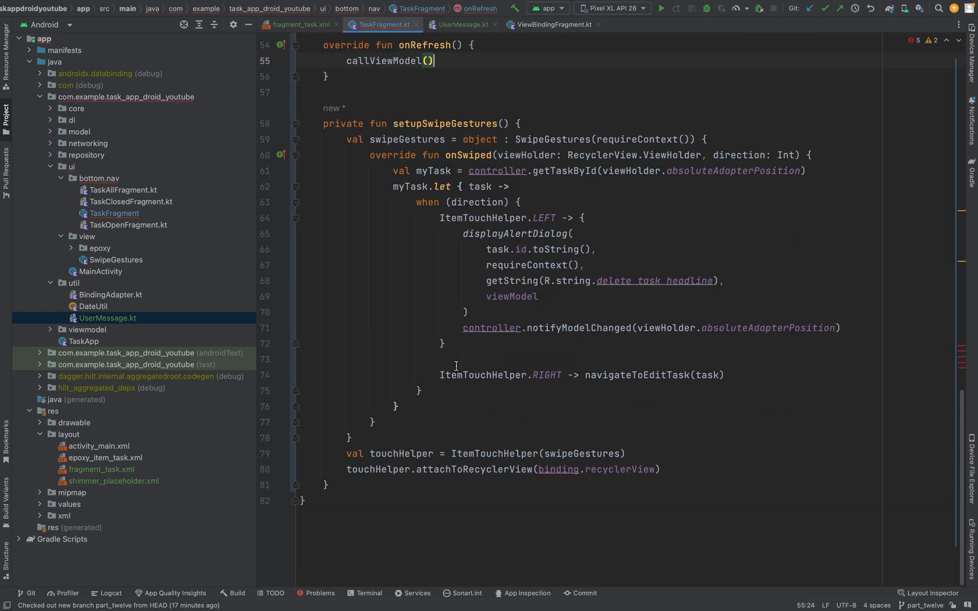
left_click(326, 485)
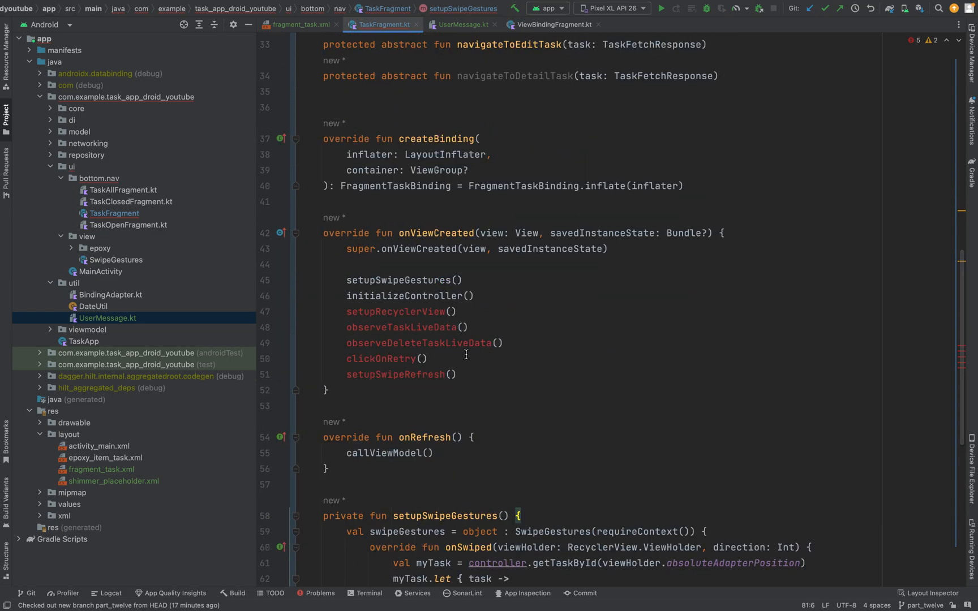
mouse_move(549, 386)
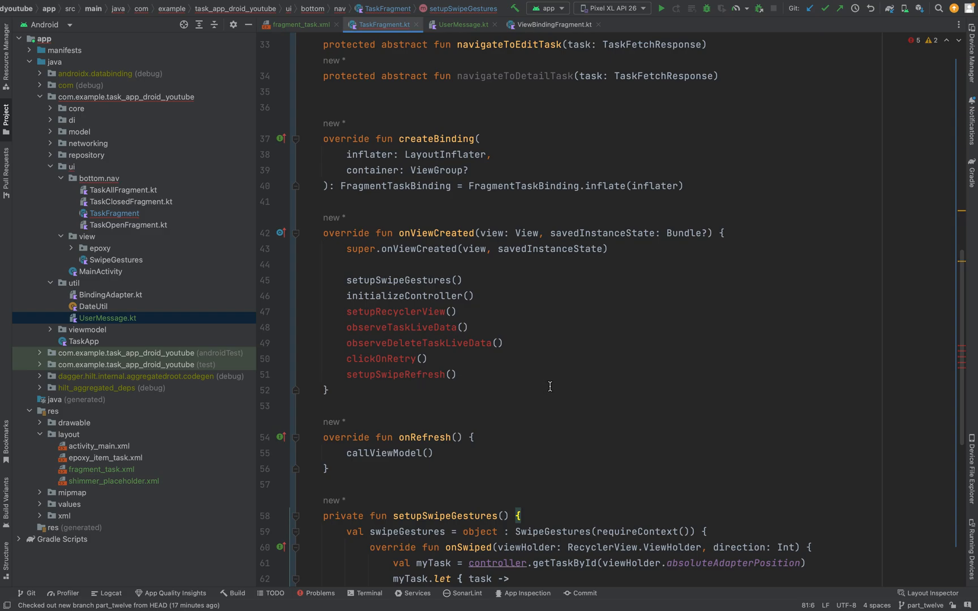
mouse_move(407, 313)
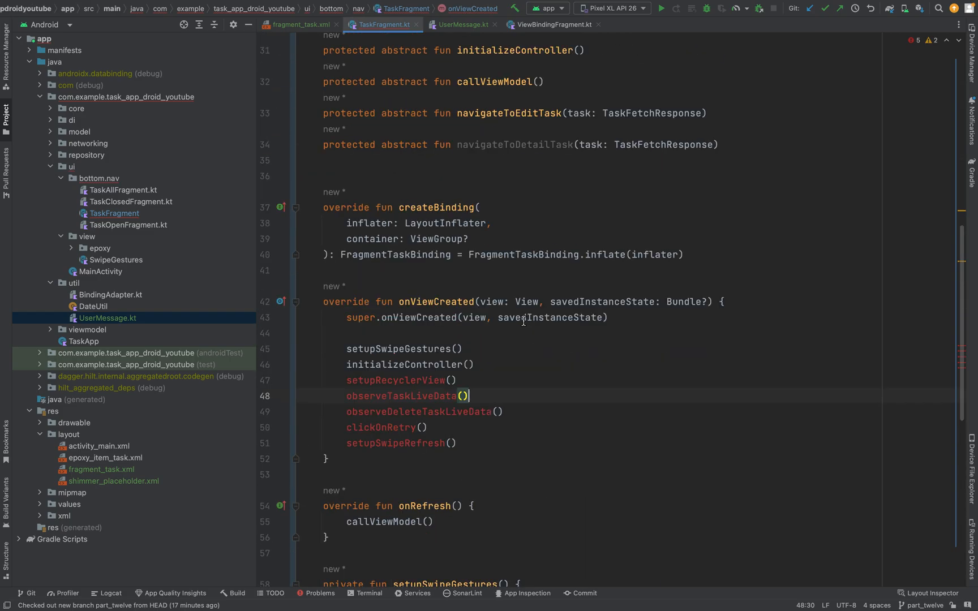
scroll("down", 3)
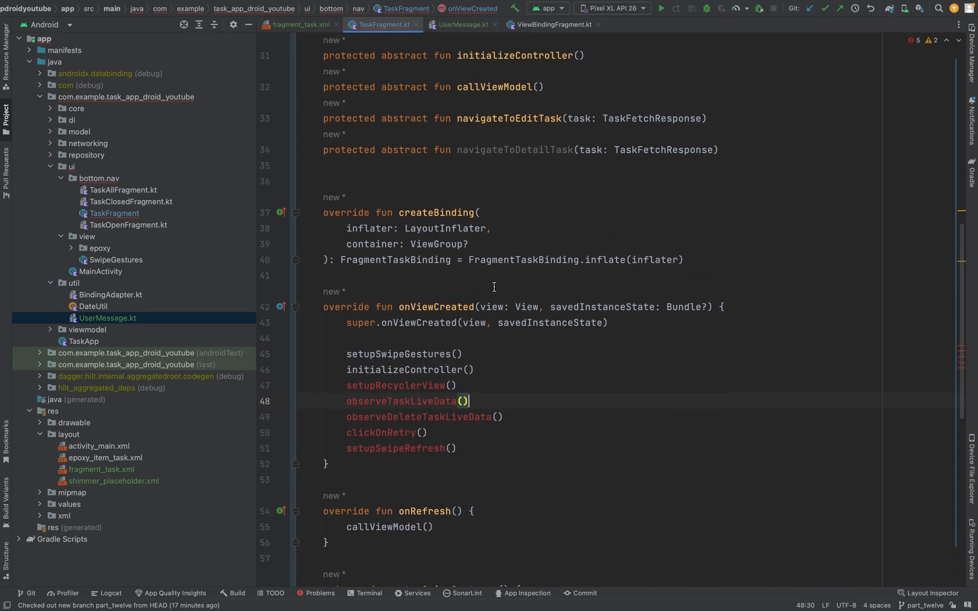
scroll("down", 3)
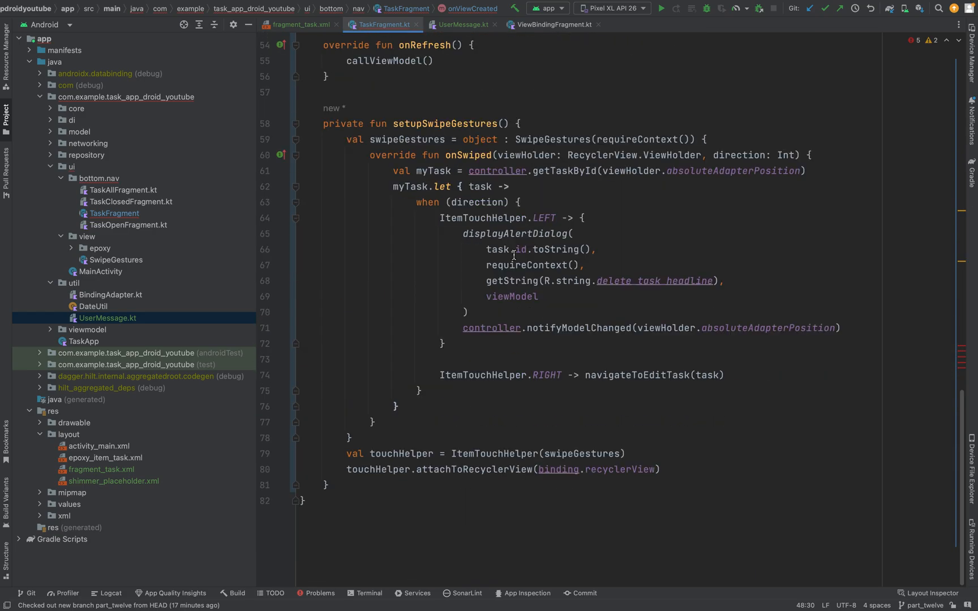